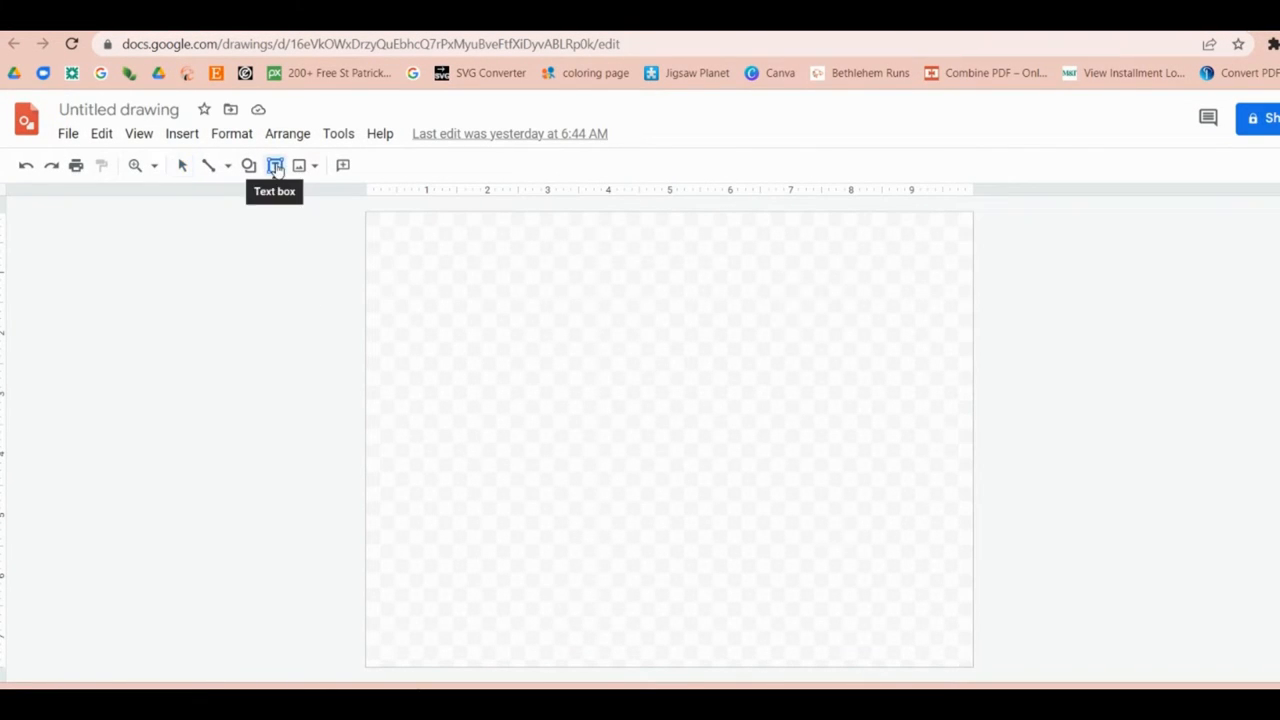
Draw a text box across the page holding the word Glenn.
left_click_drag(380, 330, 928, 544)
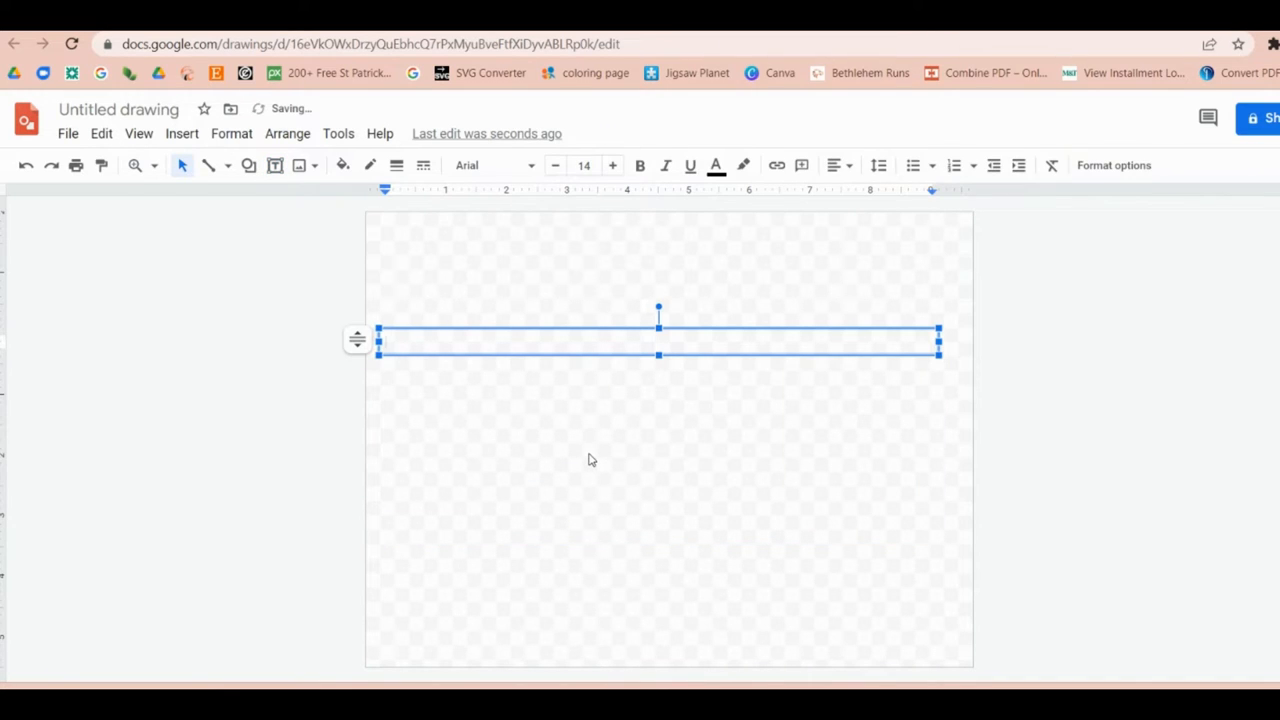
type("Glenn")
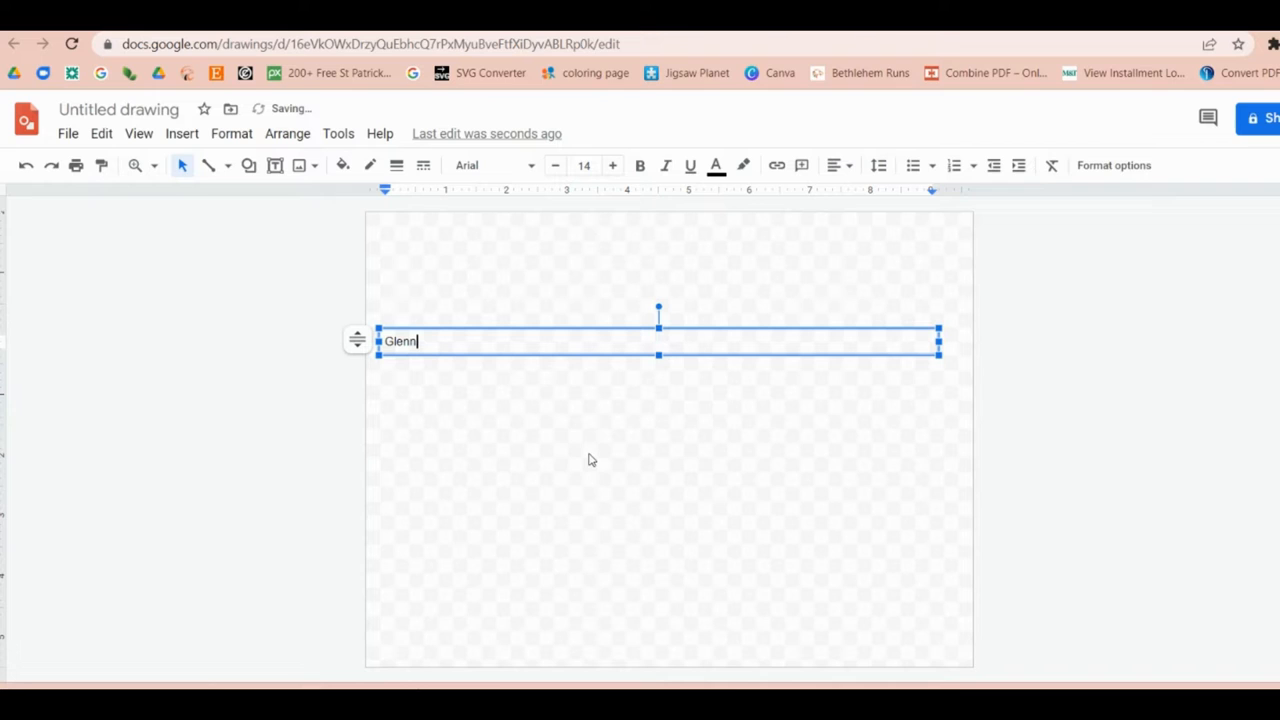
double_click(400, 340)
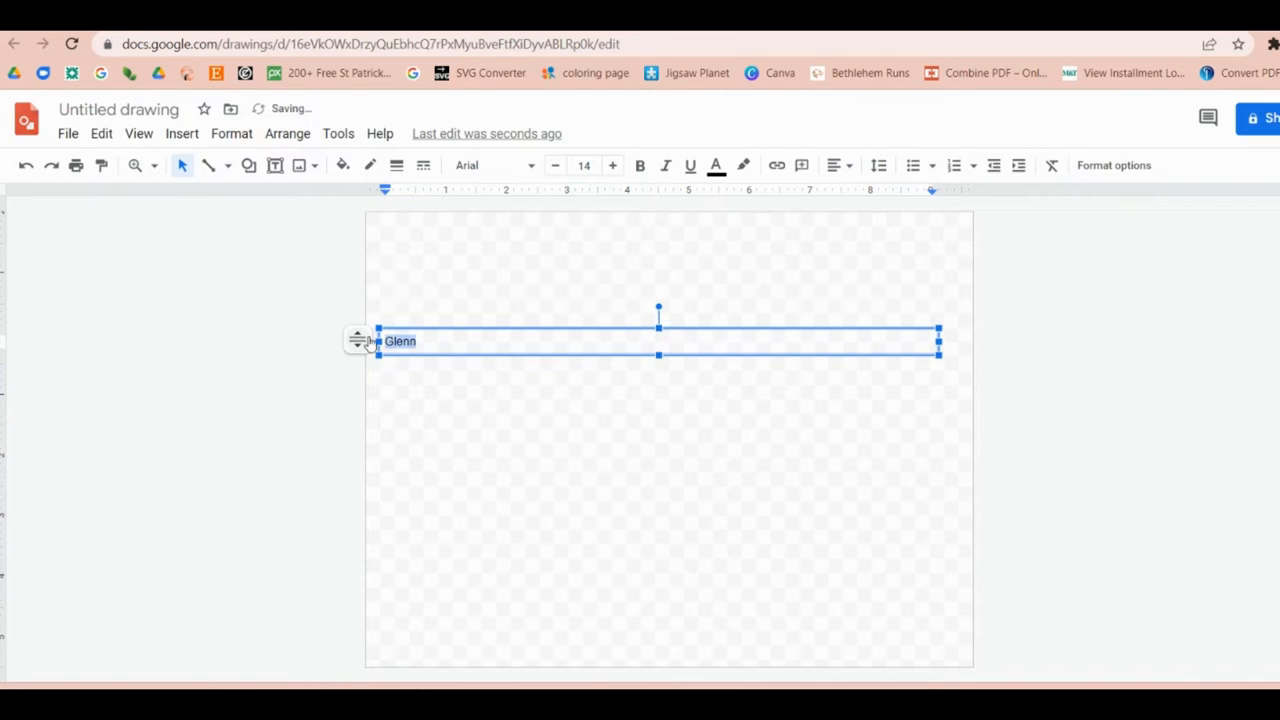
Enlarge Glenn to 250-point text and fit the text box within the page.
left_click(584, 164)
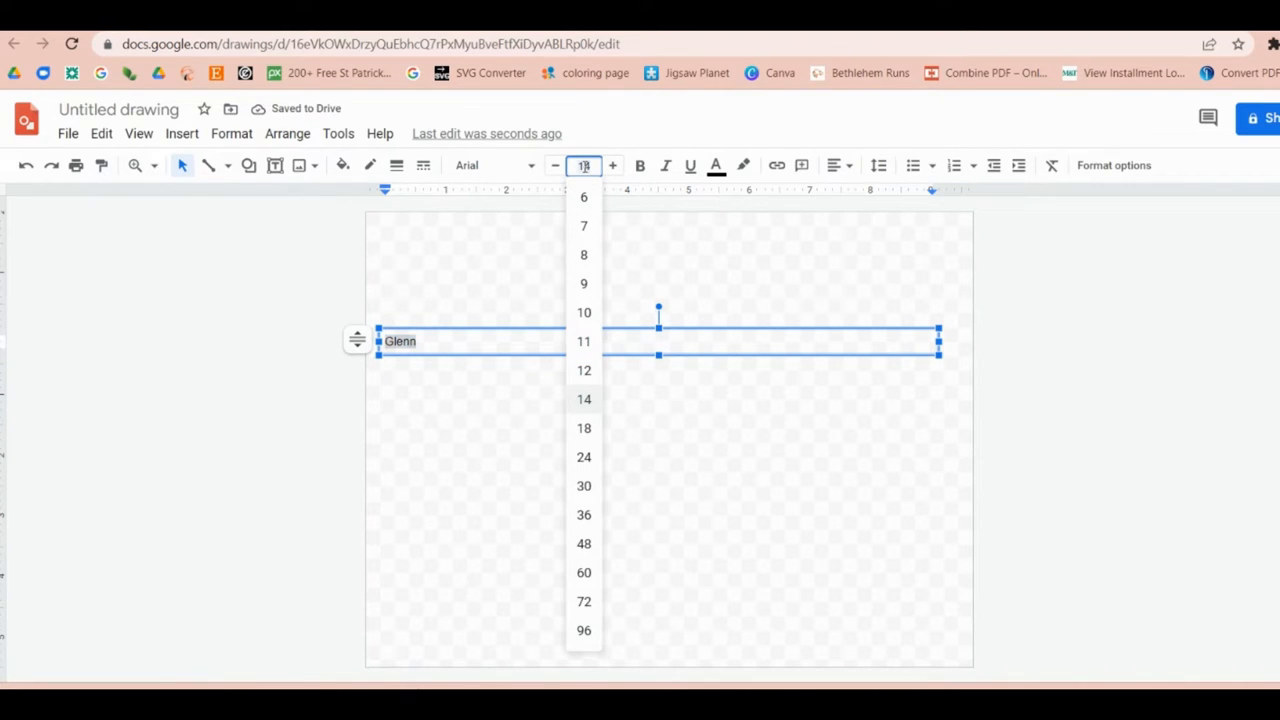
type("250")
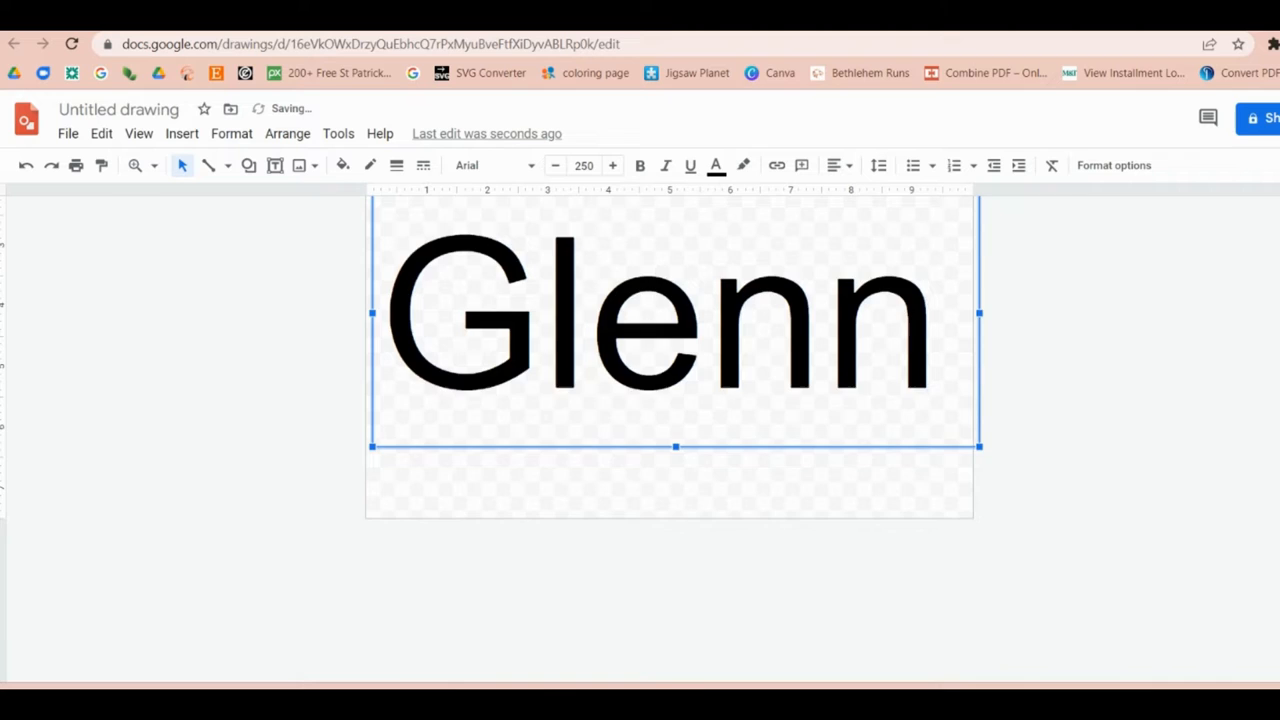
left_click_drag(676, 316, 676, 460)
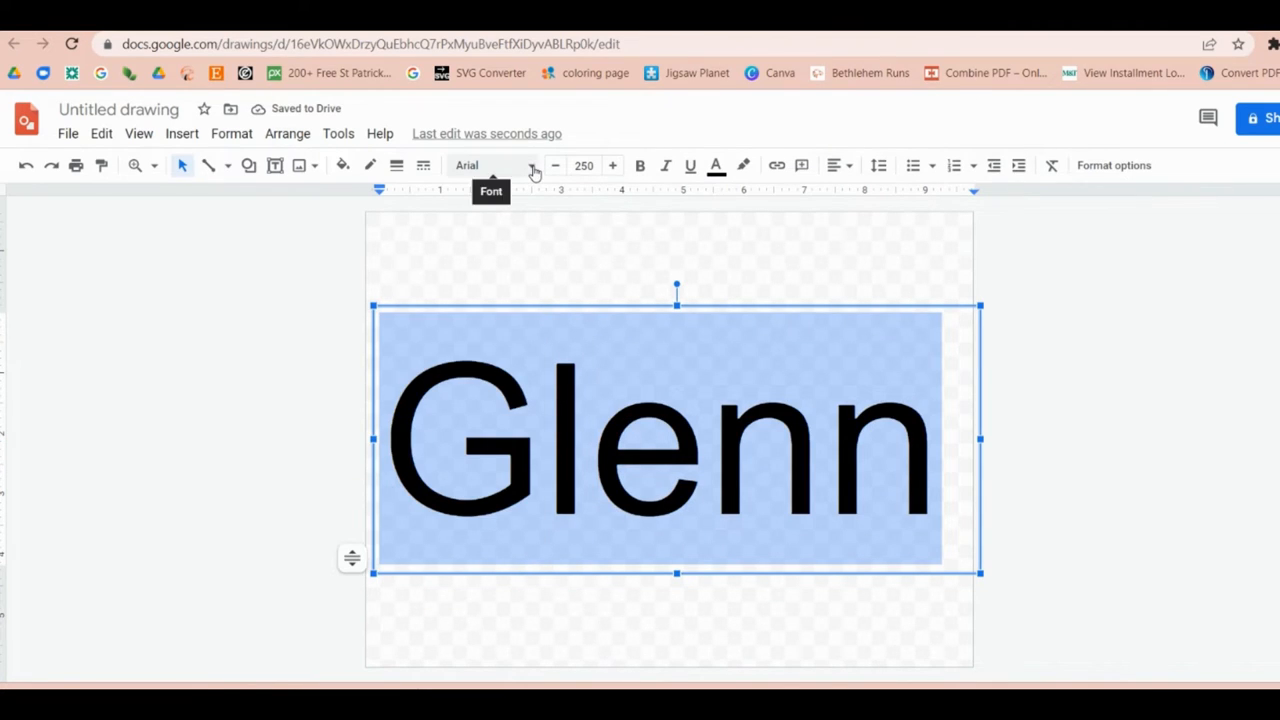
Restyle Glenn in the Lobster font at 275 points and centre it on the page.
left_click(490, 164)
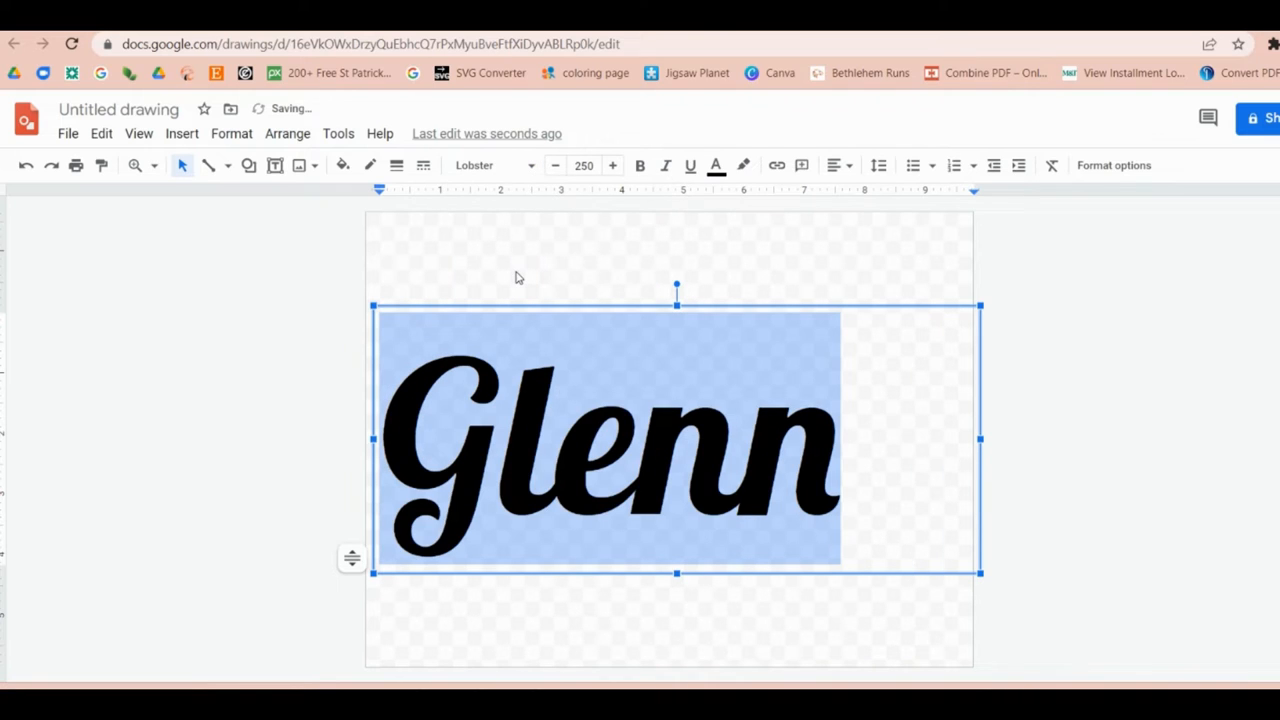
mouse_move(618, 190)
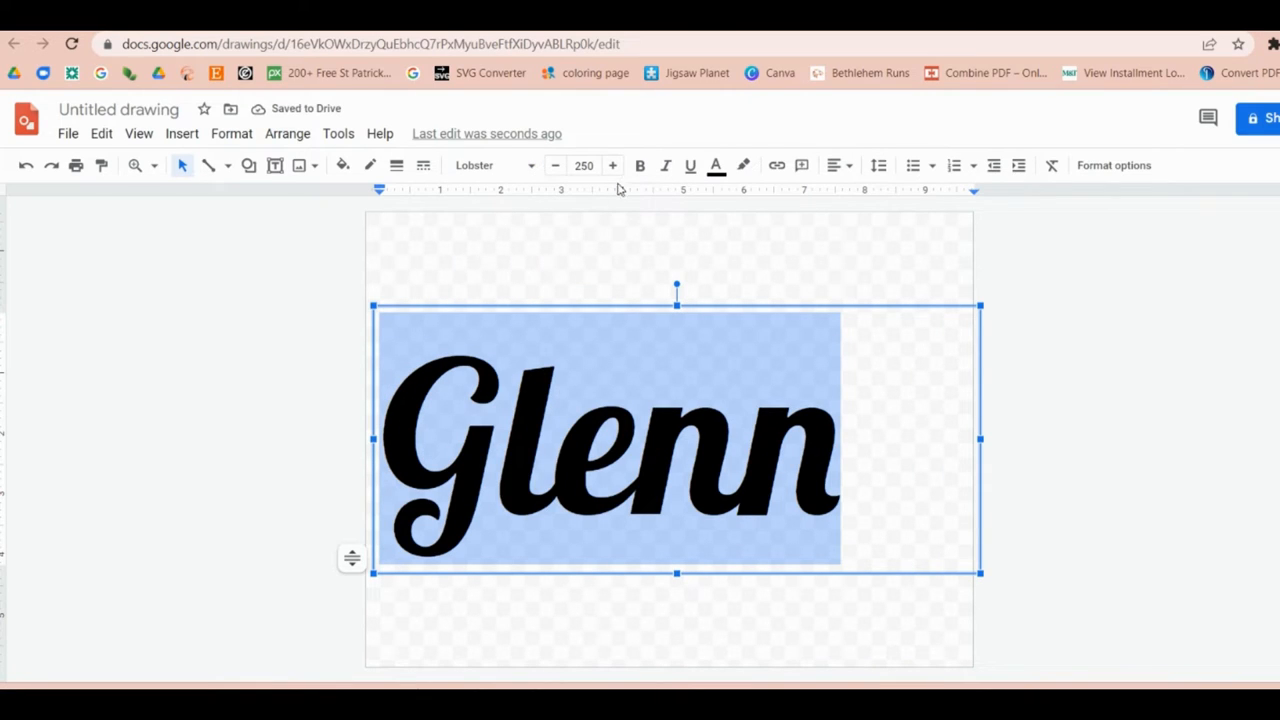
left_click(584, 164)
type("275")
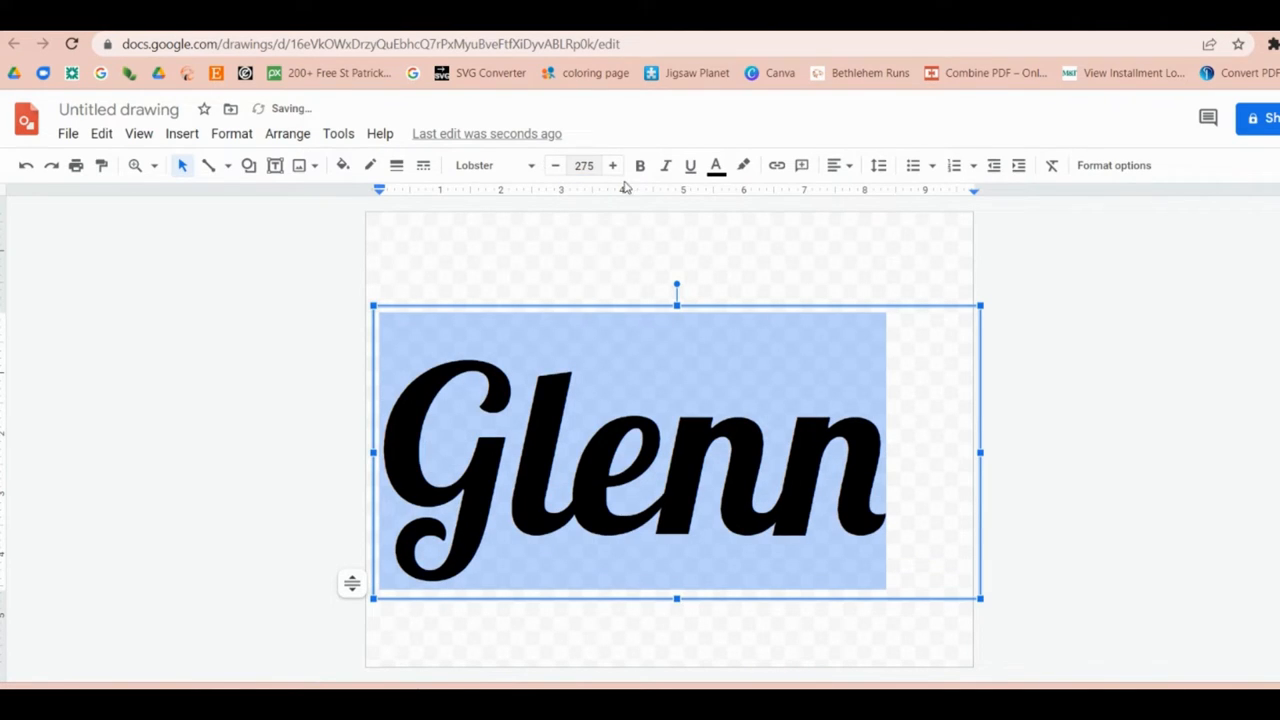
left_click(864, 464)
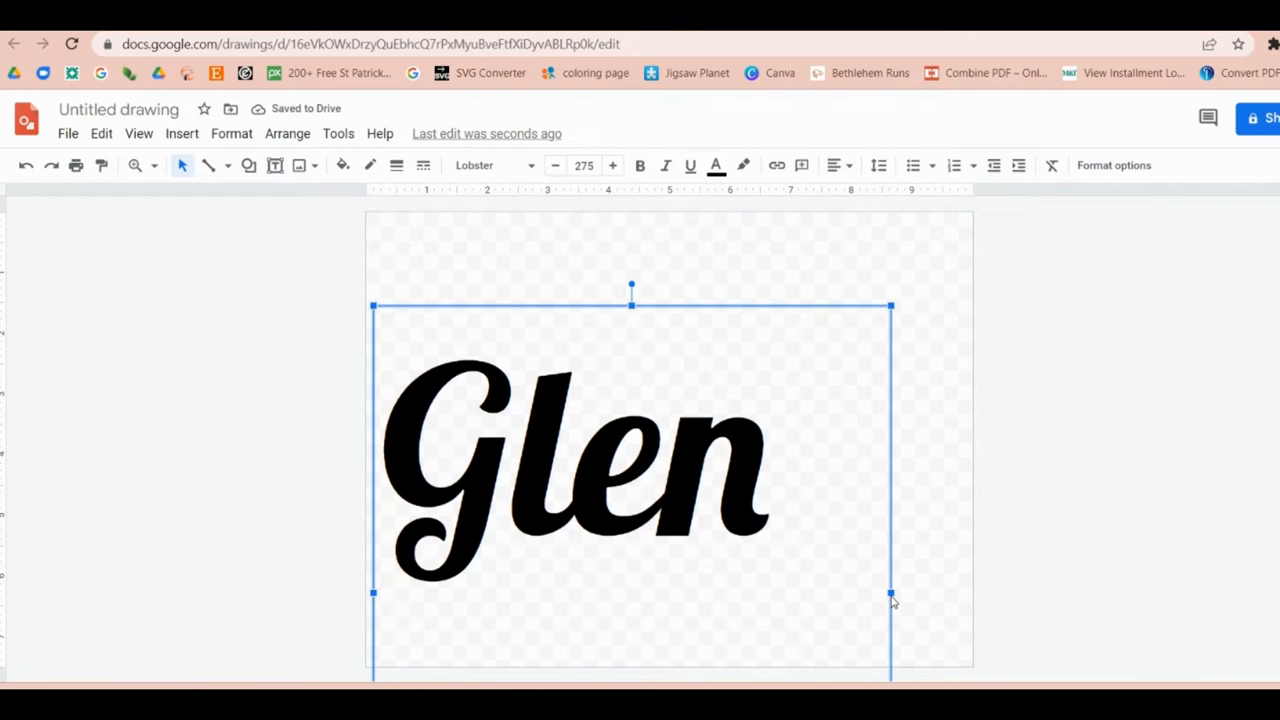
mouse_move(890, 592)
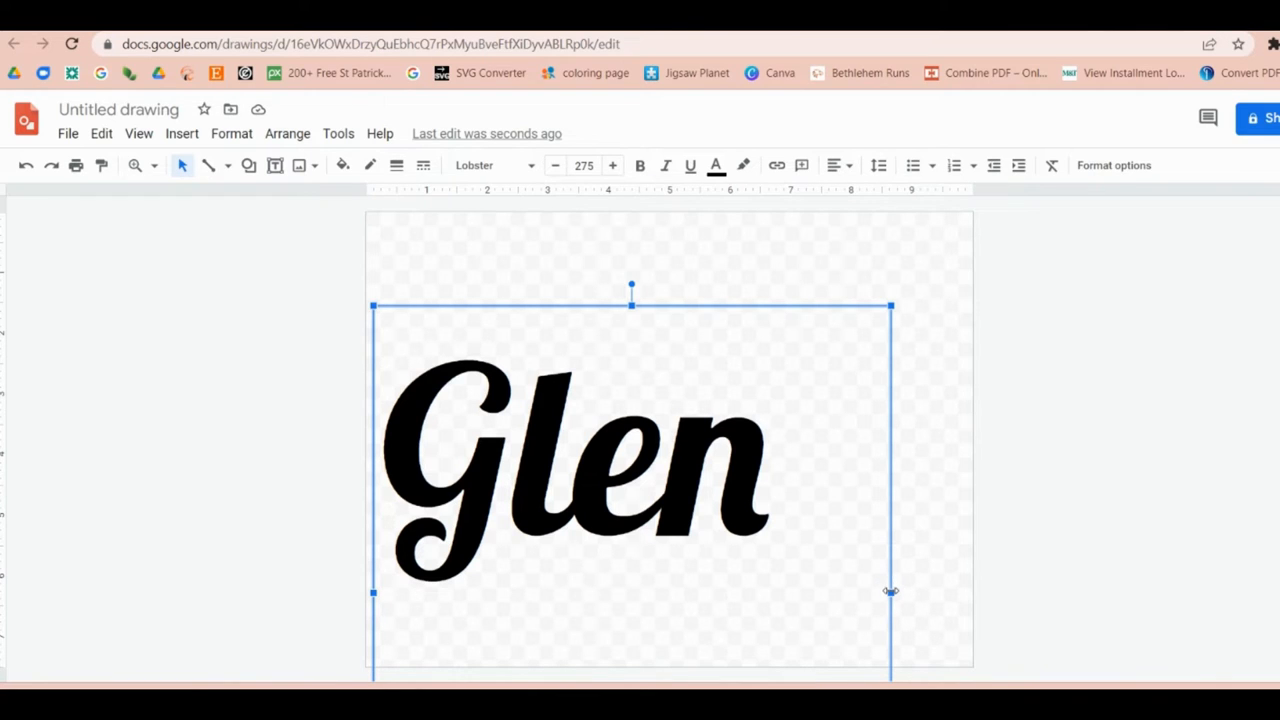
type("n")
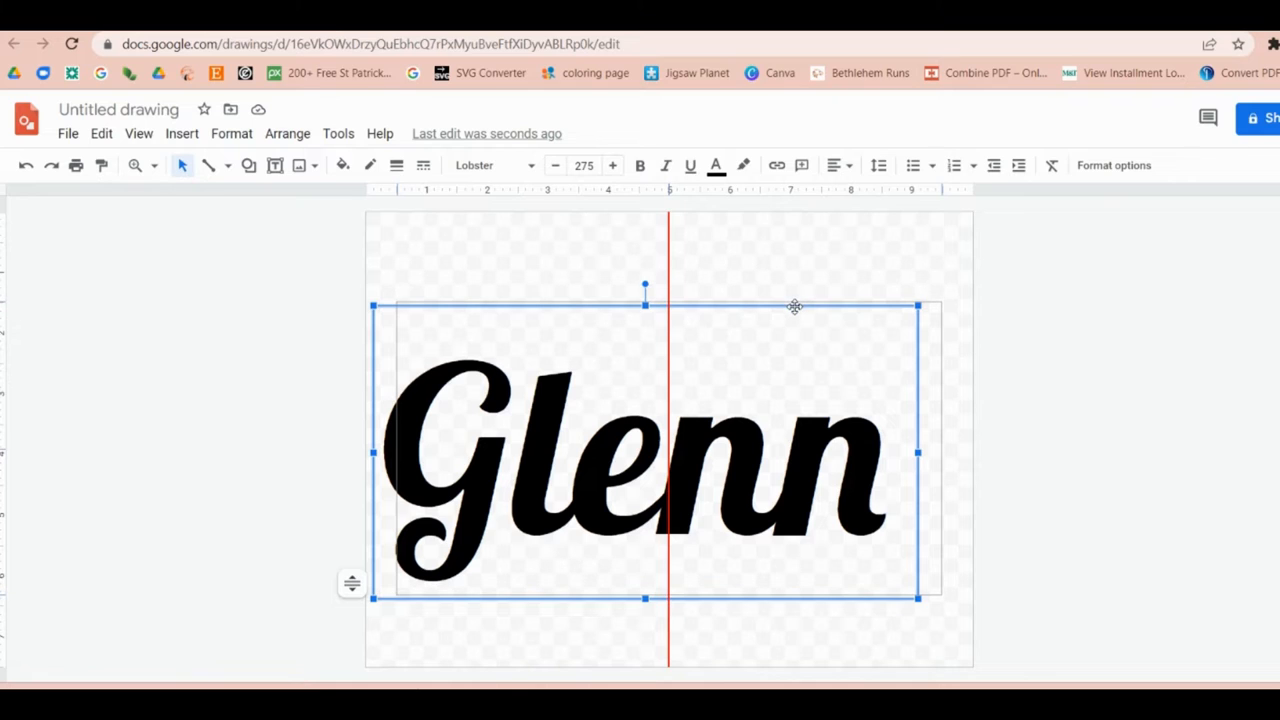
left_click(796, 270)
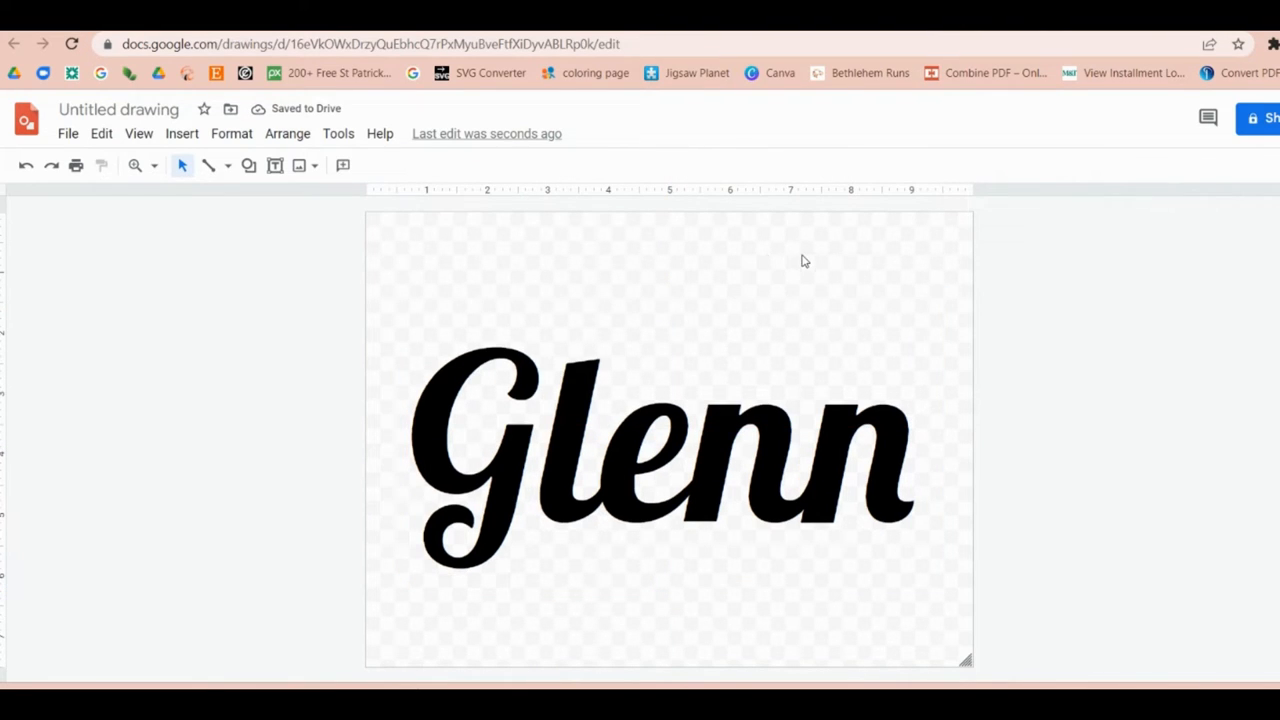
Give the drawing a white background and name it Glenn.
right_click(804, 260)
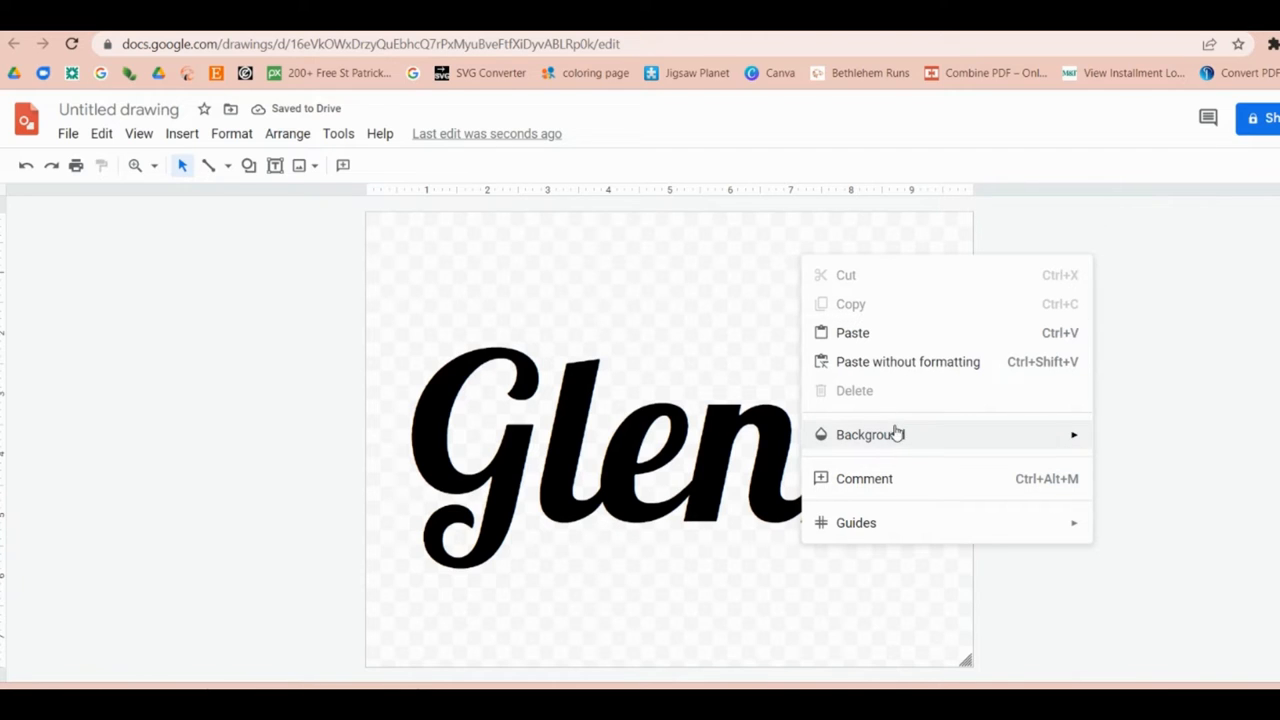
left_click(870, 434)
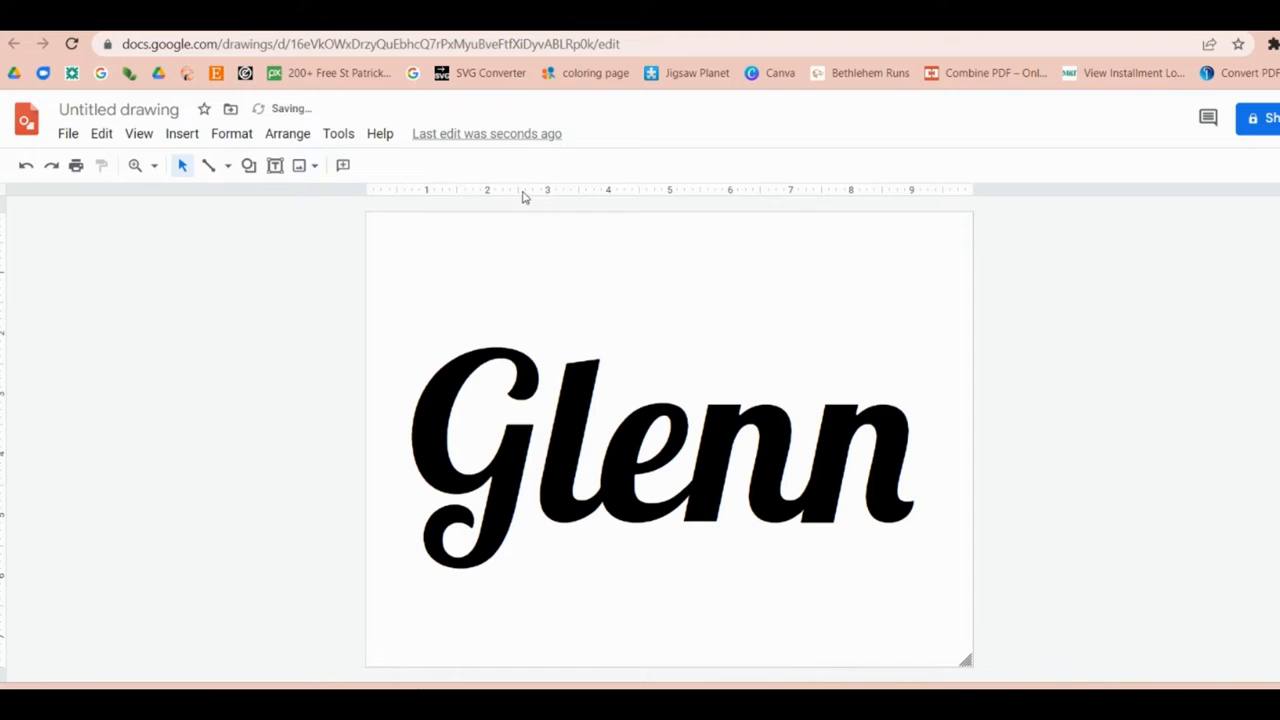
left_click(118, 108)
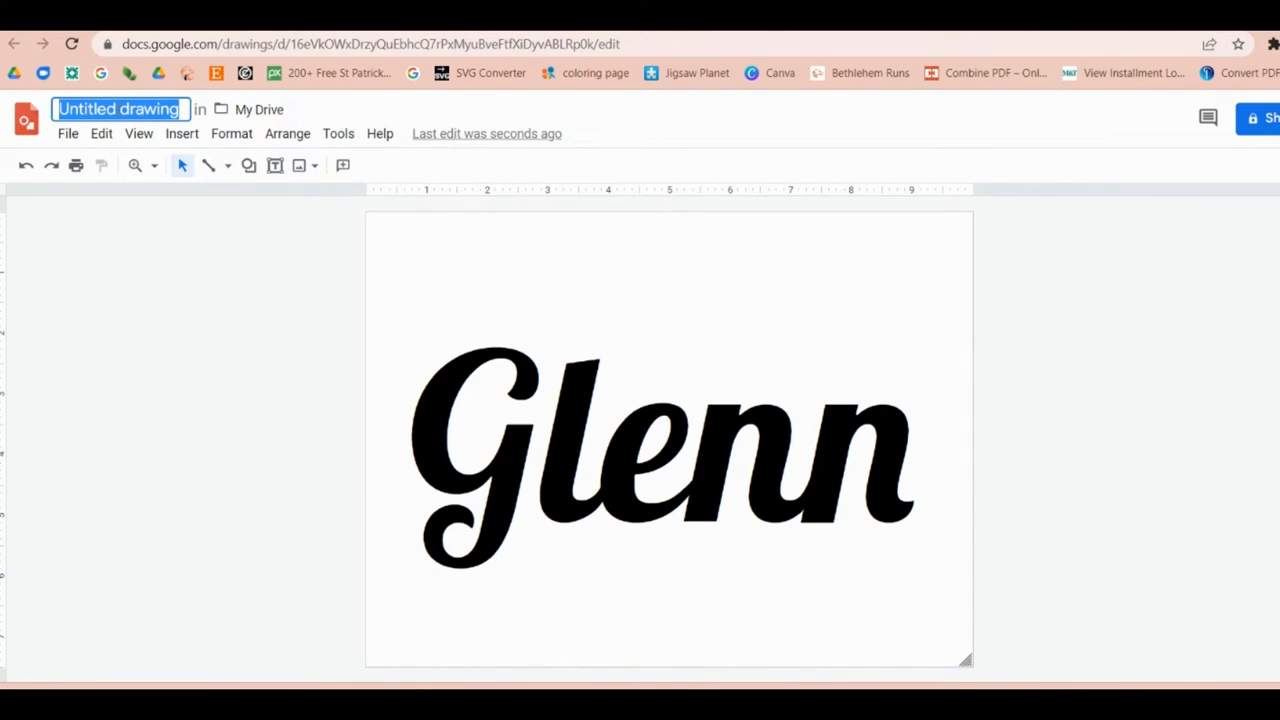
Download the Glenn drawing as a PNG image.
left_click(68, 132)
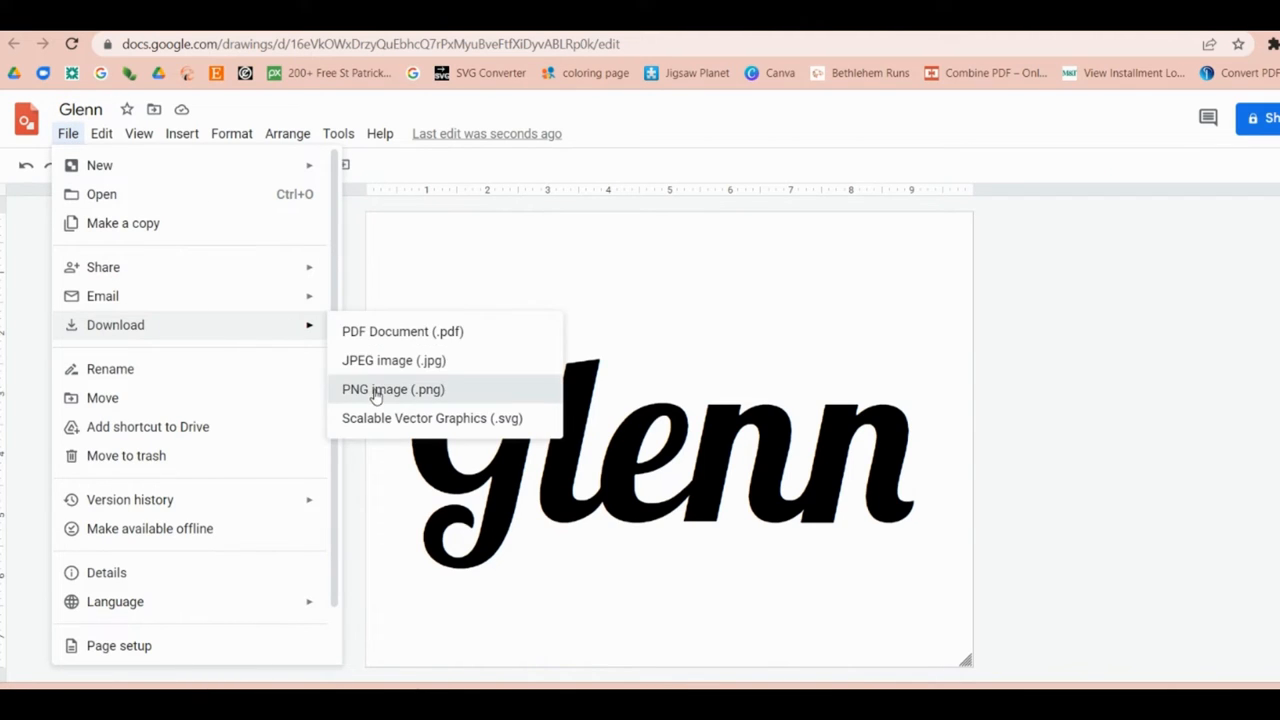
left_click(392, 388)
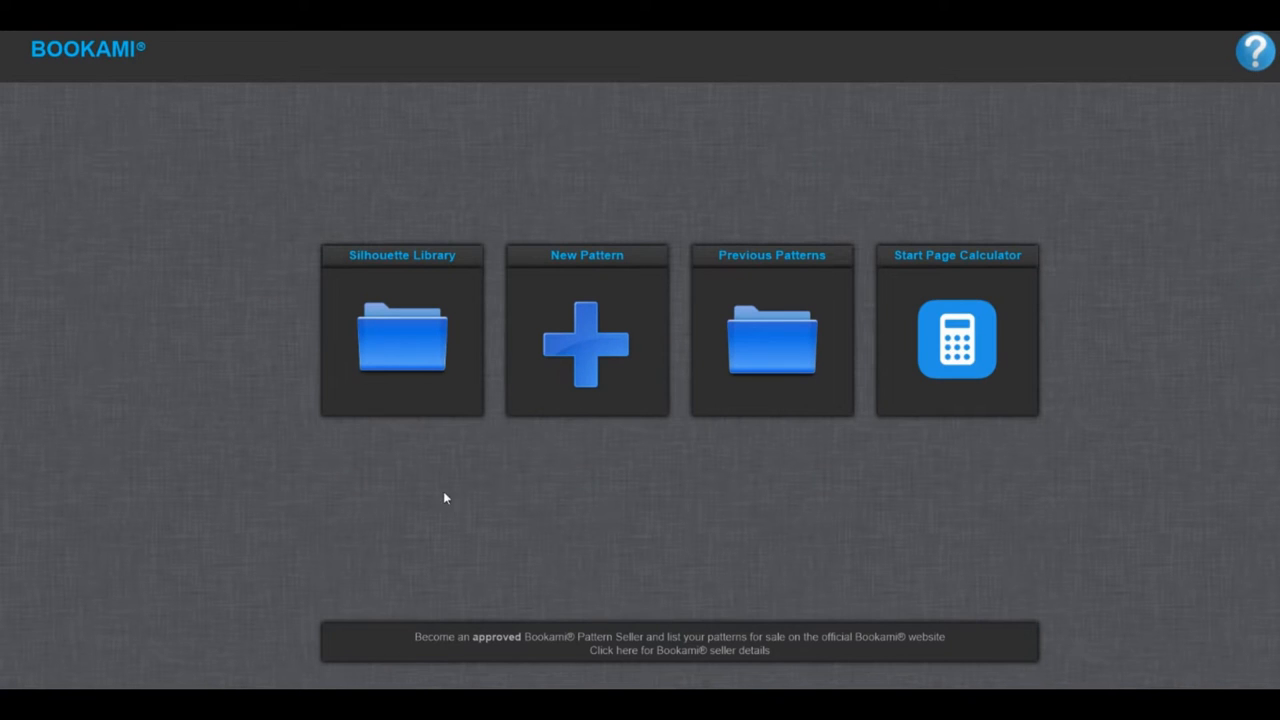
mouse_move(140, 86)
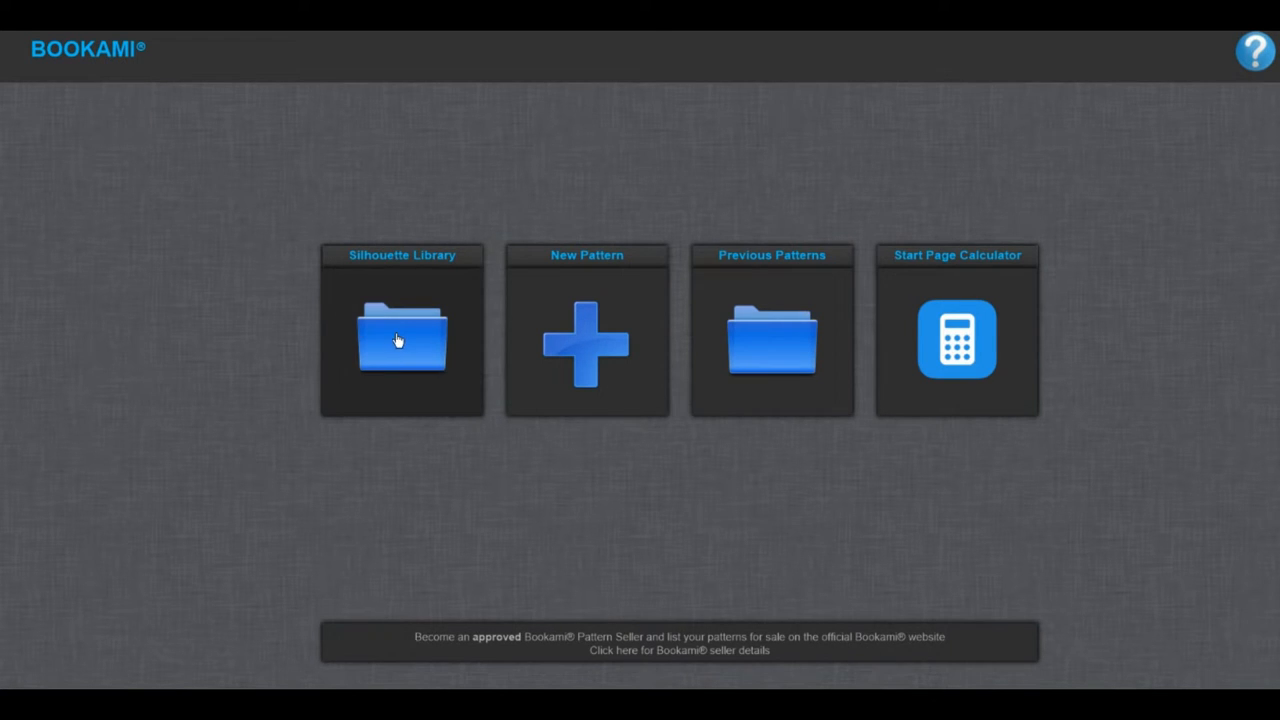
Add a new silhouette to the library from the downloaded Glenn image.
left_click(400, 340)
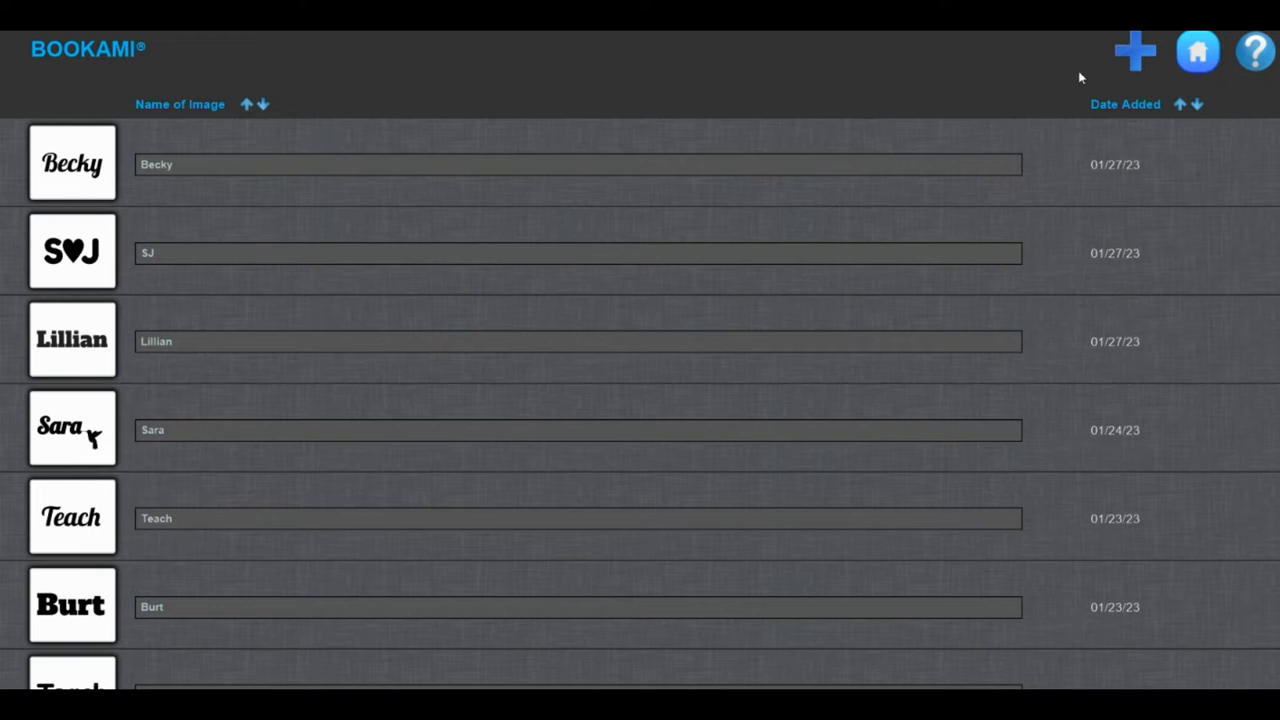
left_click(1136, 50)
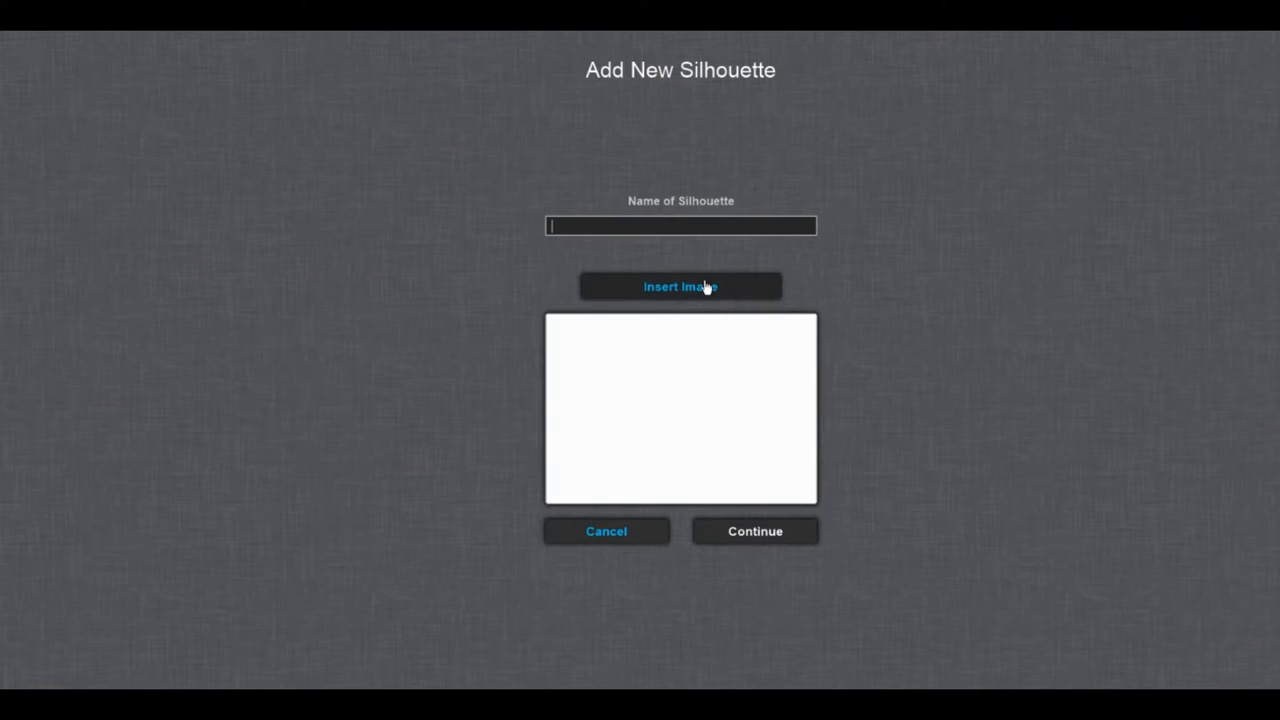
left_click(680, 288)
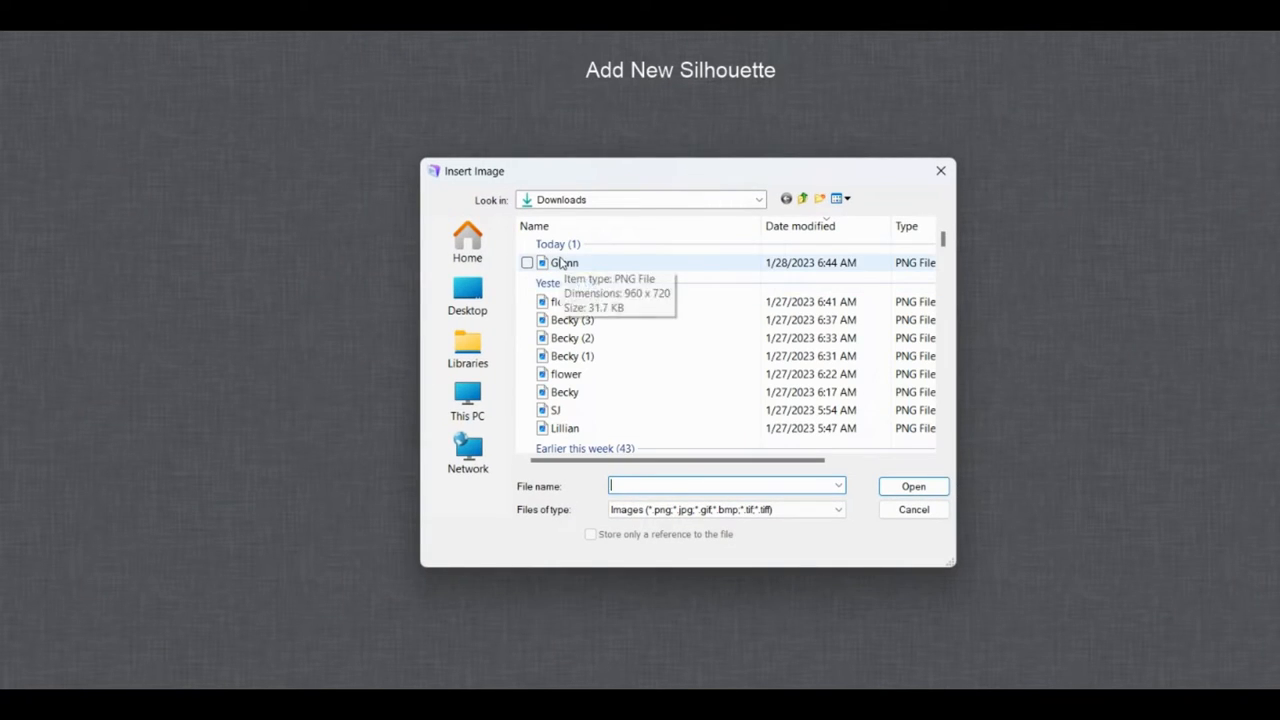
double_click(564, 262)
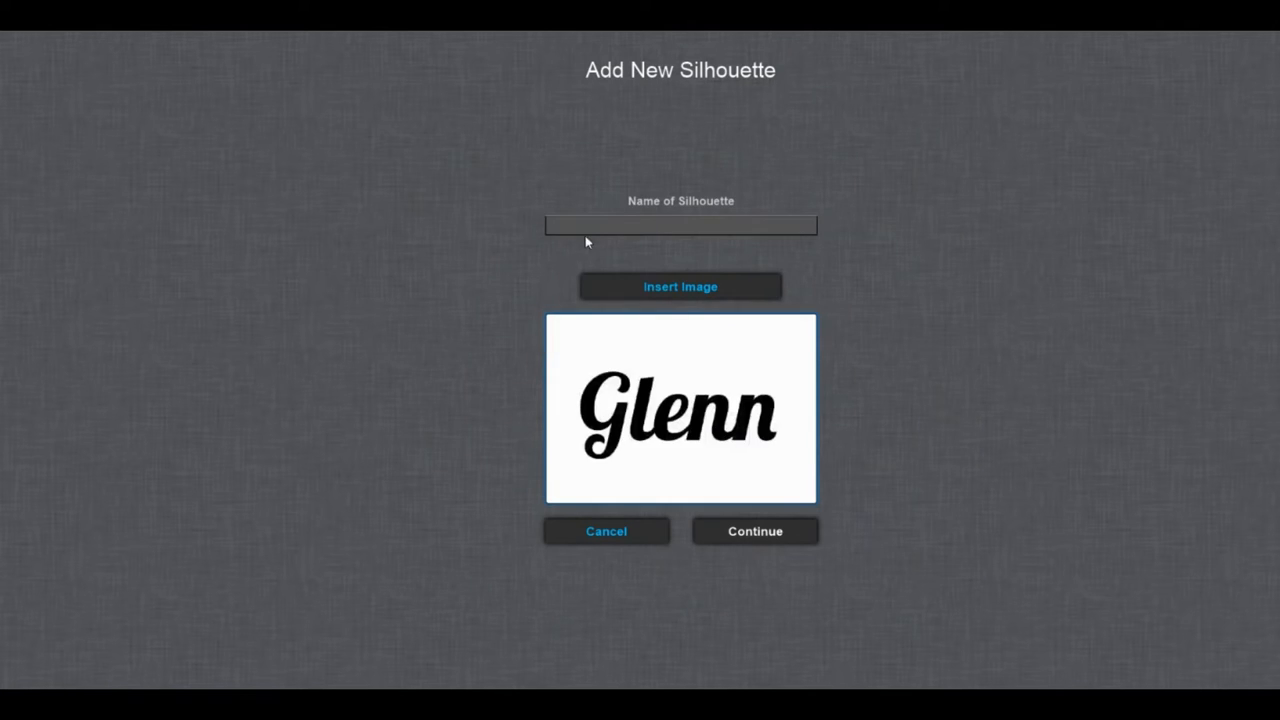
Name the silhouette Glenn, save it to the library and return to the main screen.
left_click(680, 224)
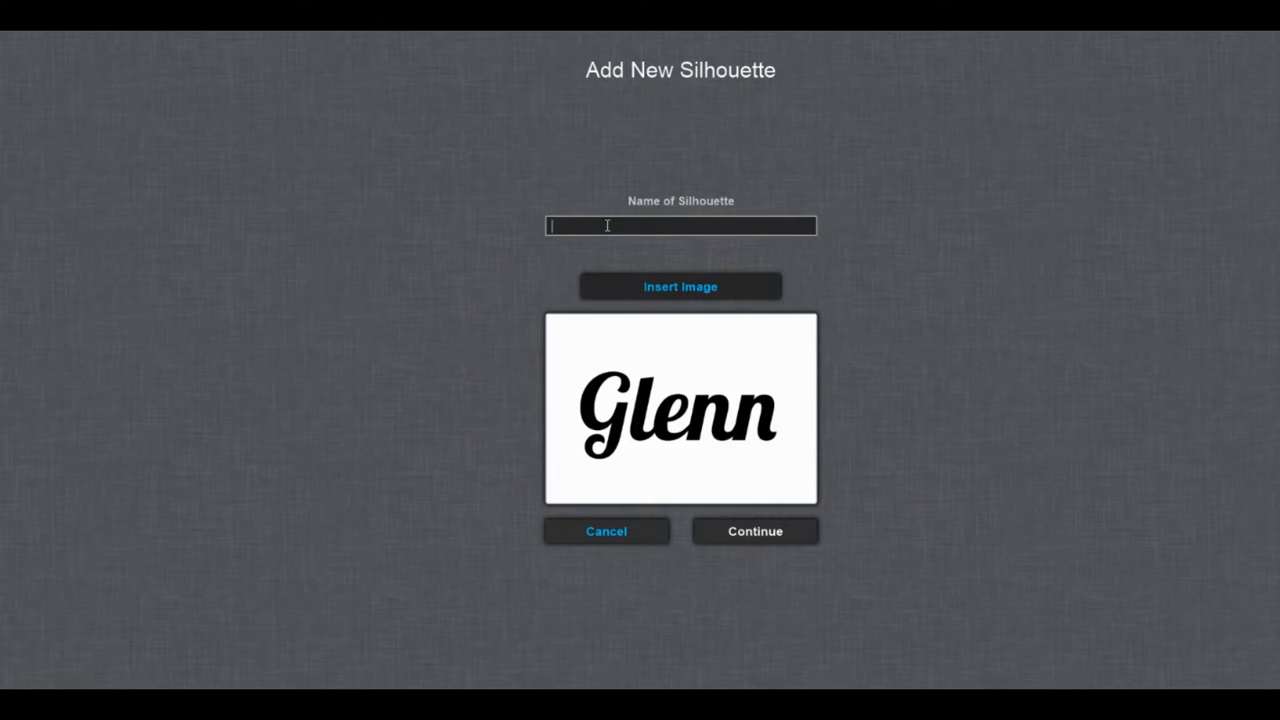
type("Glenn")
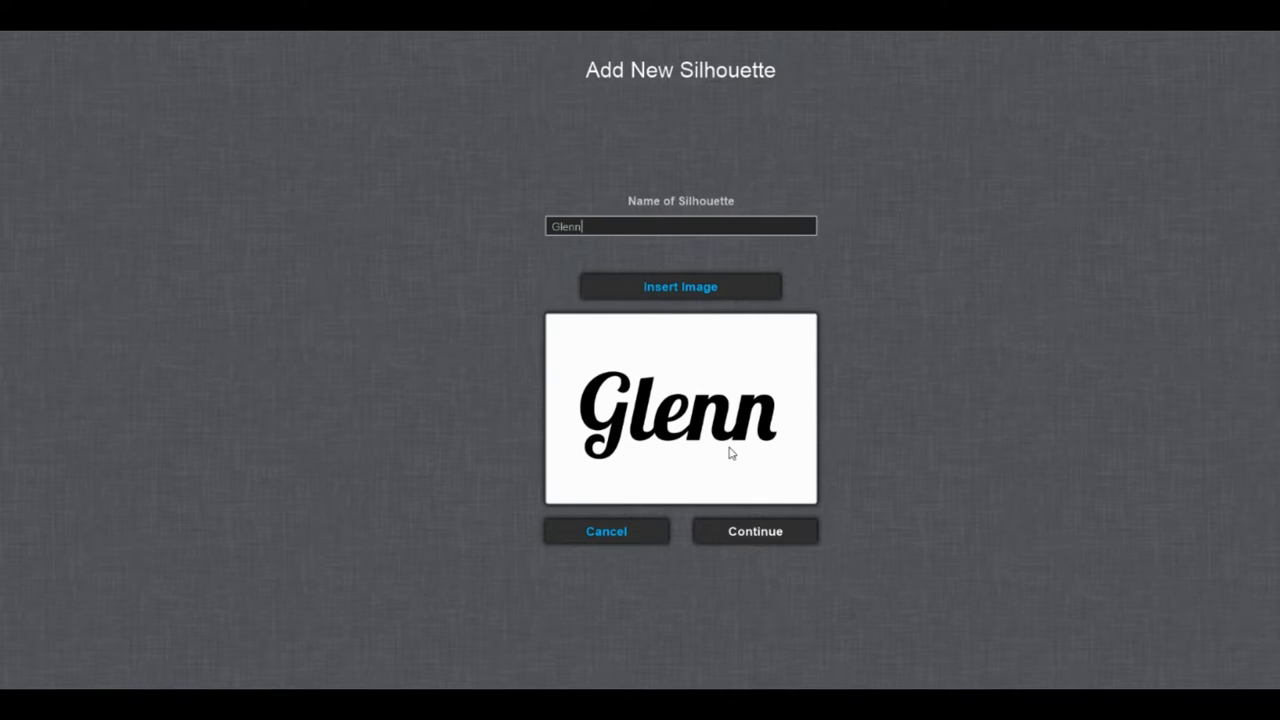
left_click(756, 532)
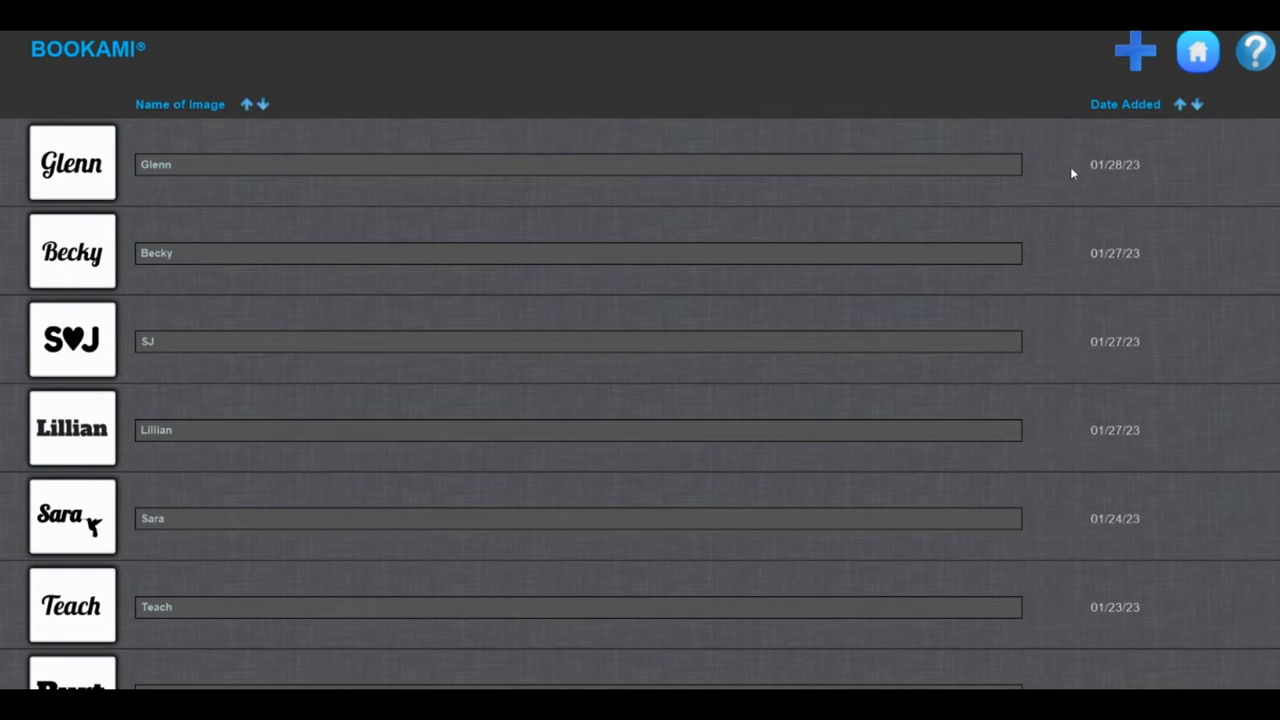
left_click(1196, 50)
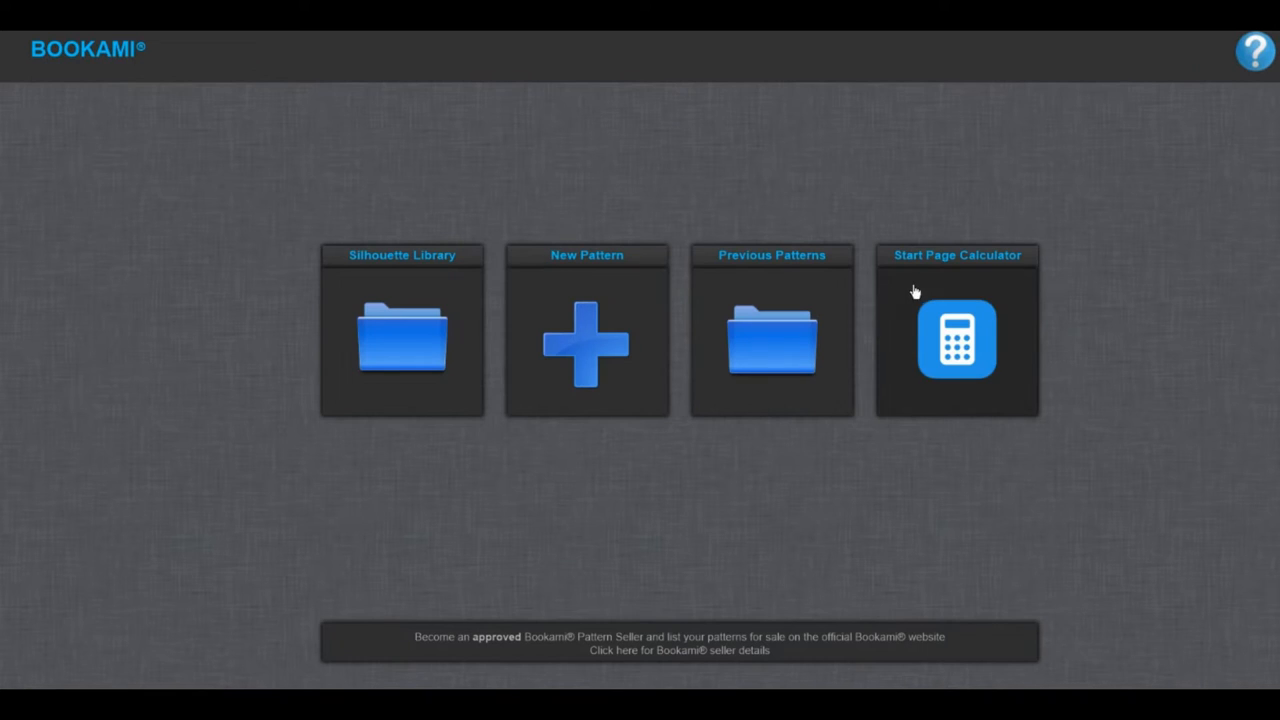
mouse_move(588, 352)
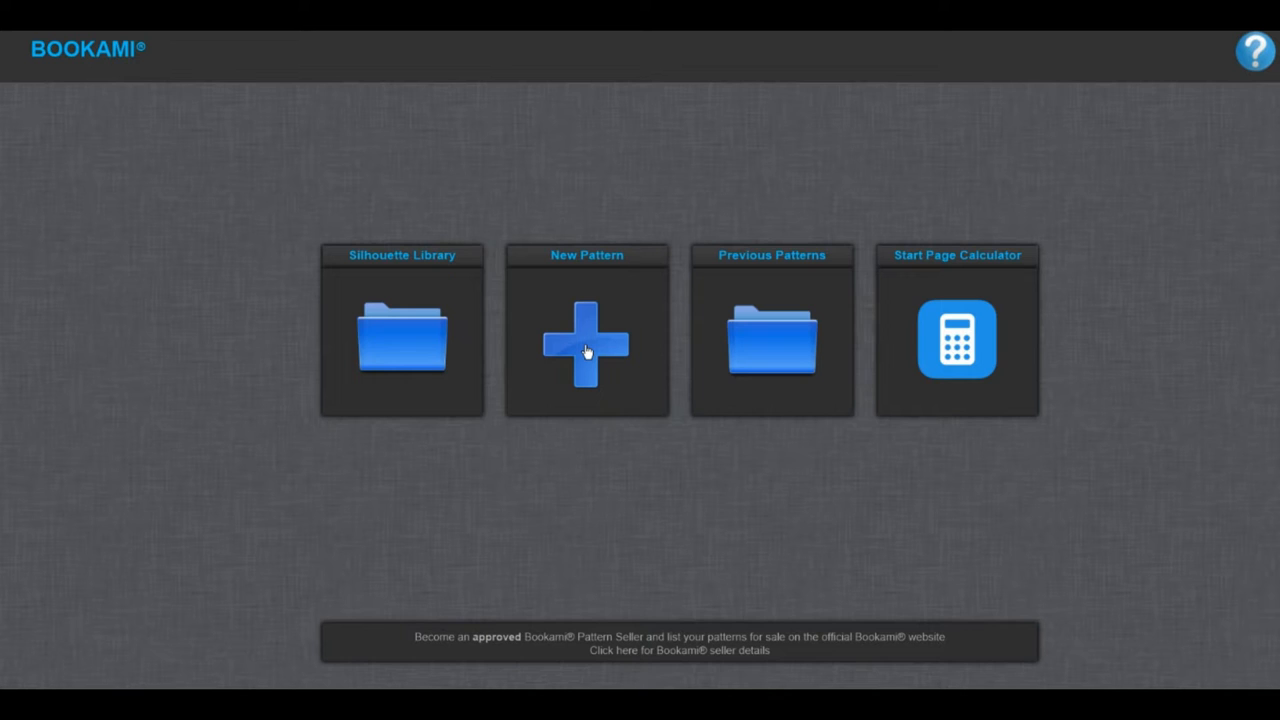
Start a new Measure, Mark & Fold pattern for a one-section book.
left_click(586, 340)
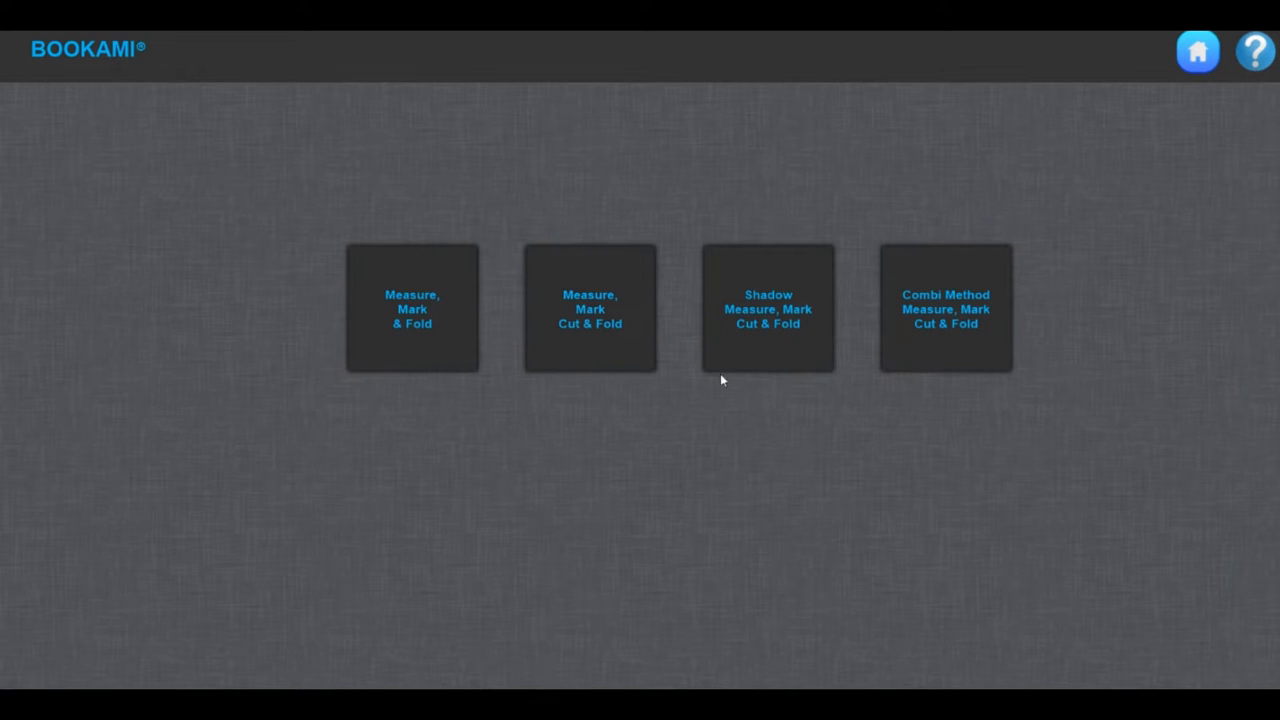
mouse_move(920, 364)
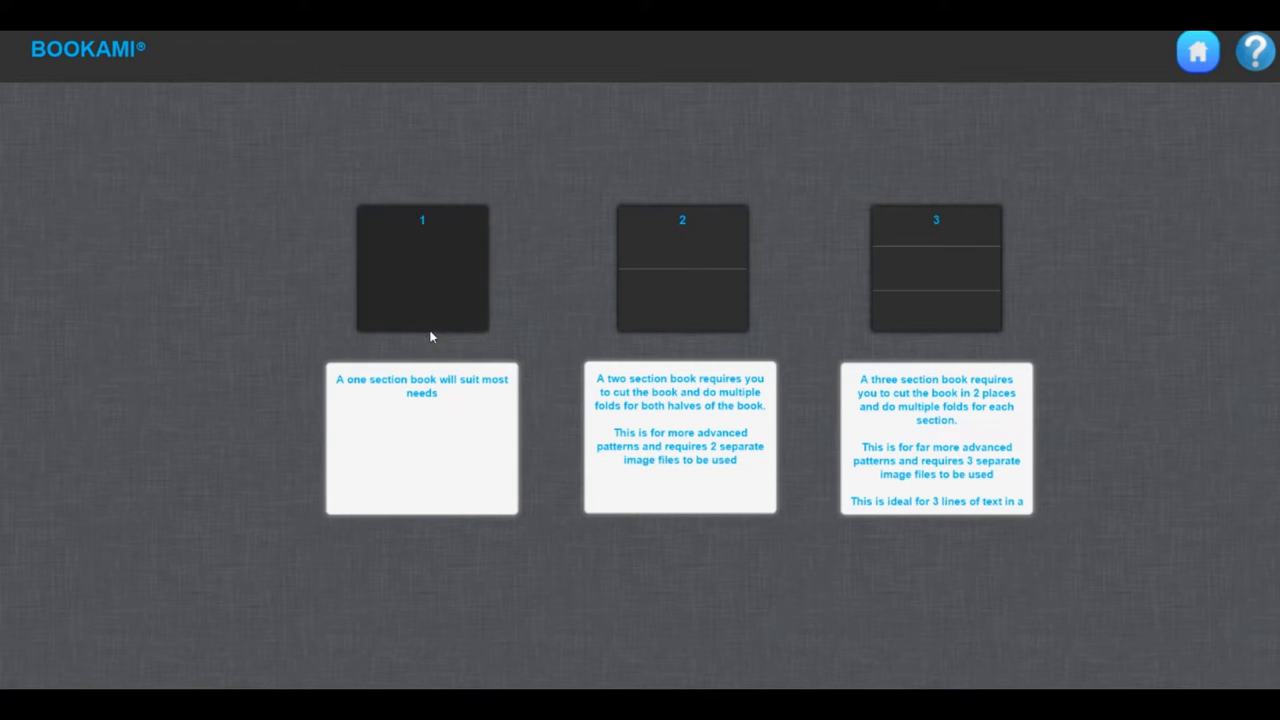
mouse_move(518, 324)
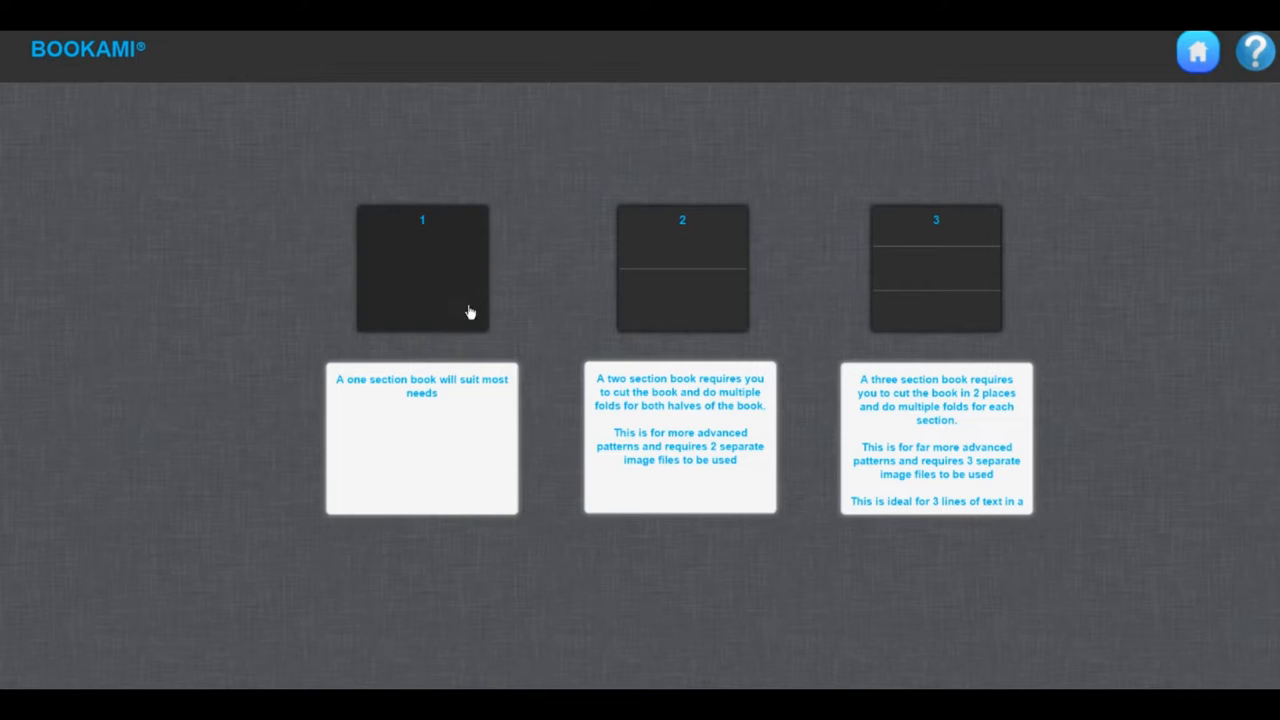
left_click(420, 268)
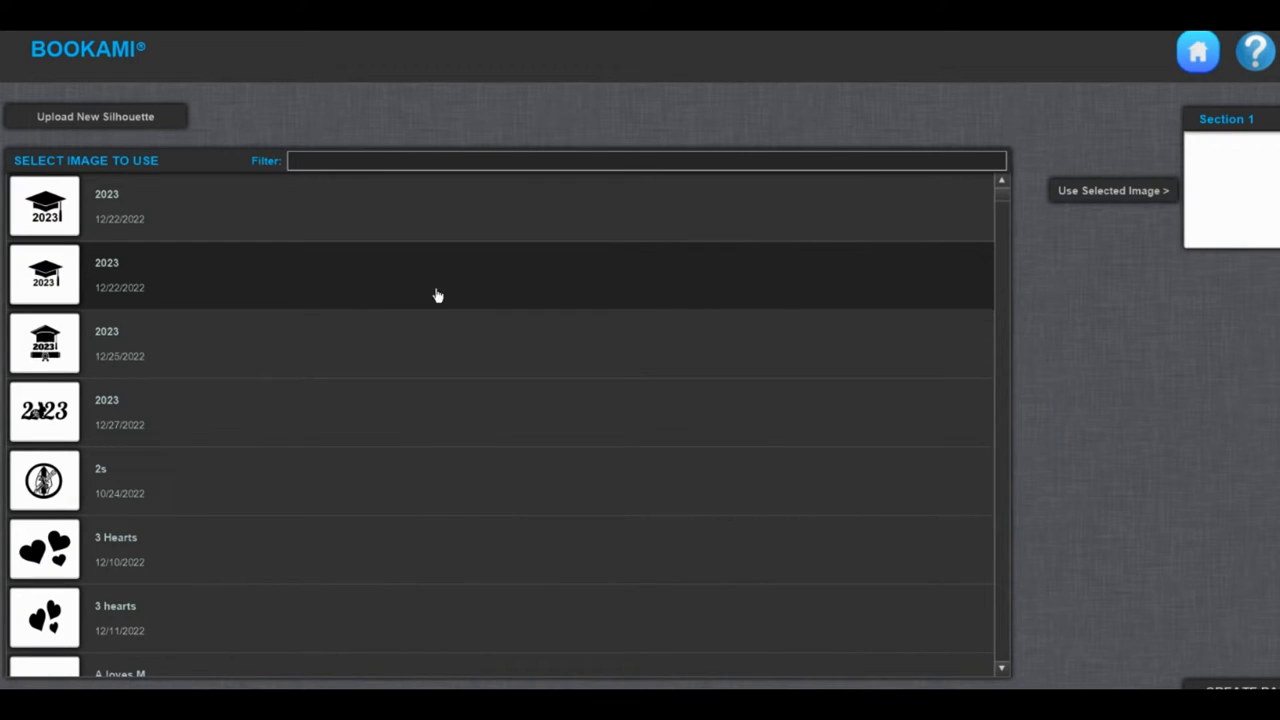
Filter the library for Glenn and use the Glenn silhouette for the pattern.
type("Glenn")
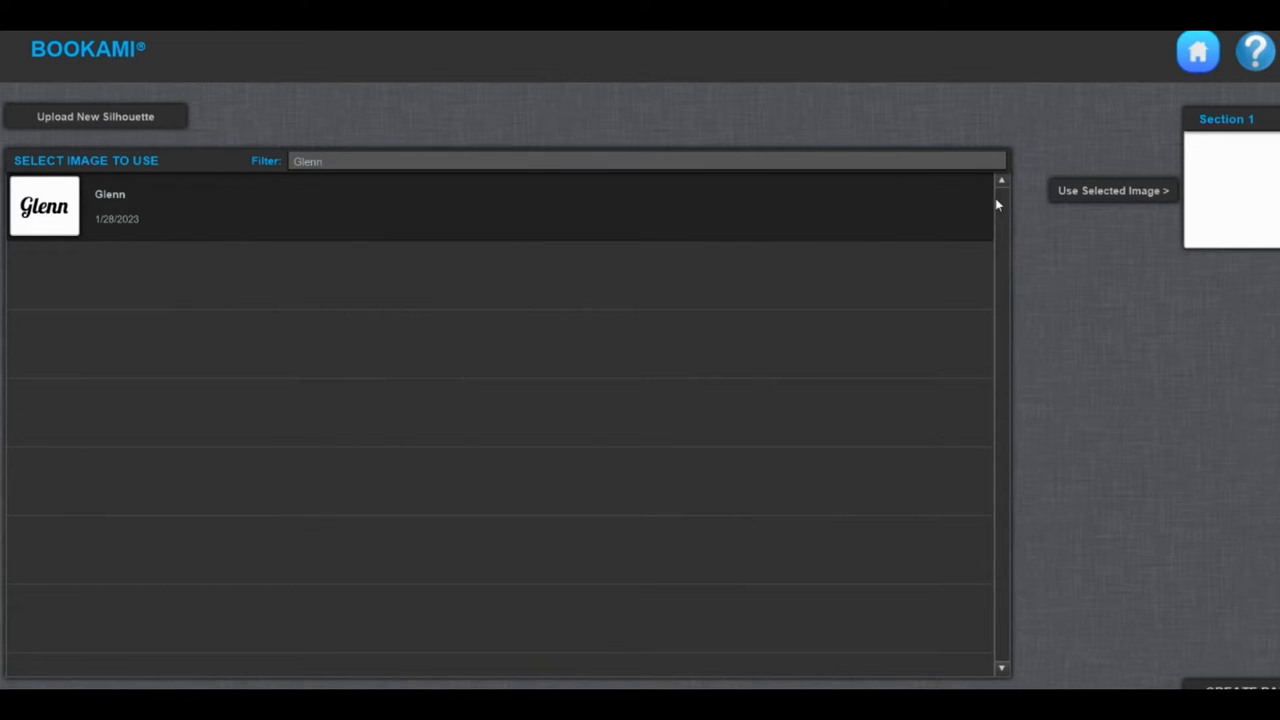
left_click(1112, 190)
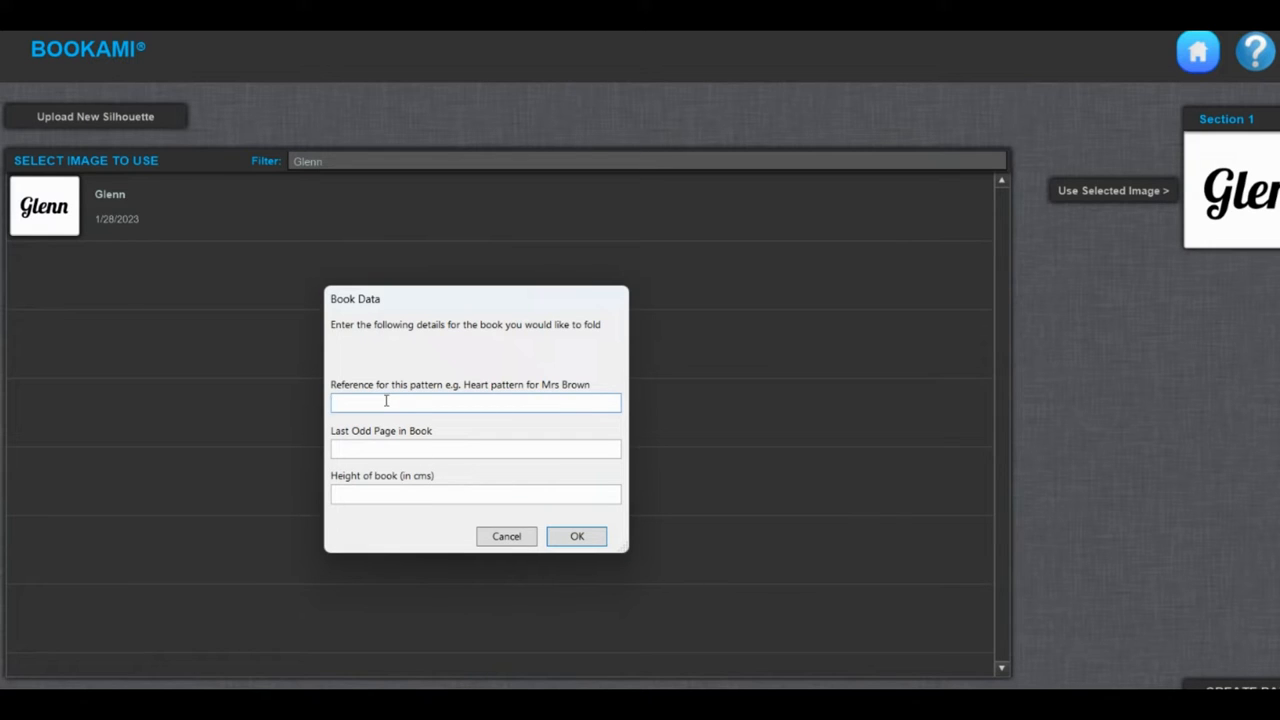
Enter reference Glenn, last odd page 421 and book height 22 cm, and confirm.
type("Glenn")
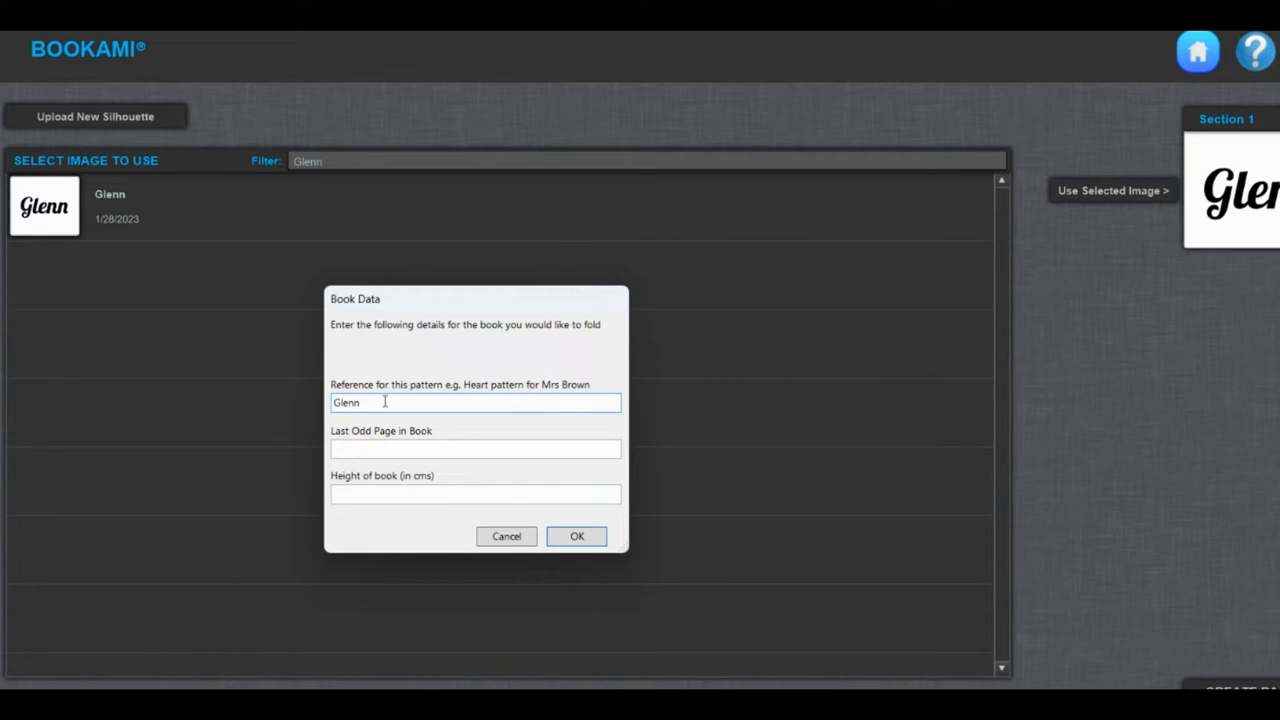
left_click(476, 448)
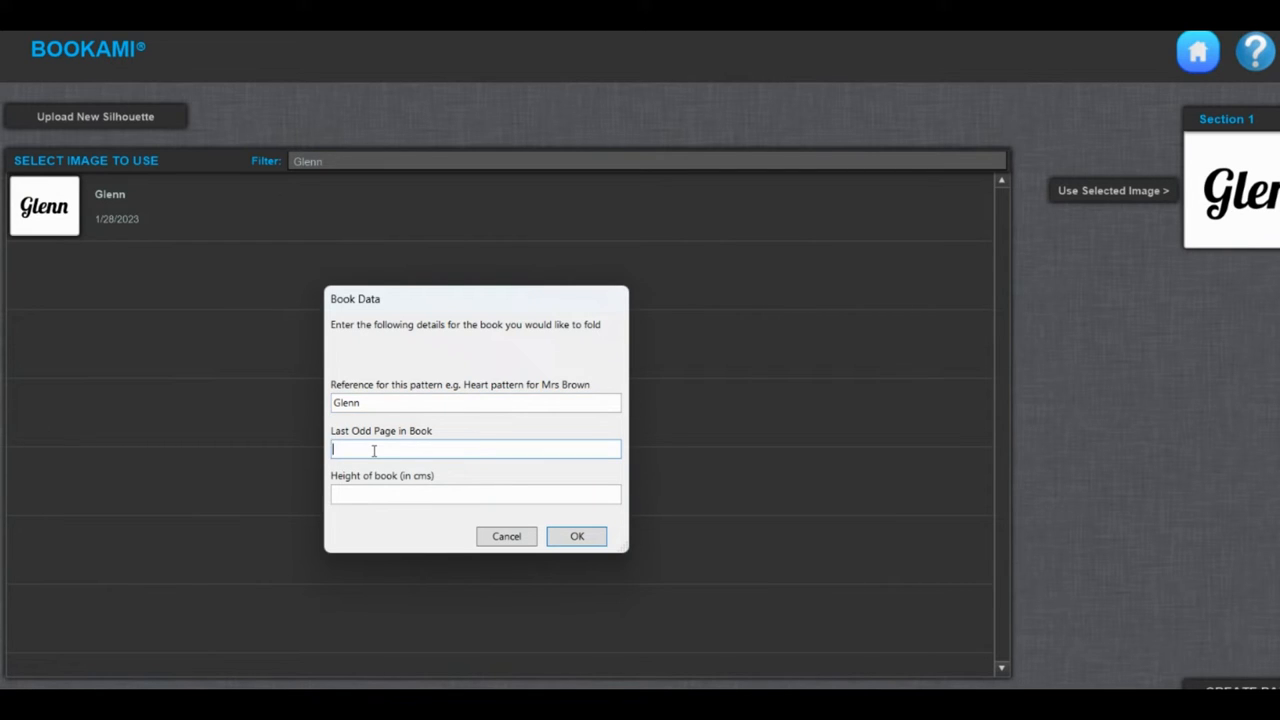
type("421")
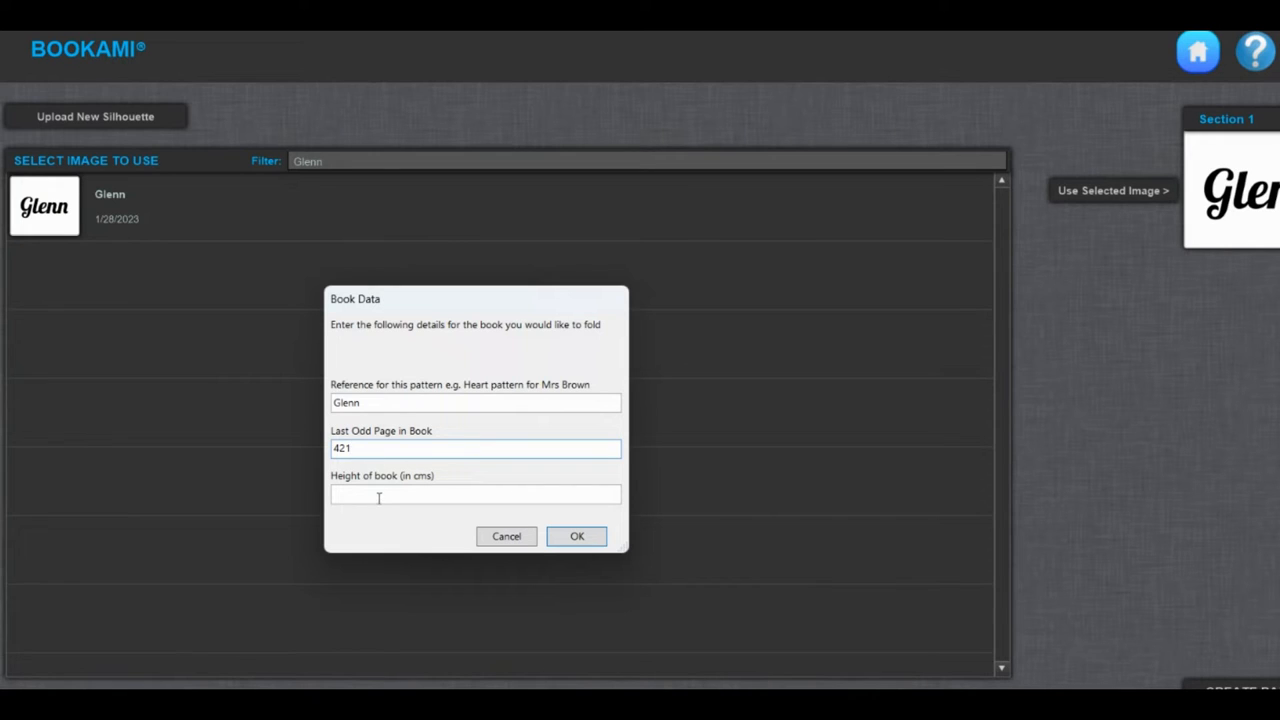
type("2")
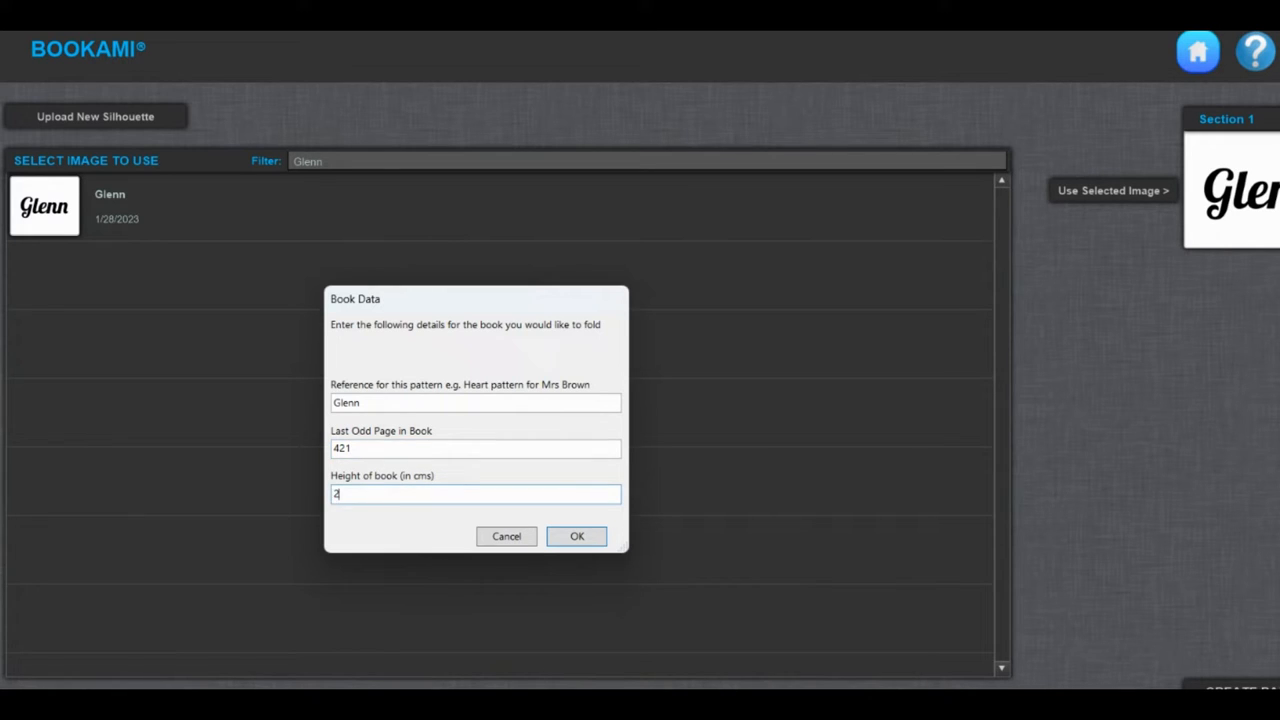
type("2")
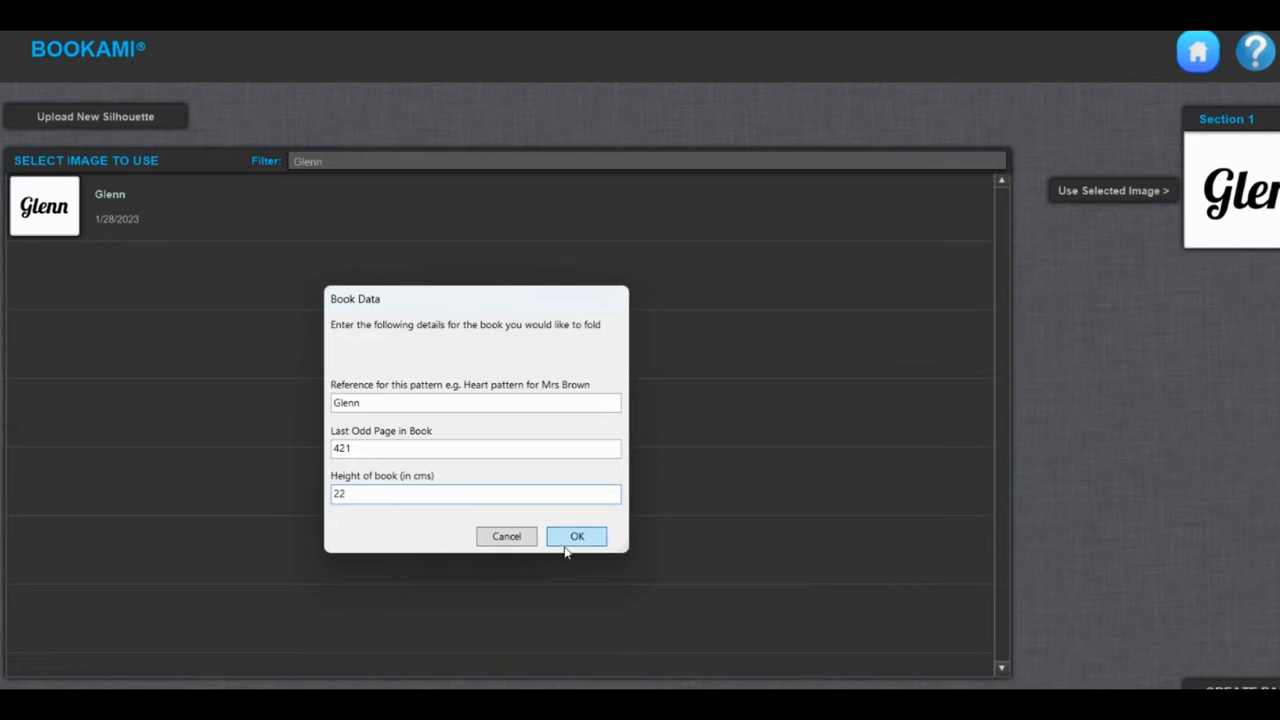
left_click(576, 536)
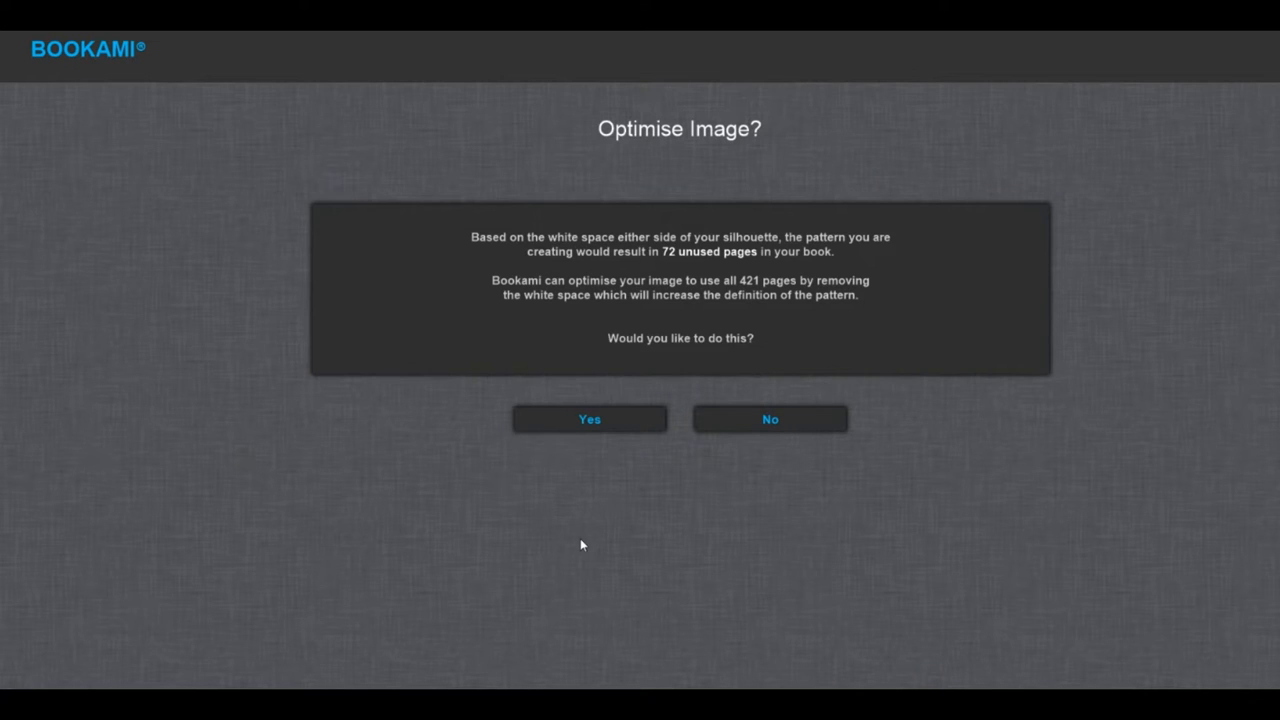
Optimise the Glenn image to use all 421 pages and view the pattern preview.
left_click(588, 420)
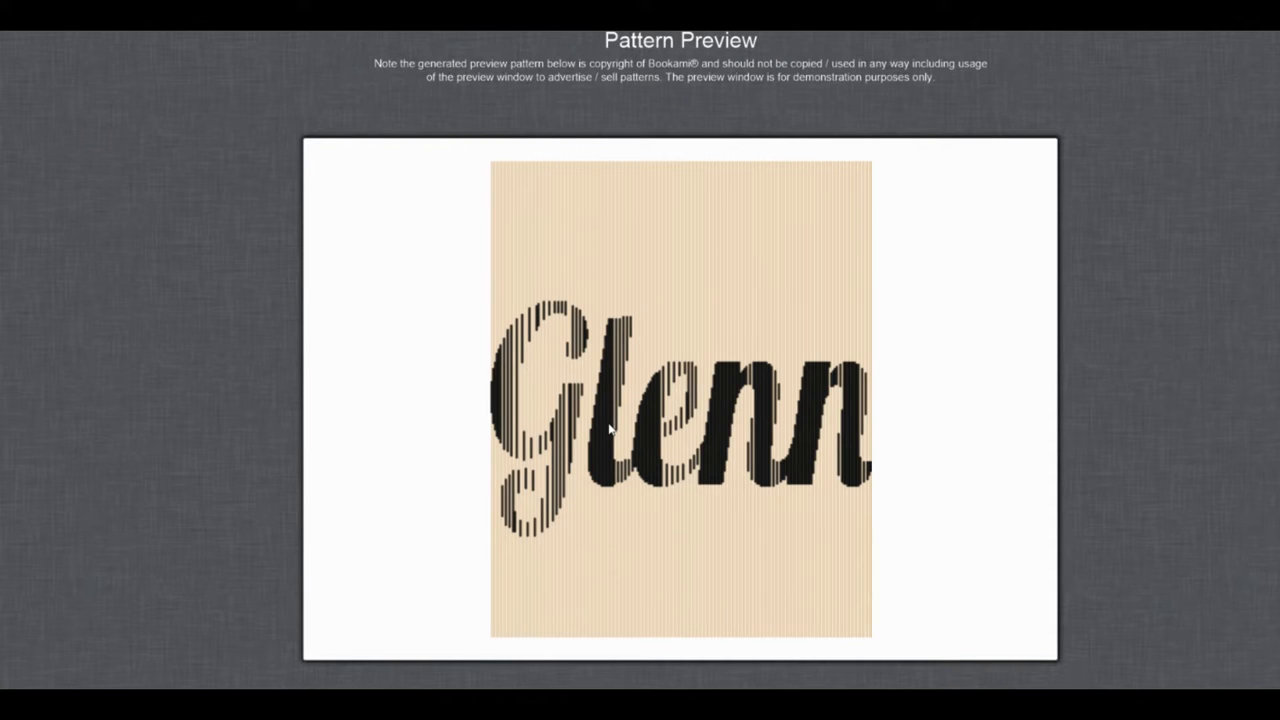
mouse_move(568, 376)
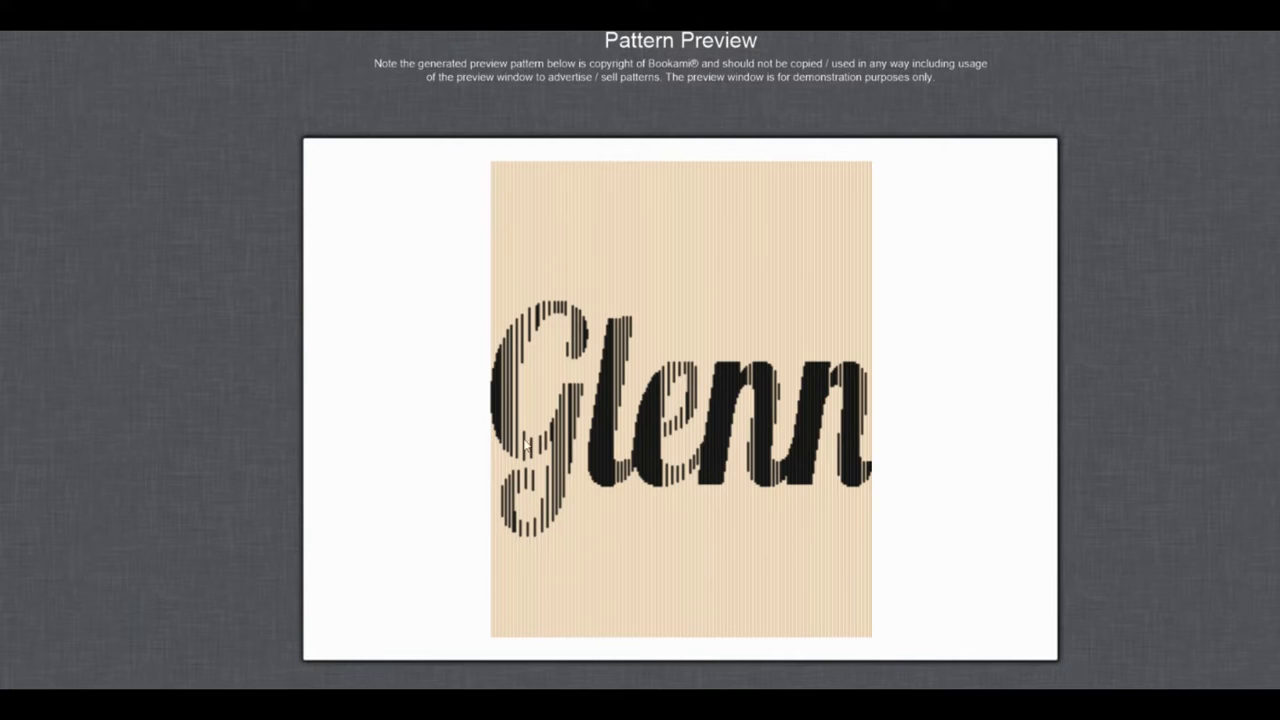
mouse_move(536, 488)
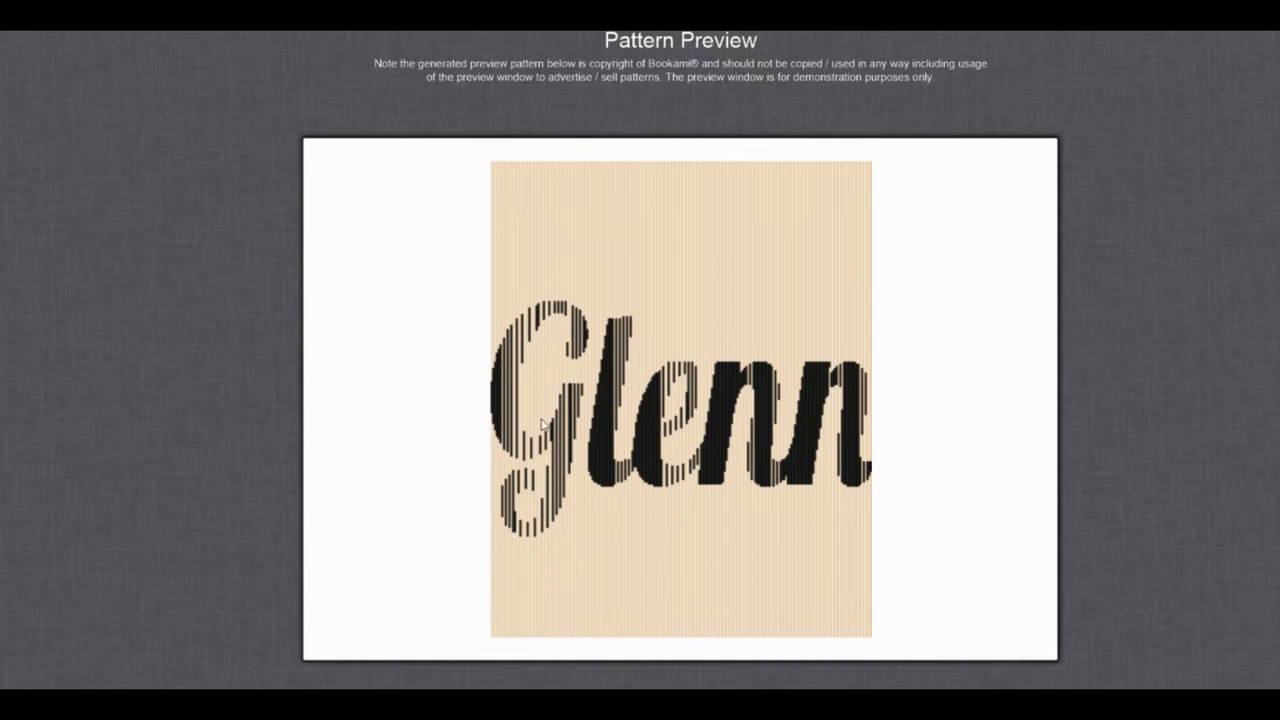
mouse_move(538, 456)
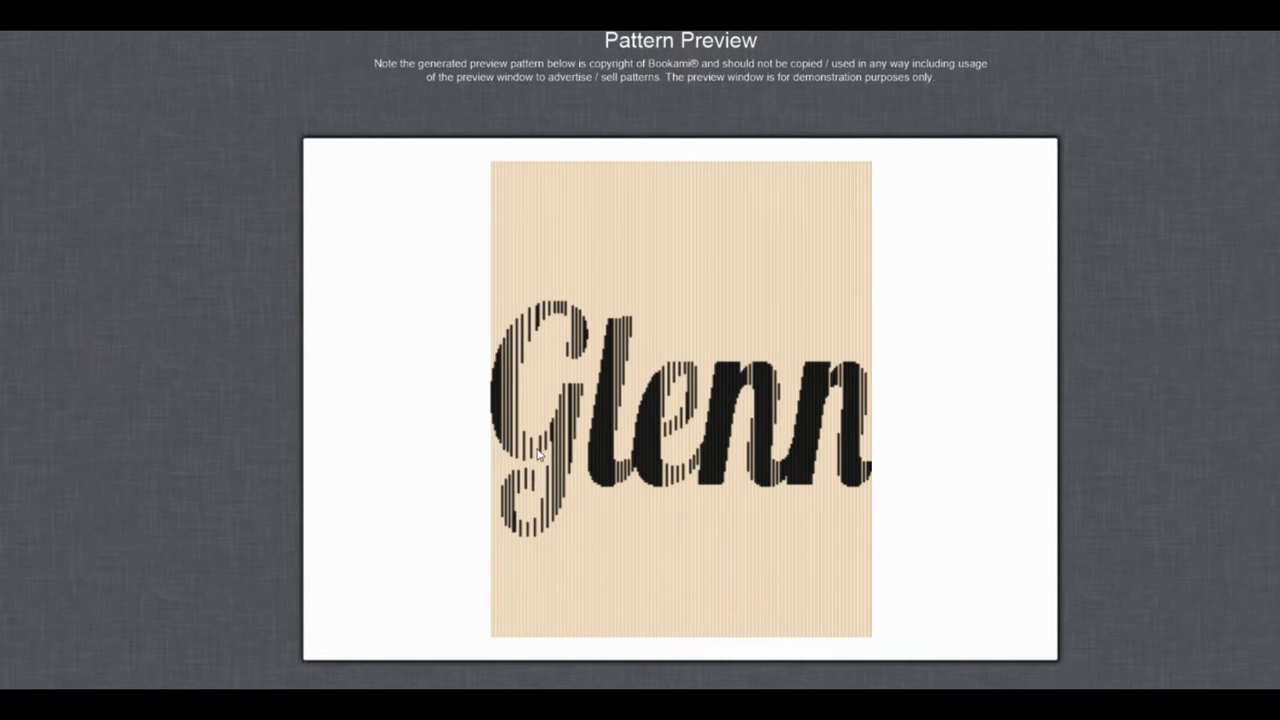
mouse_move(556, 334)
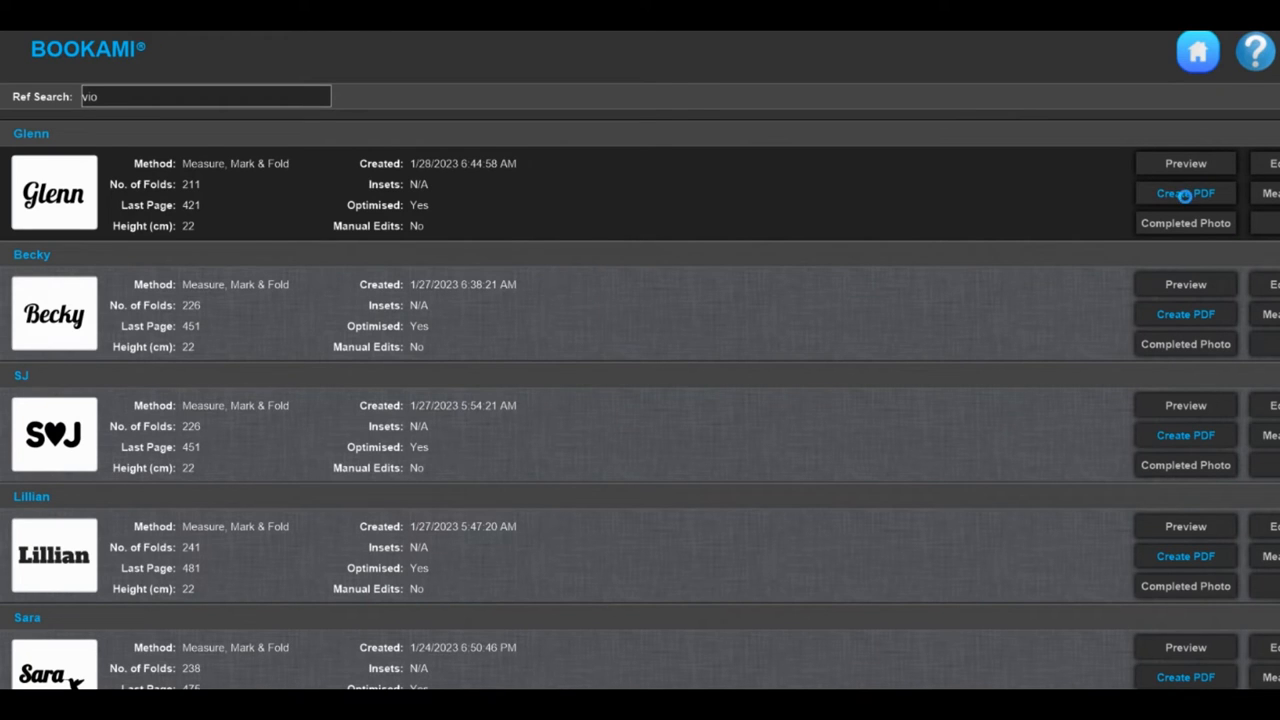
Create Glenn.pdf in the ABC of Patterns folder and open it.
left_click(1184, 192)
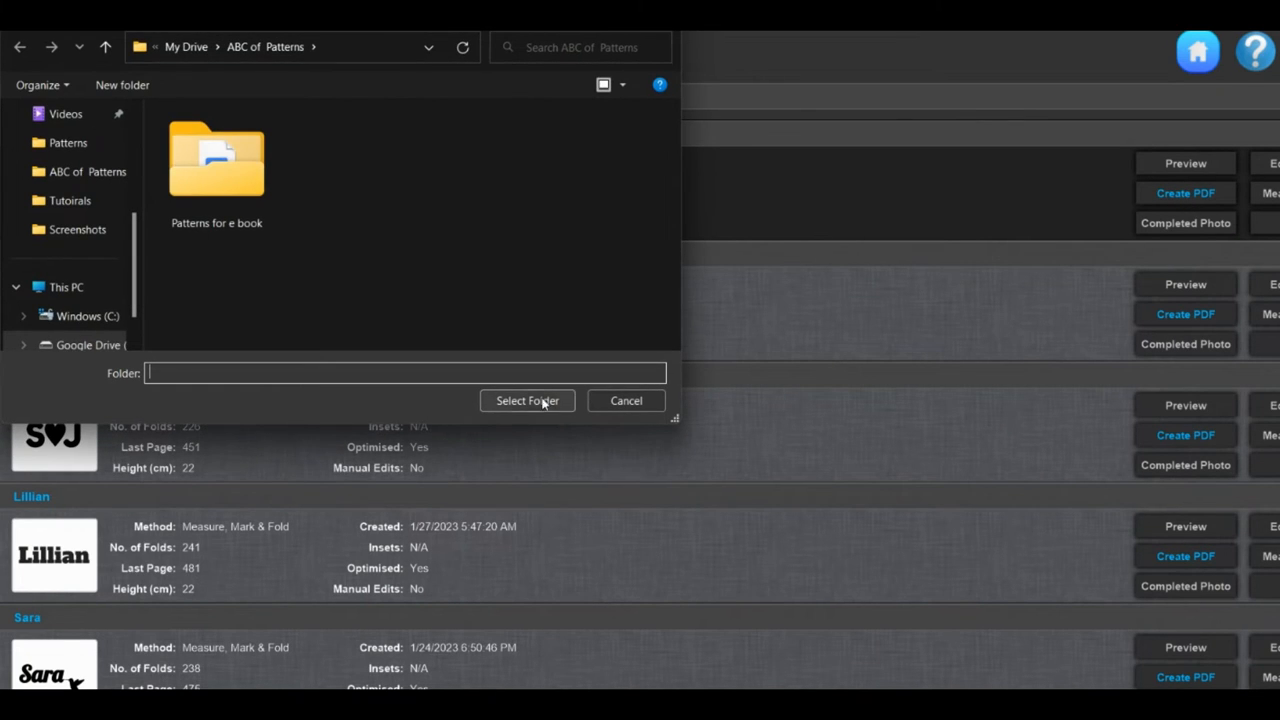
left_click(528, 400)
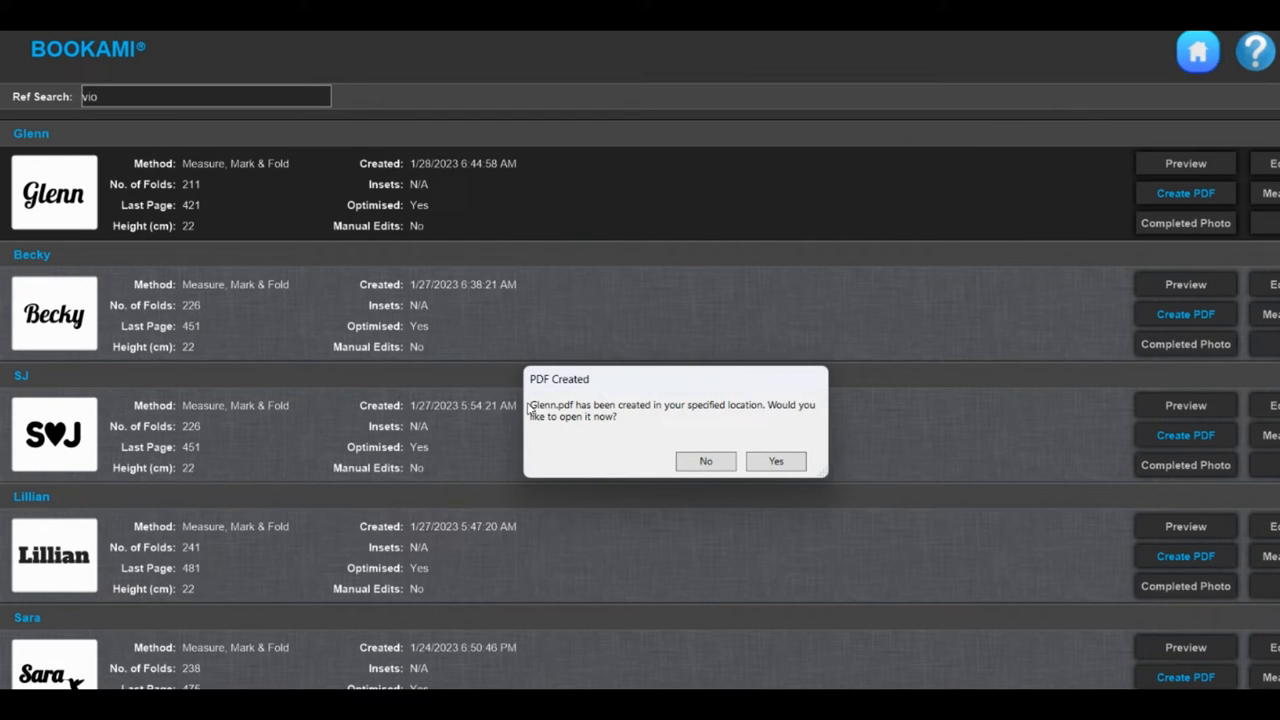
mouse_move(736, 480)
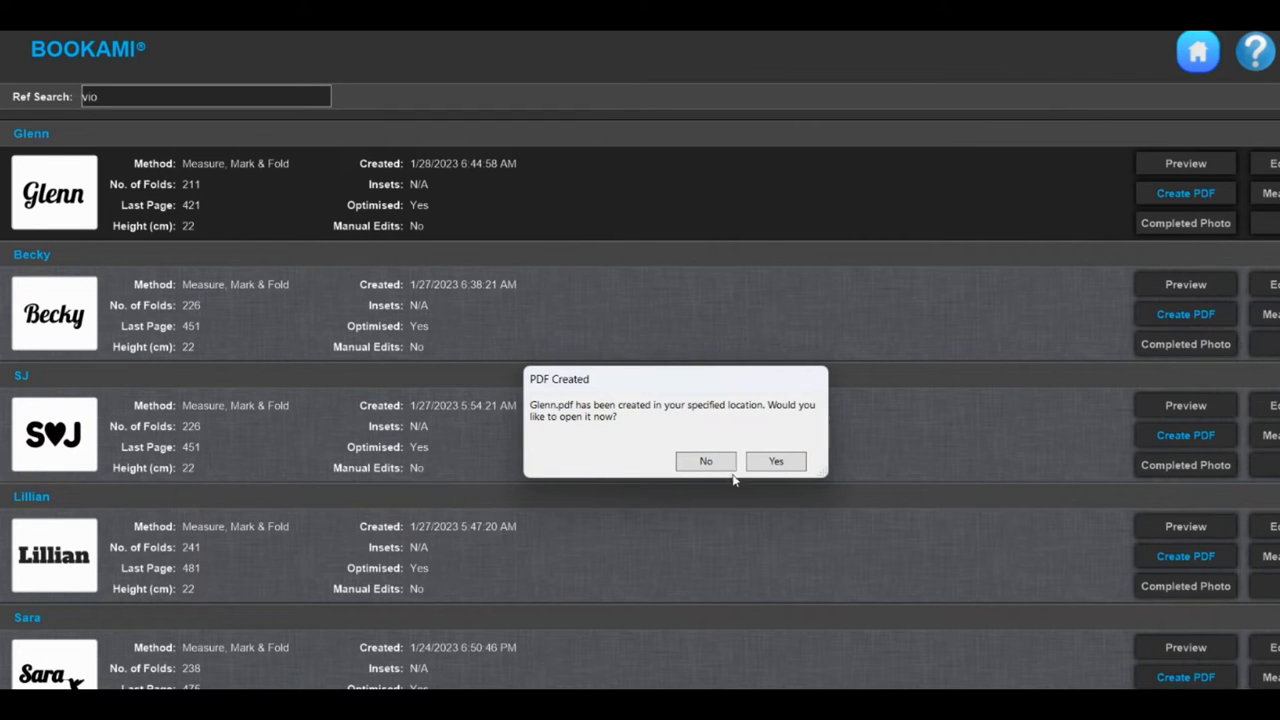
left_click(776, 460)
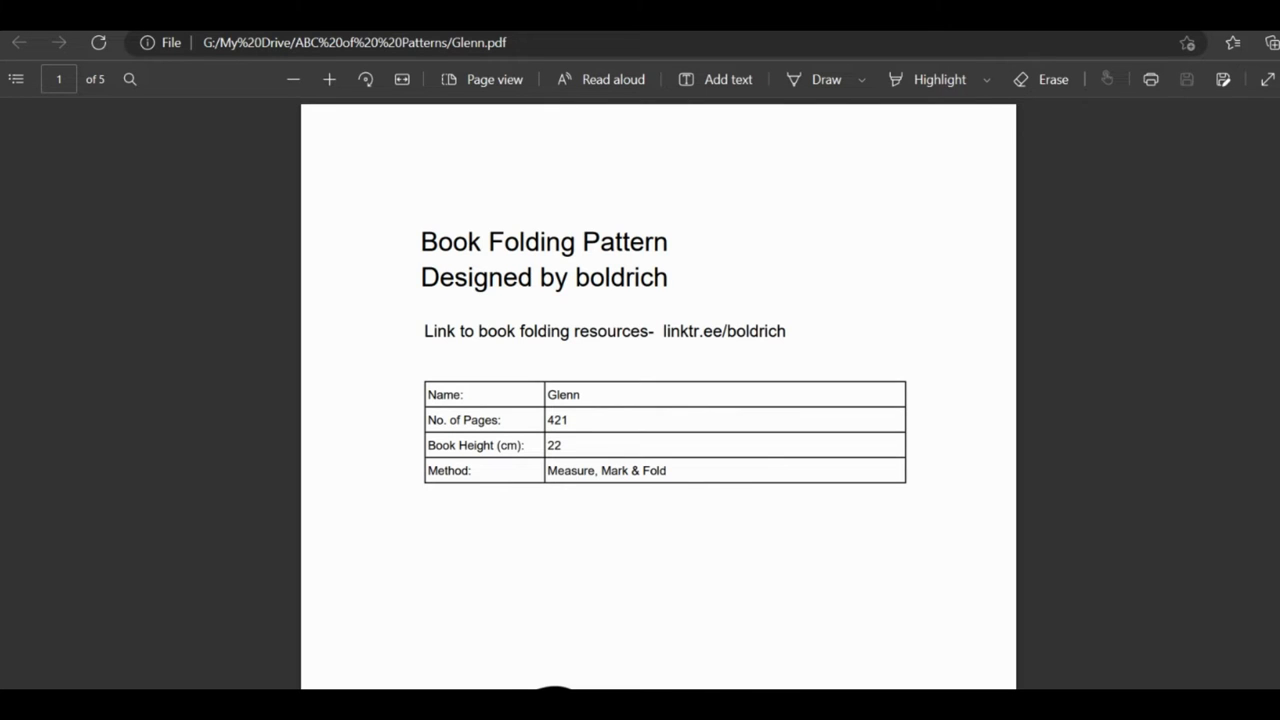
Scroll through Glenn.pdf to review the book details and fold measurement table.
scroll("down", 3)
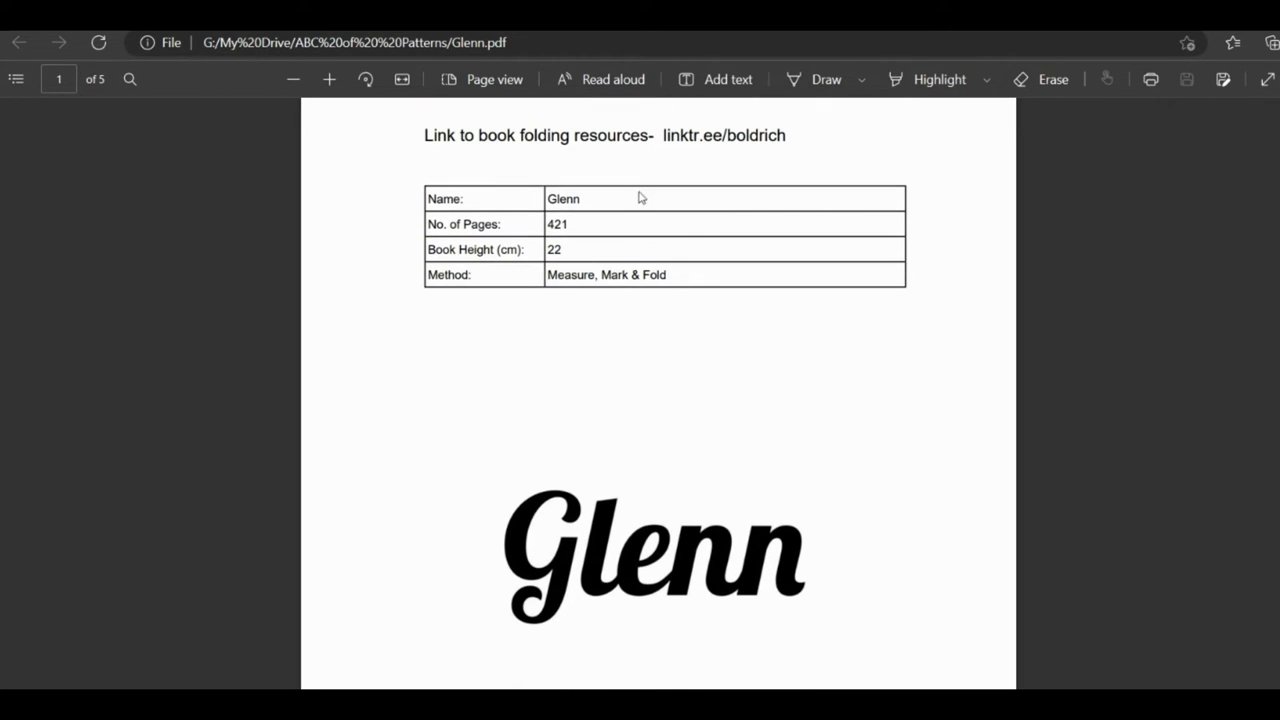
mouse_move(596, 240)
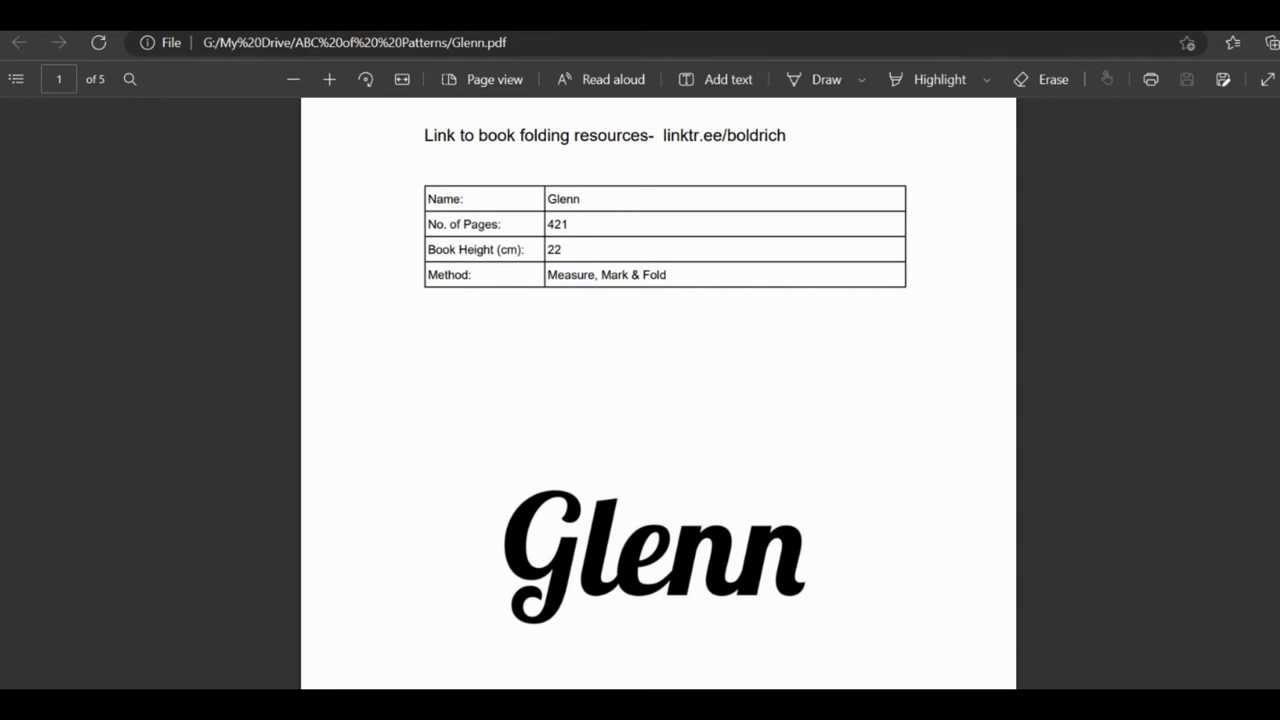
scroll("down", 3)
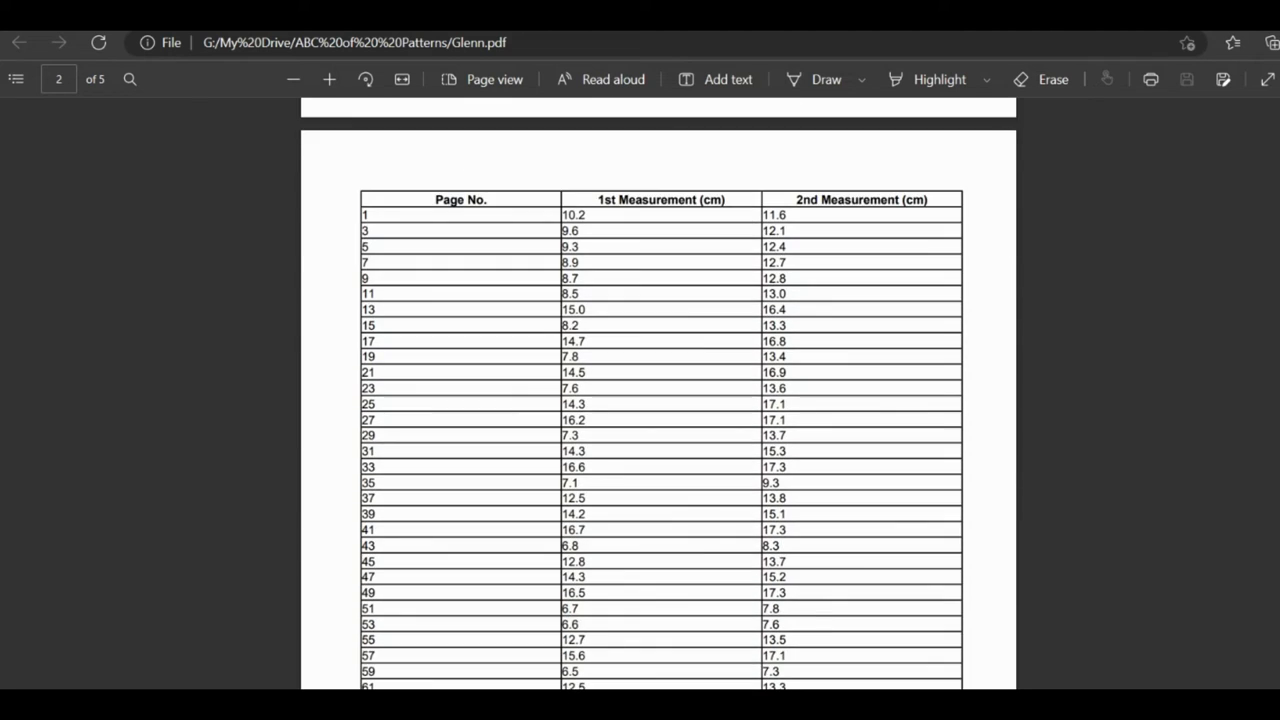
scroll("down", 3)
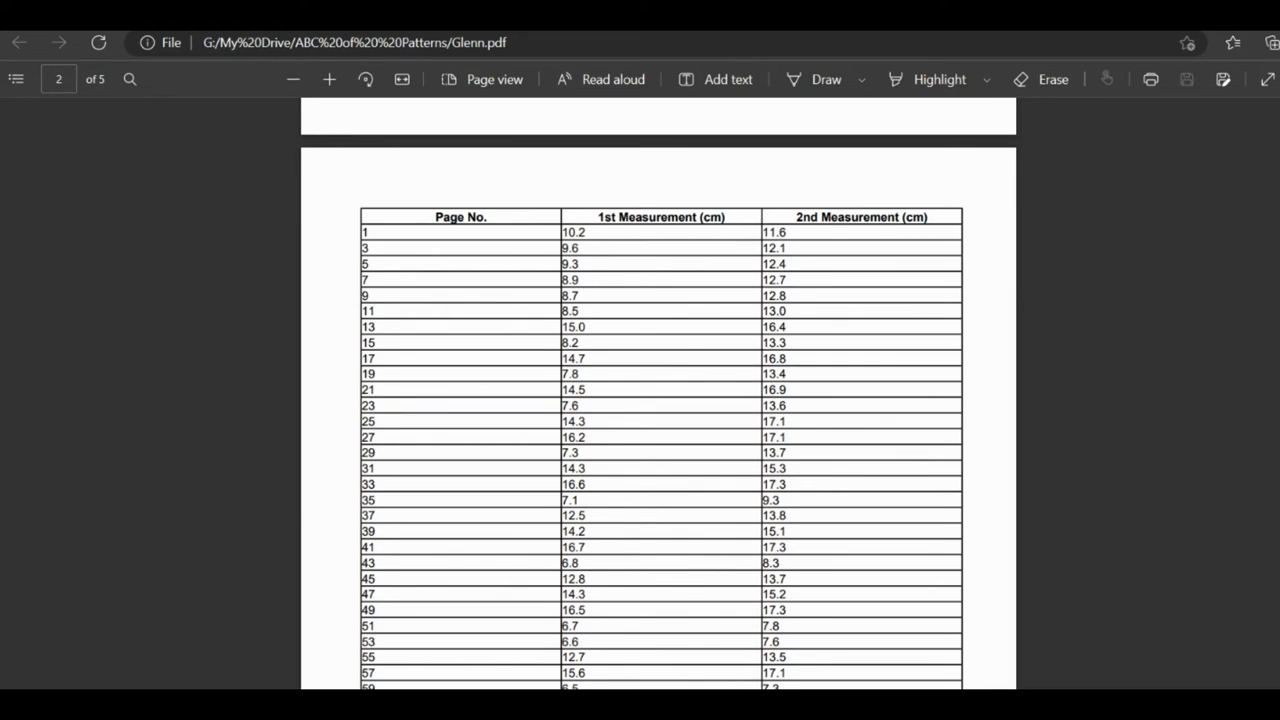
mouse_move(804, 342)
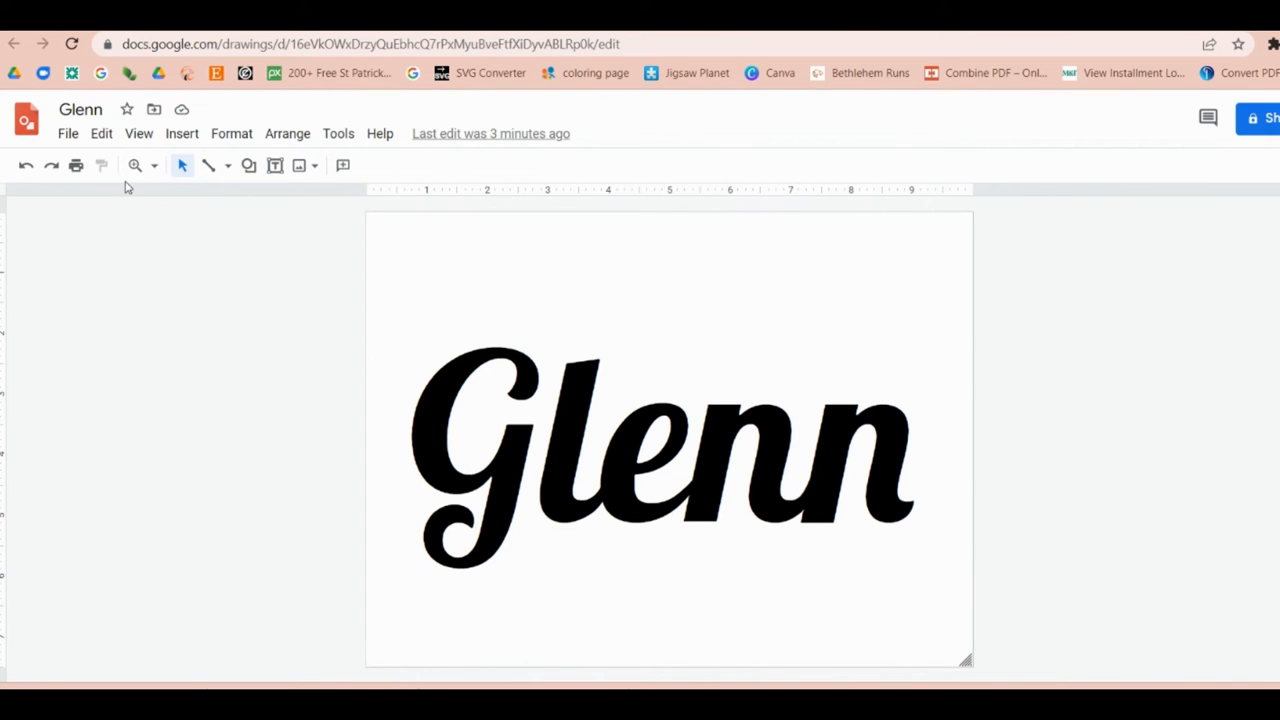
Start a new blank drawing from the Google Drawings File menu.
left_click(68, 132)
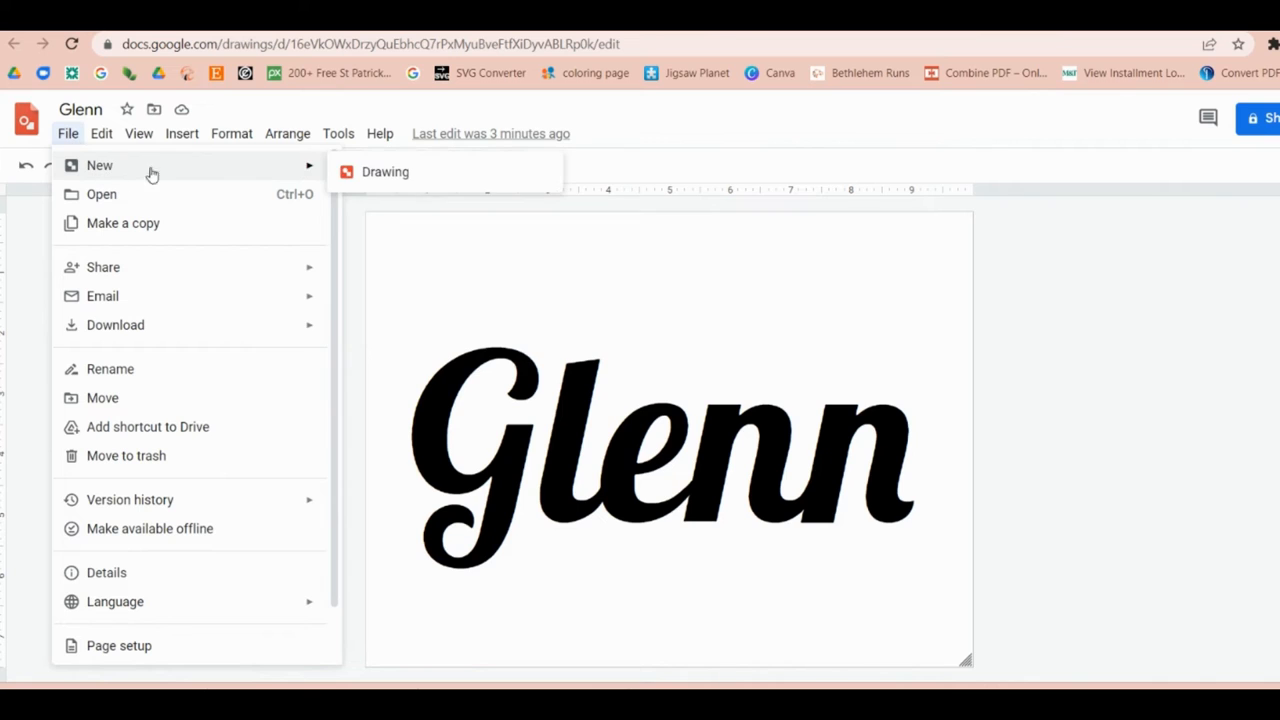
left_click(384, 172)
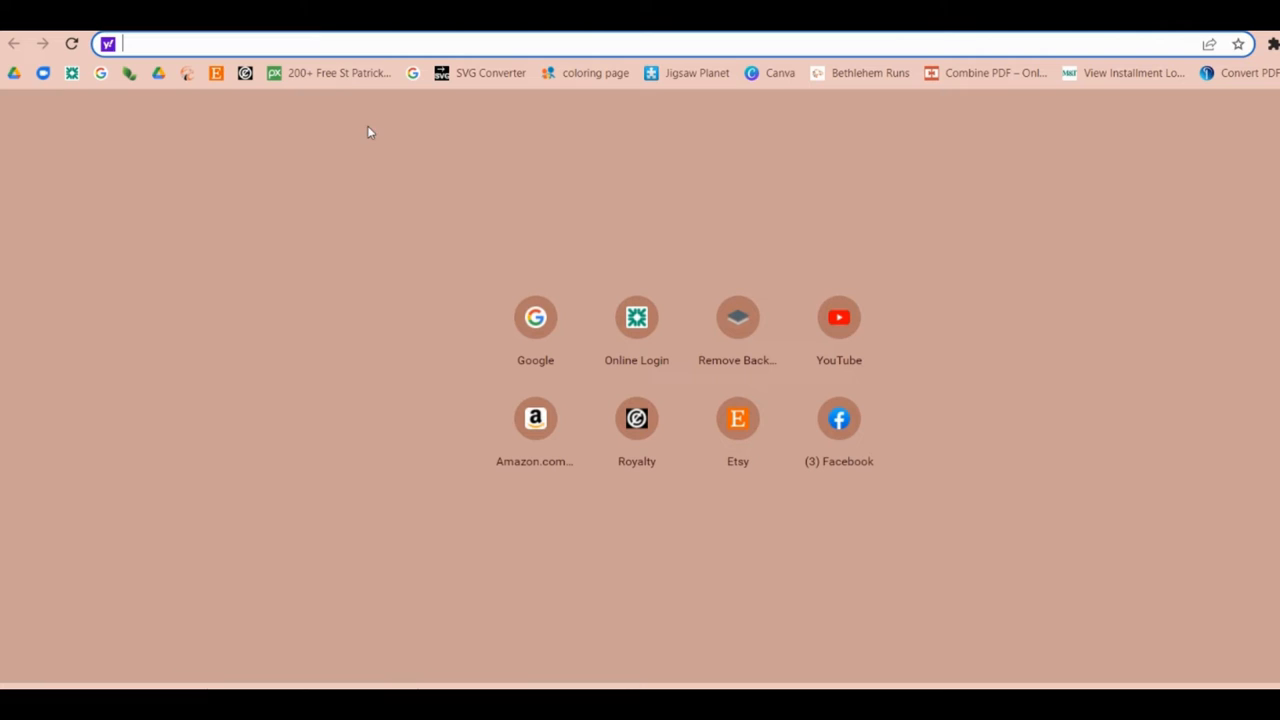
Go to publicdomainvectors.org via the St Patrick's bookmark and browse down the vector gallery.
left_click(340, 72)
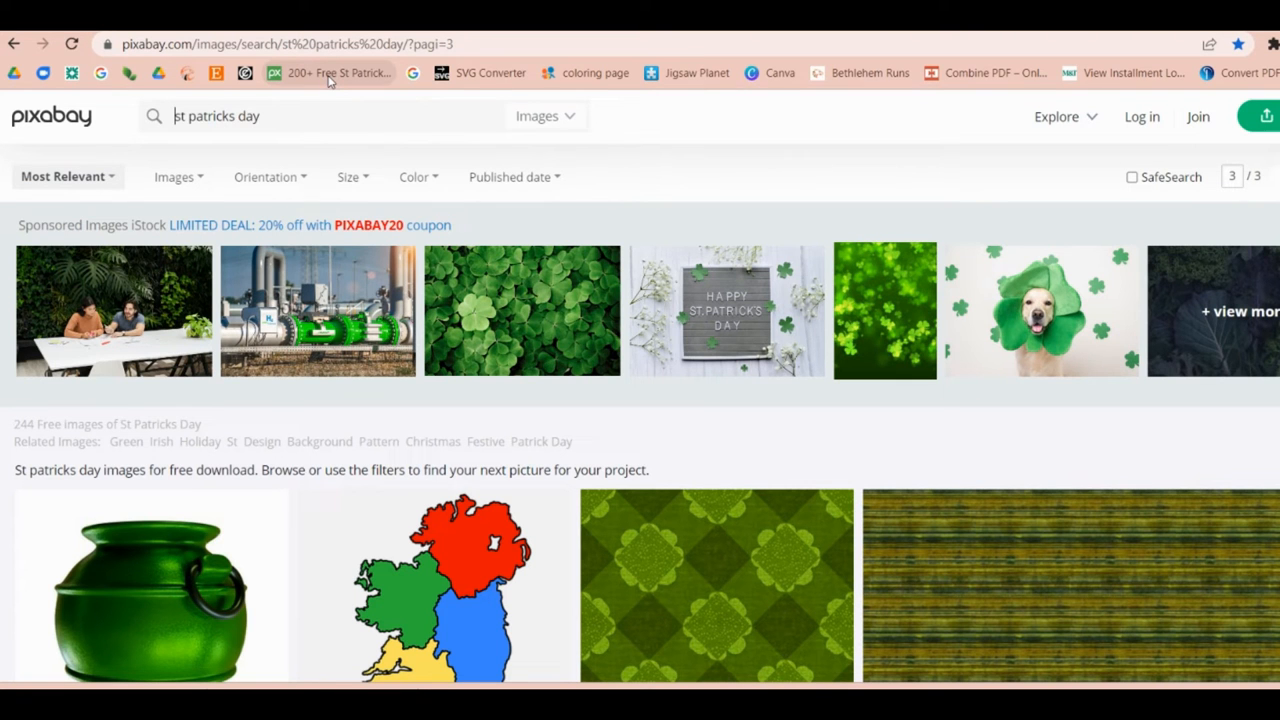
mouse_move(224, 78)
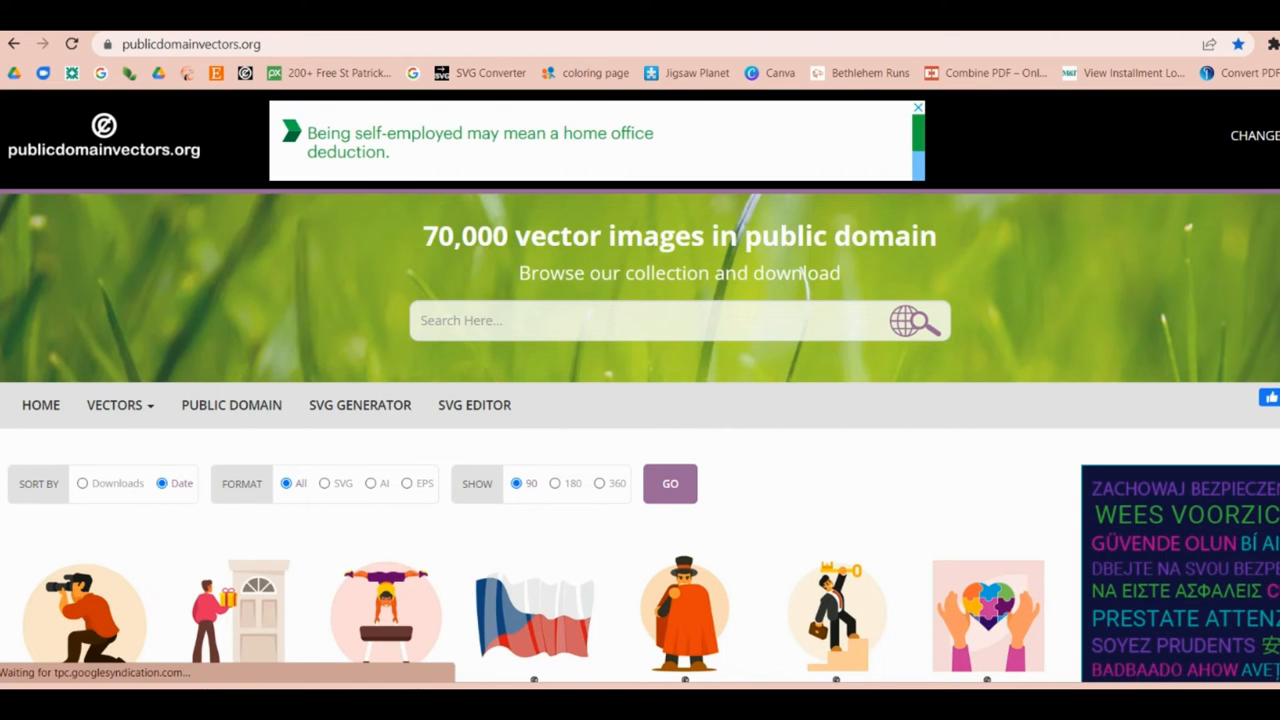
scroll("down", 3)
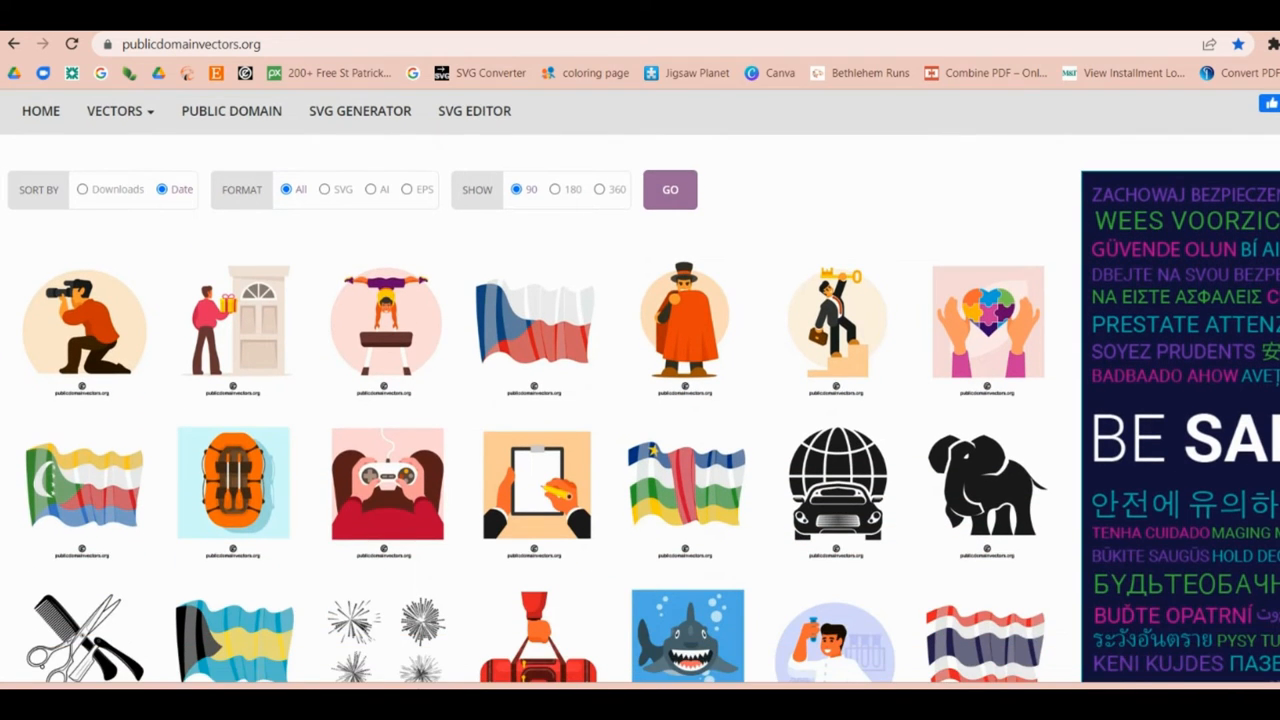
scroll("down", 3)
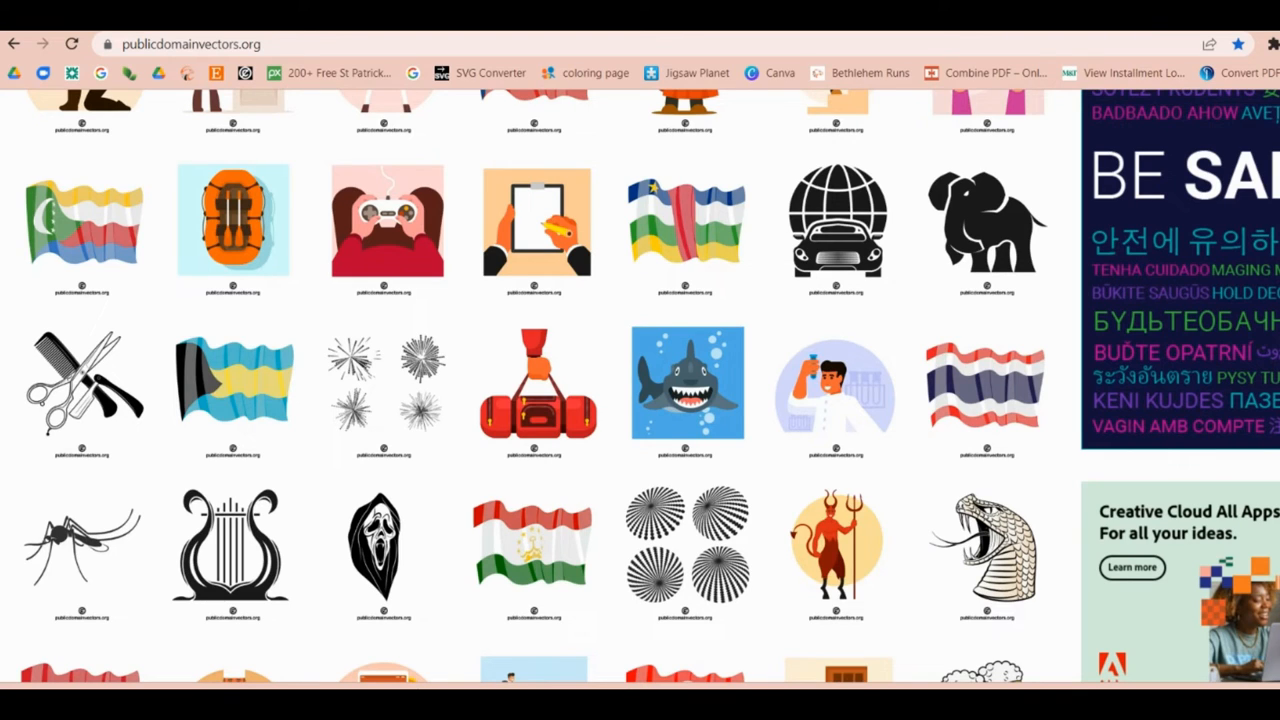
mouse_move(990, 220)
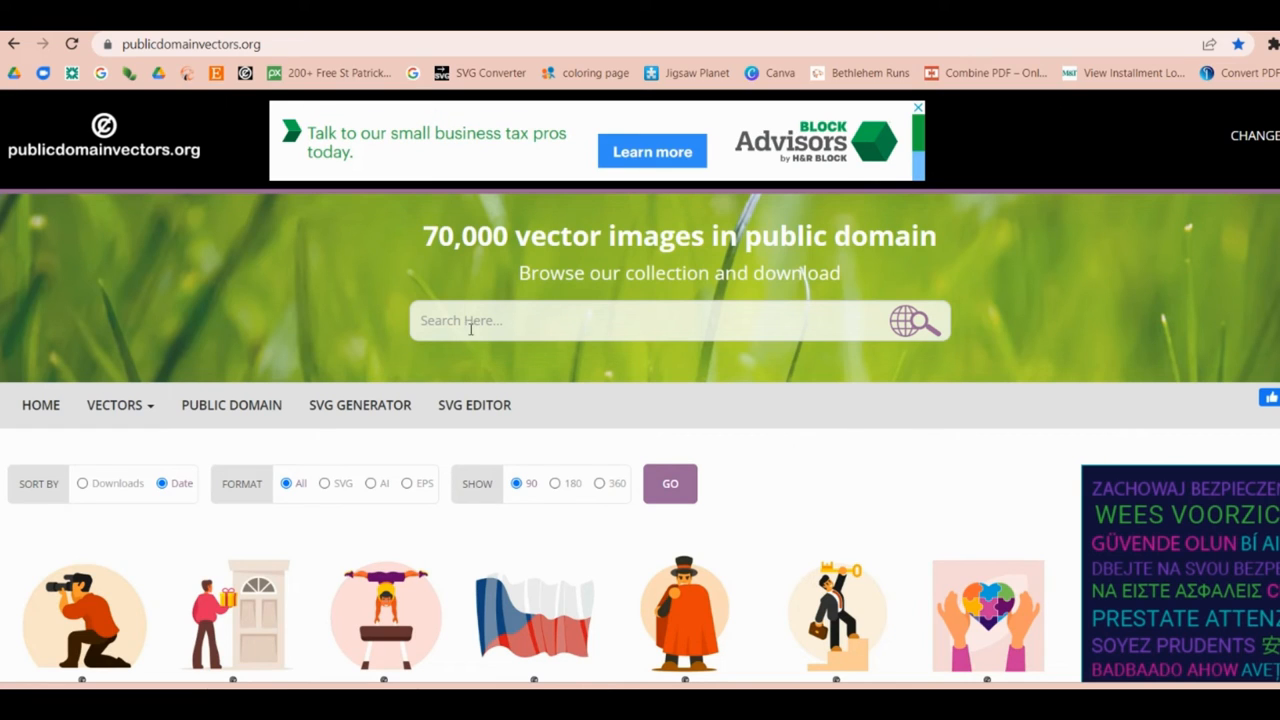
Search the collection for 'flower' and copy the blue cartoon flower image.
left_click(640, 320)
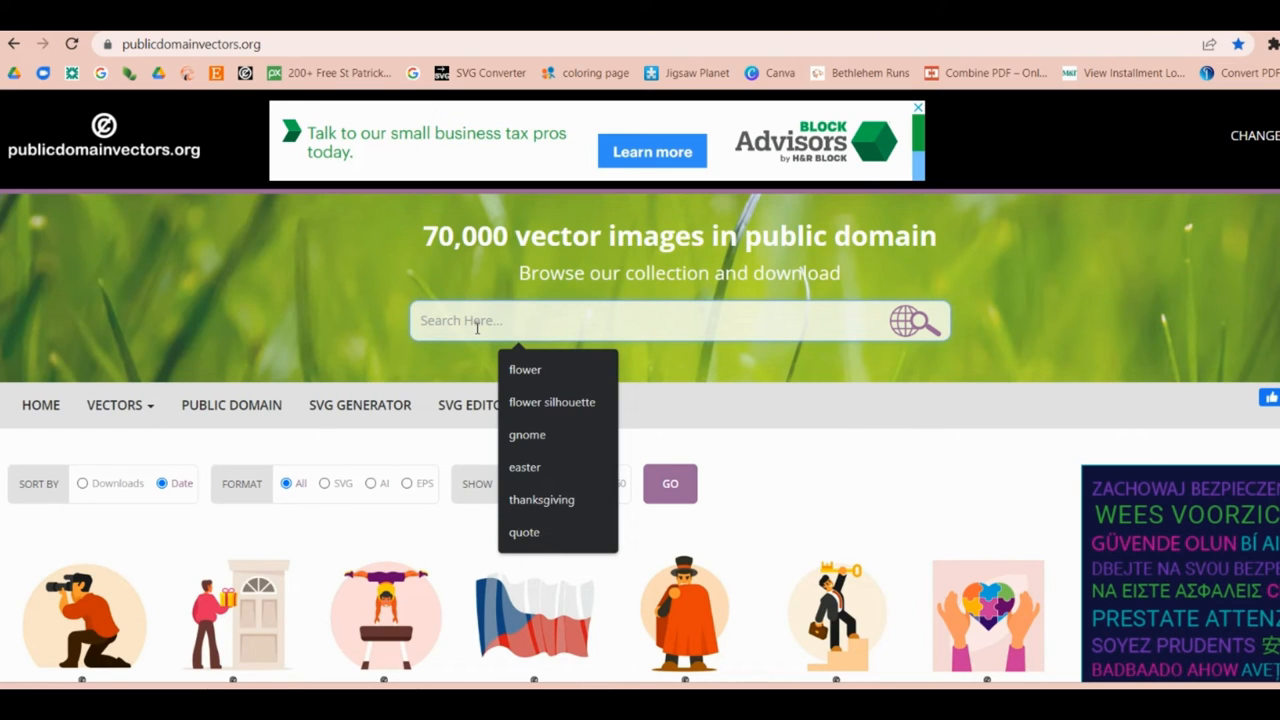
type("flower")
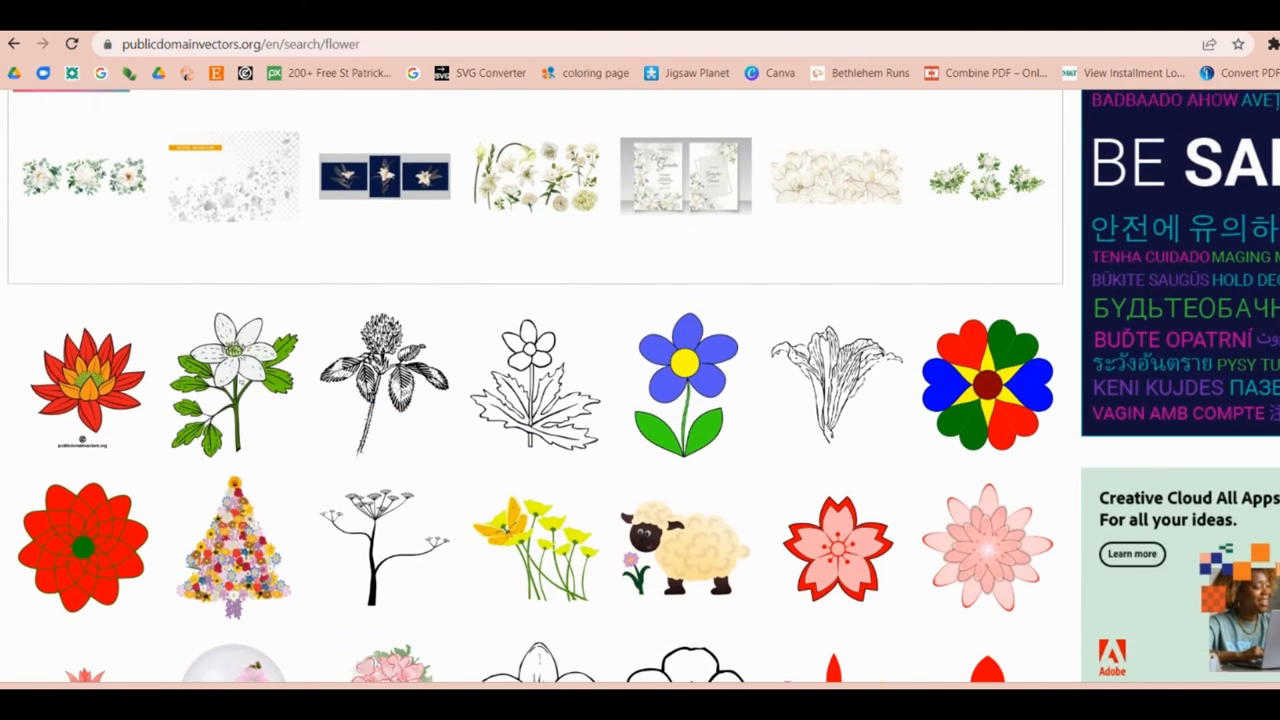
mouse_move(684, 384)
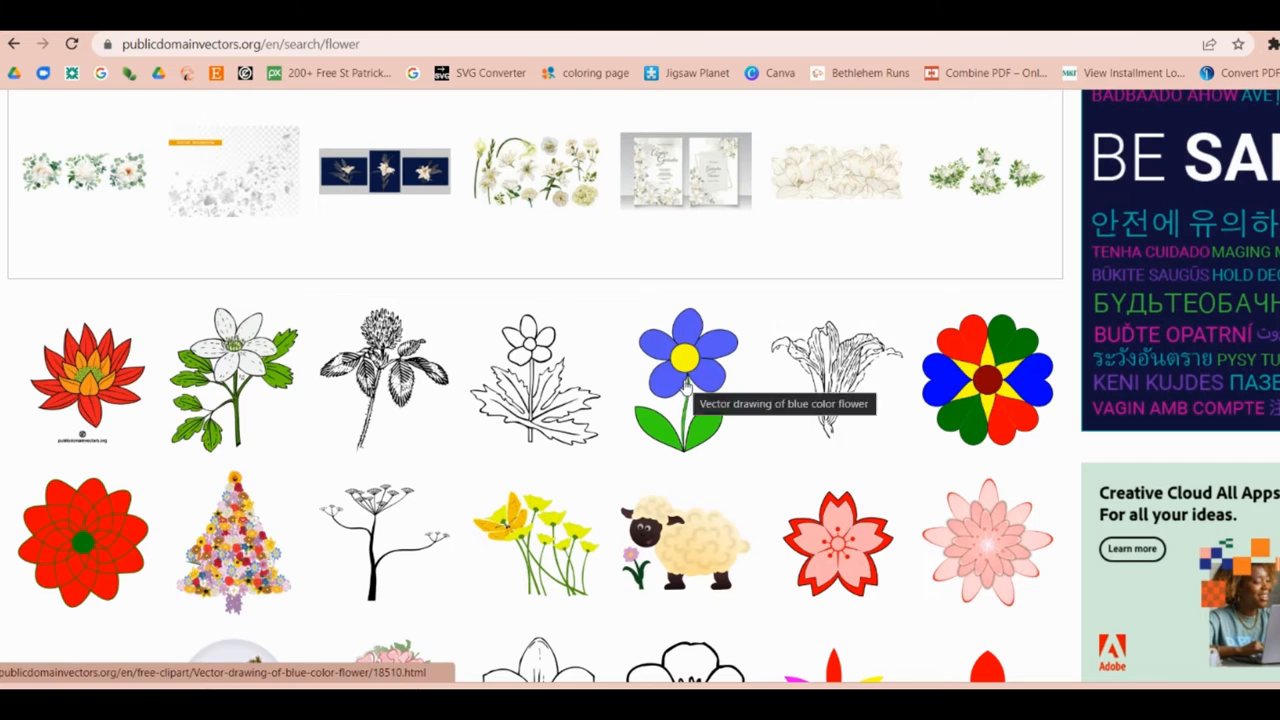
right_click(688, 380)
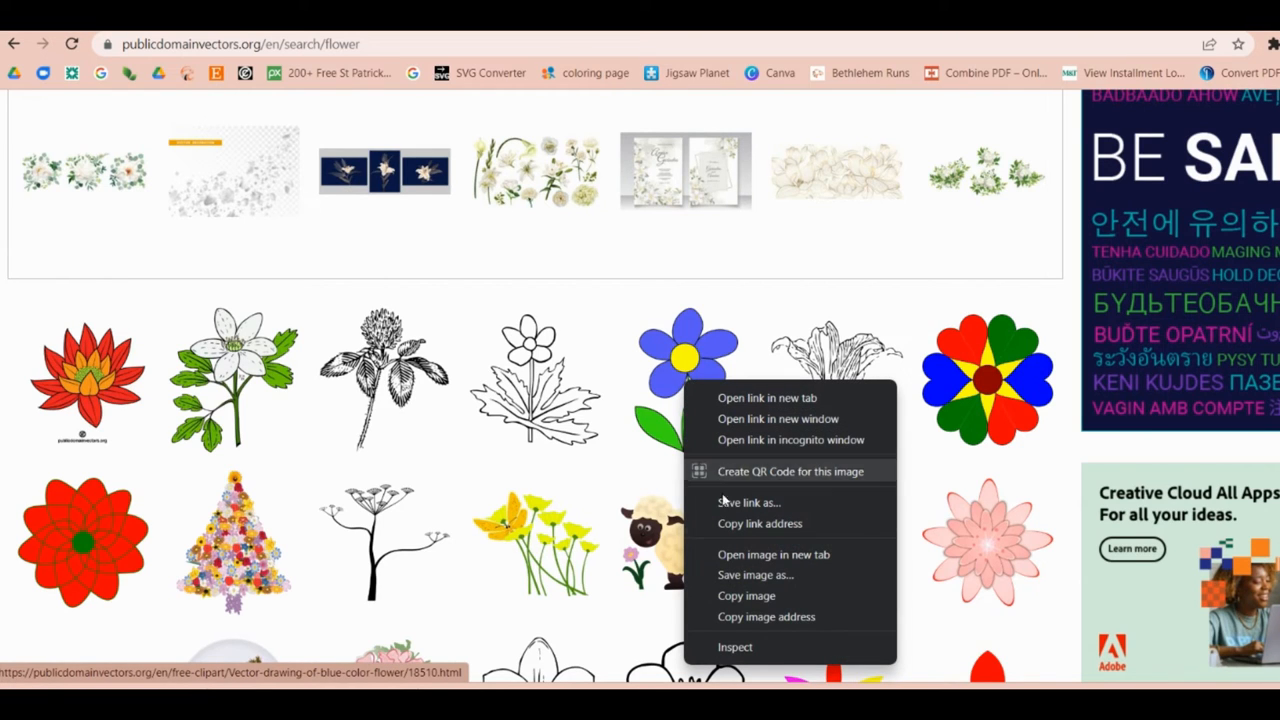
left_click(276, 124)
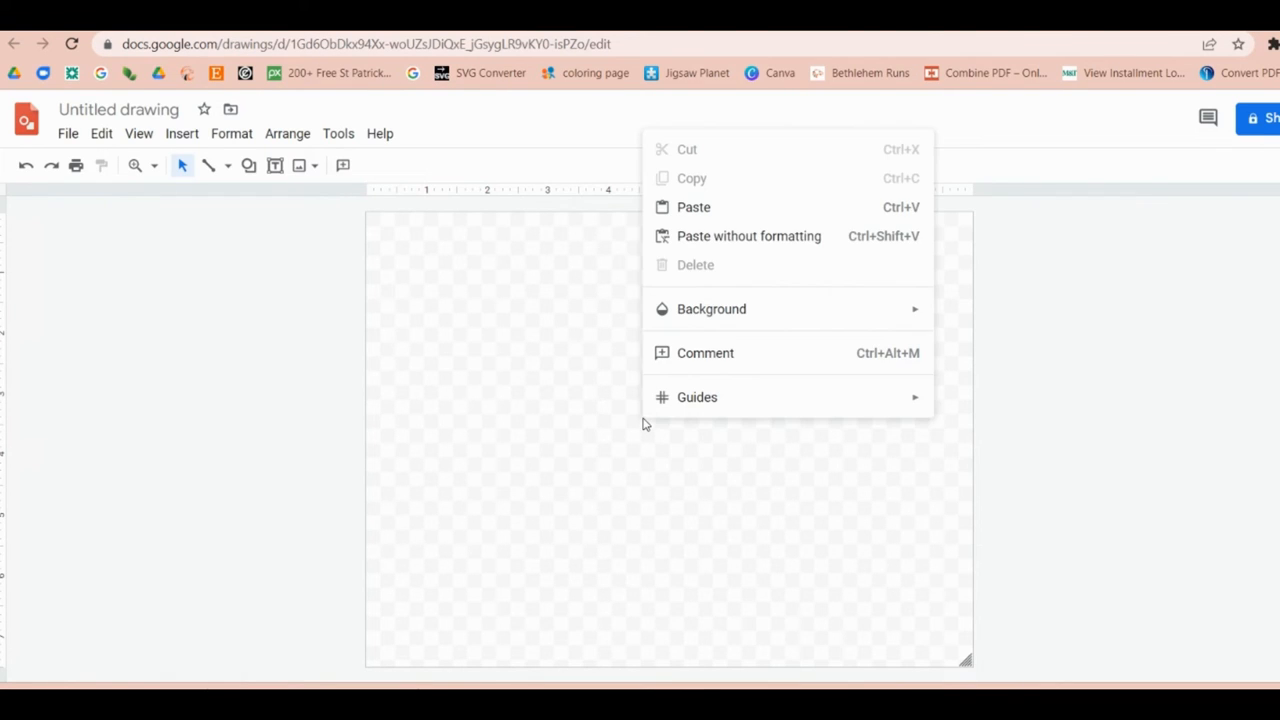
Paste the blue flower onto the canvas and enlarge it to fill most of the page.
left_click(692, 206)
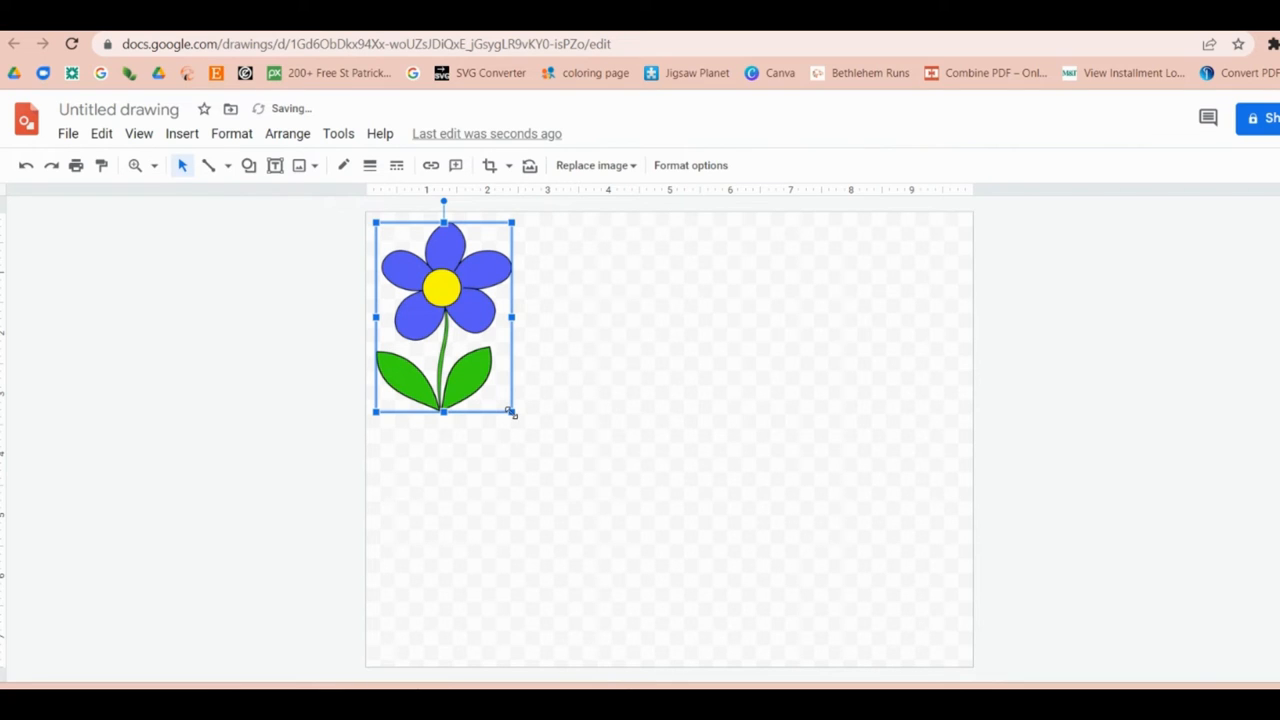
left_click_drag(512, 410, 660, 620)
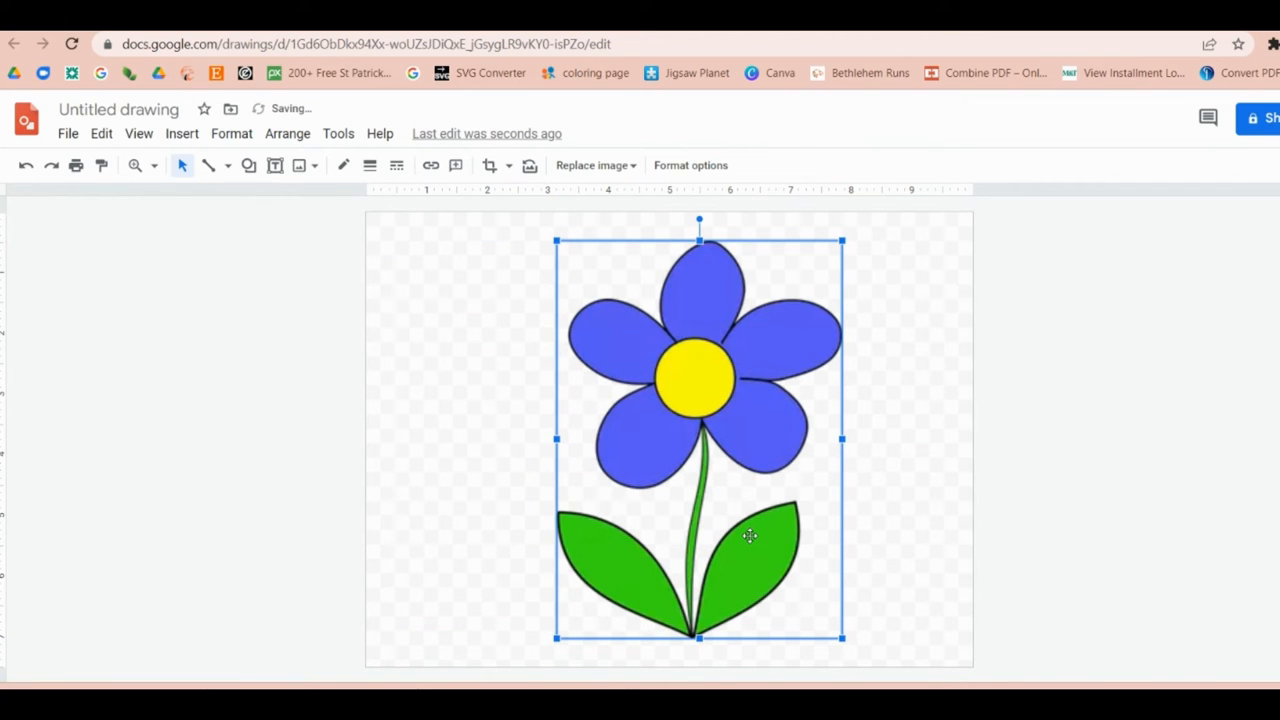
mouse_move(128, 200)
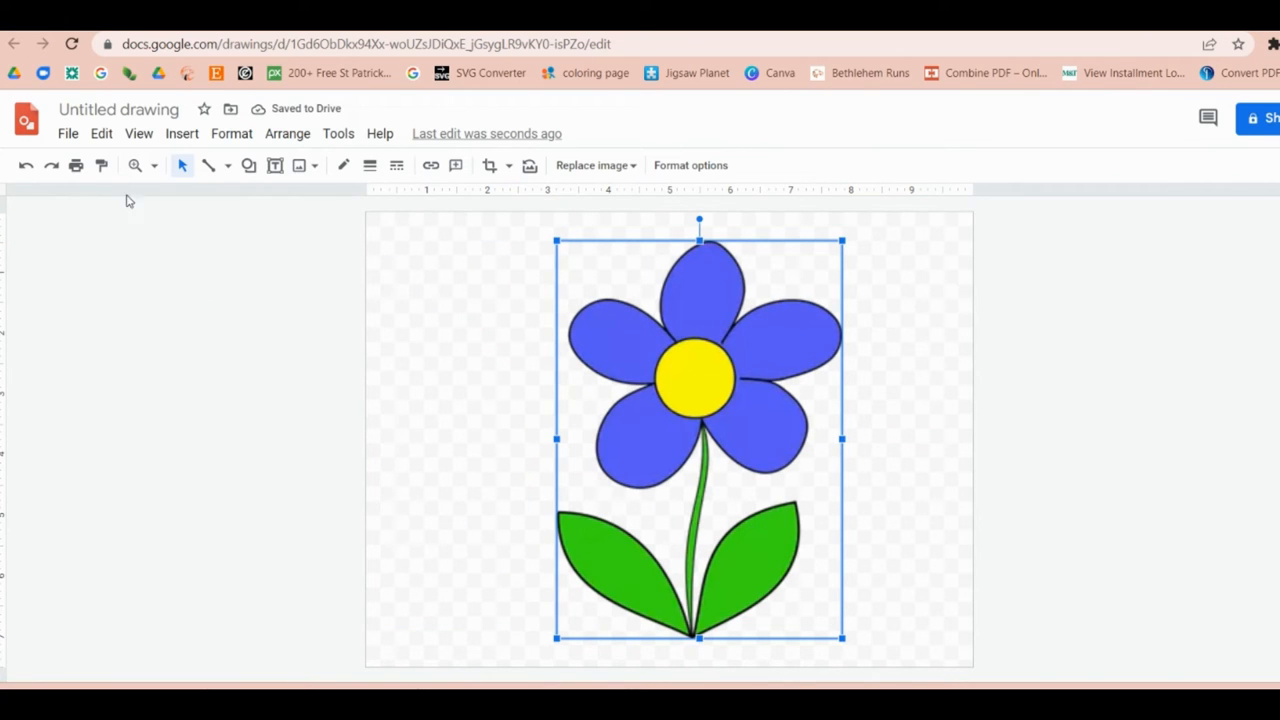
Rename the drawing to 'flower' and download it as an image.
left_click(118, 108)
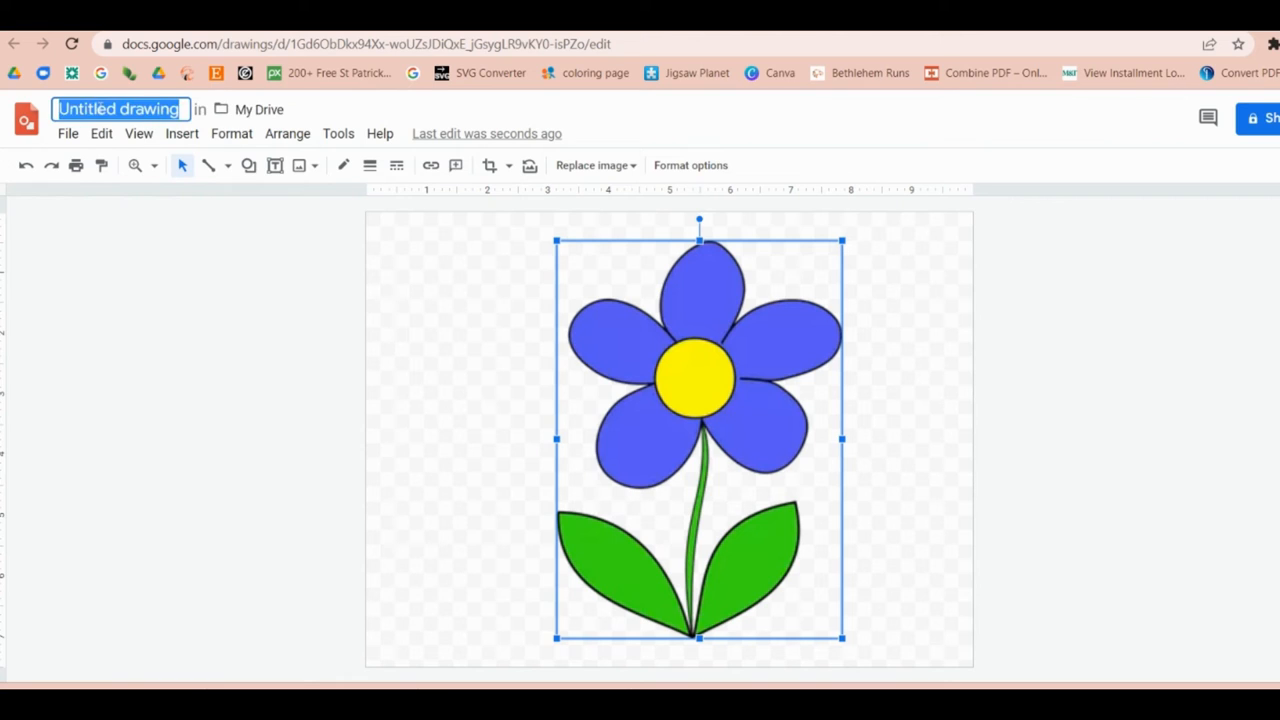
type("flw")
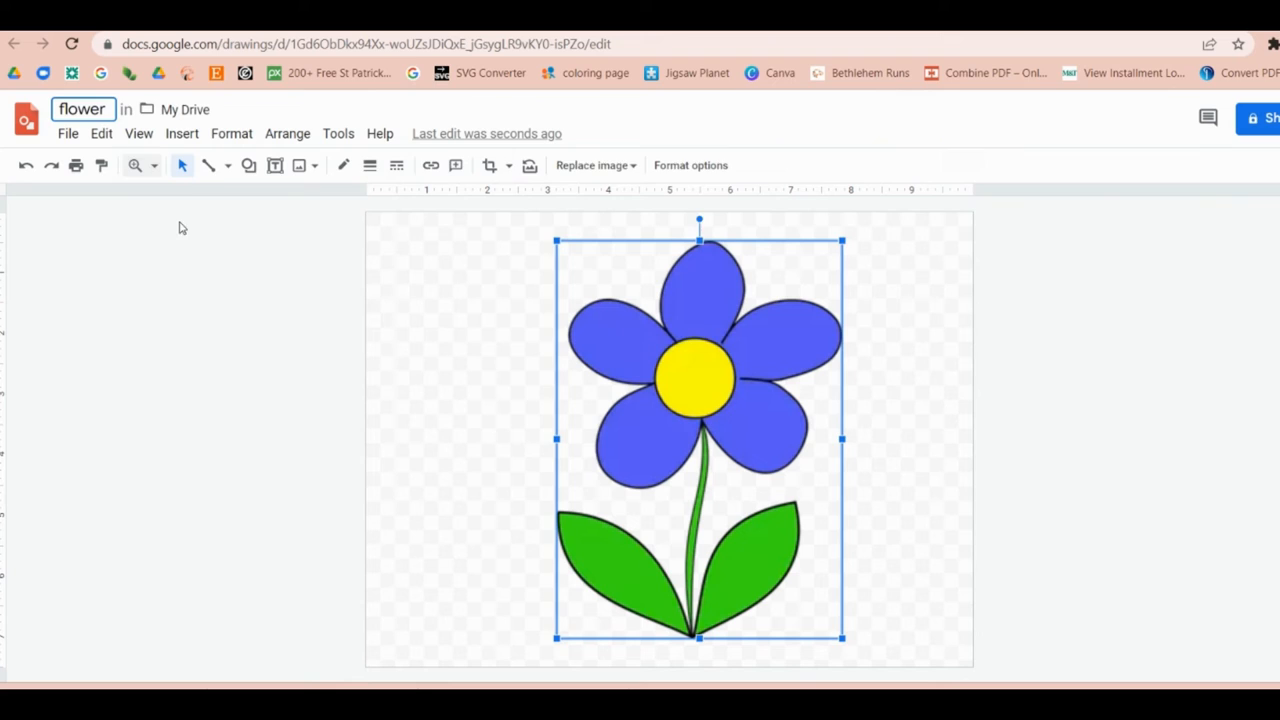
left_click(68, 132)
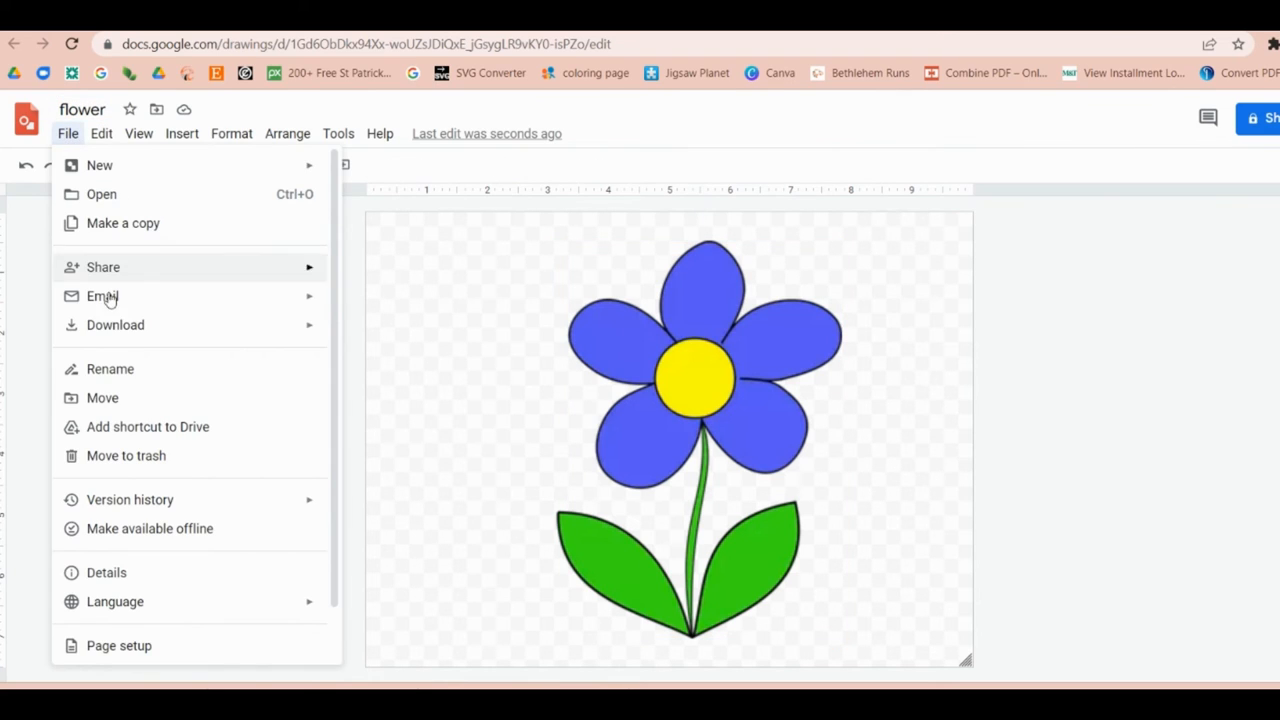
left_click(364, 394)
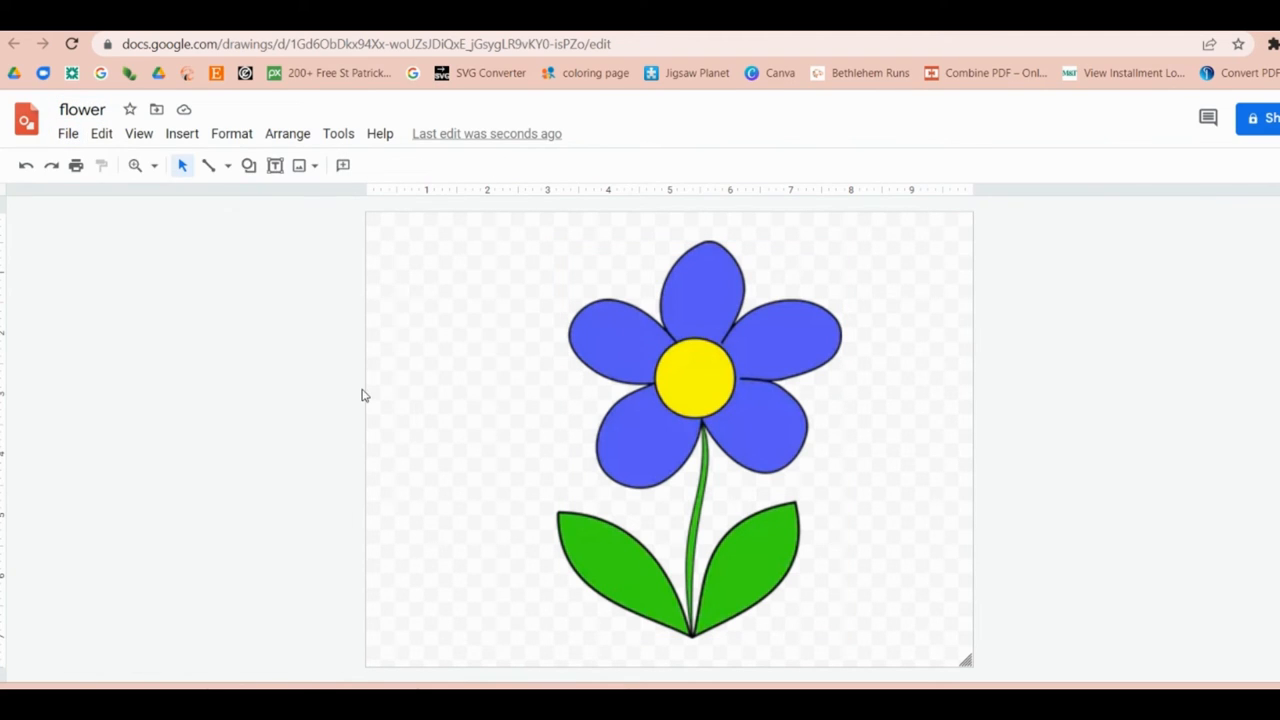
mouse_move(376, 400)
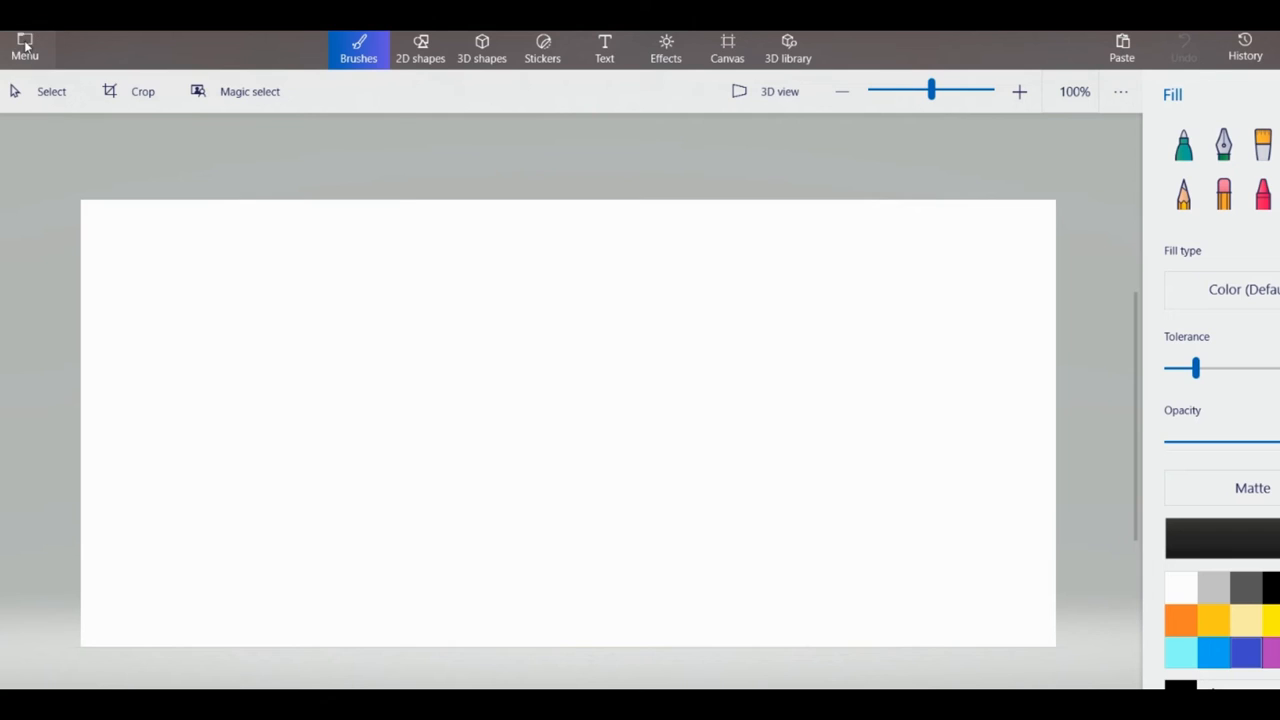
Load the saved flower image onto the Paint 3D canvas.
left_click(24, 44)
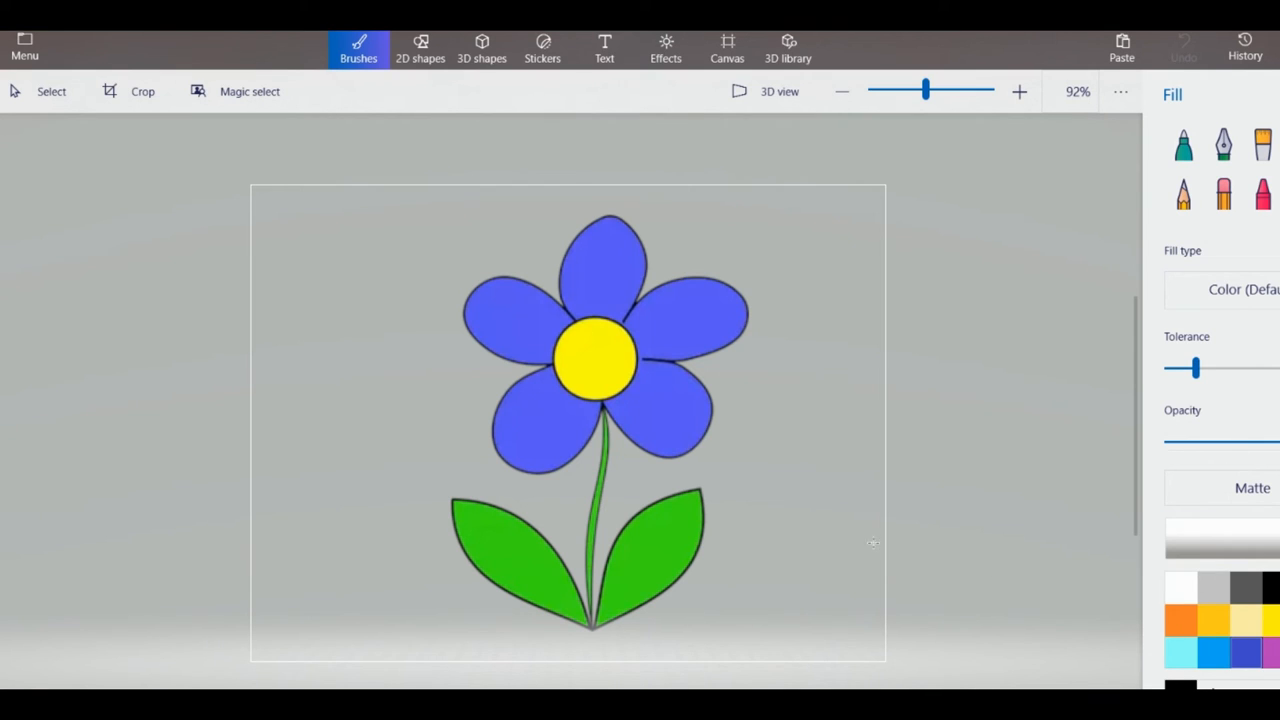
Fill the petals, leaves and stem solid black and the yellow centre white.
left_click(872, 542)
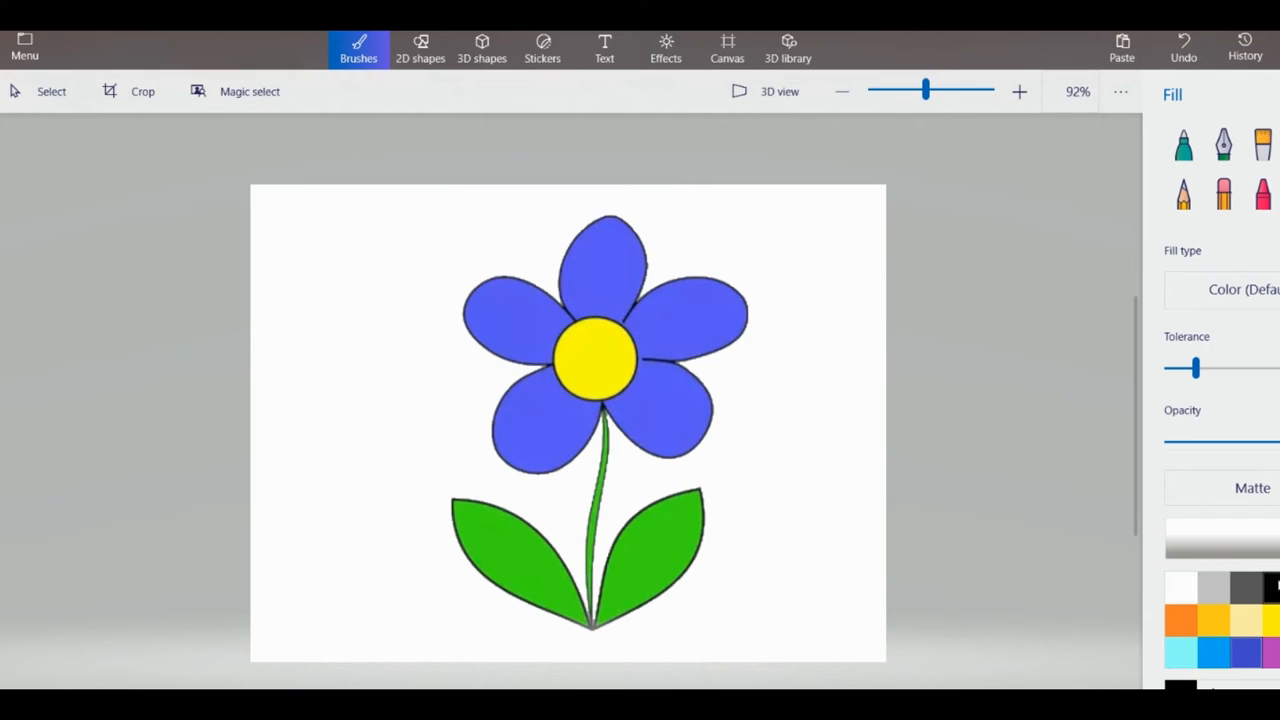
left_click(676, 336)
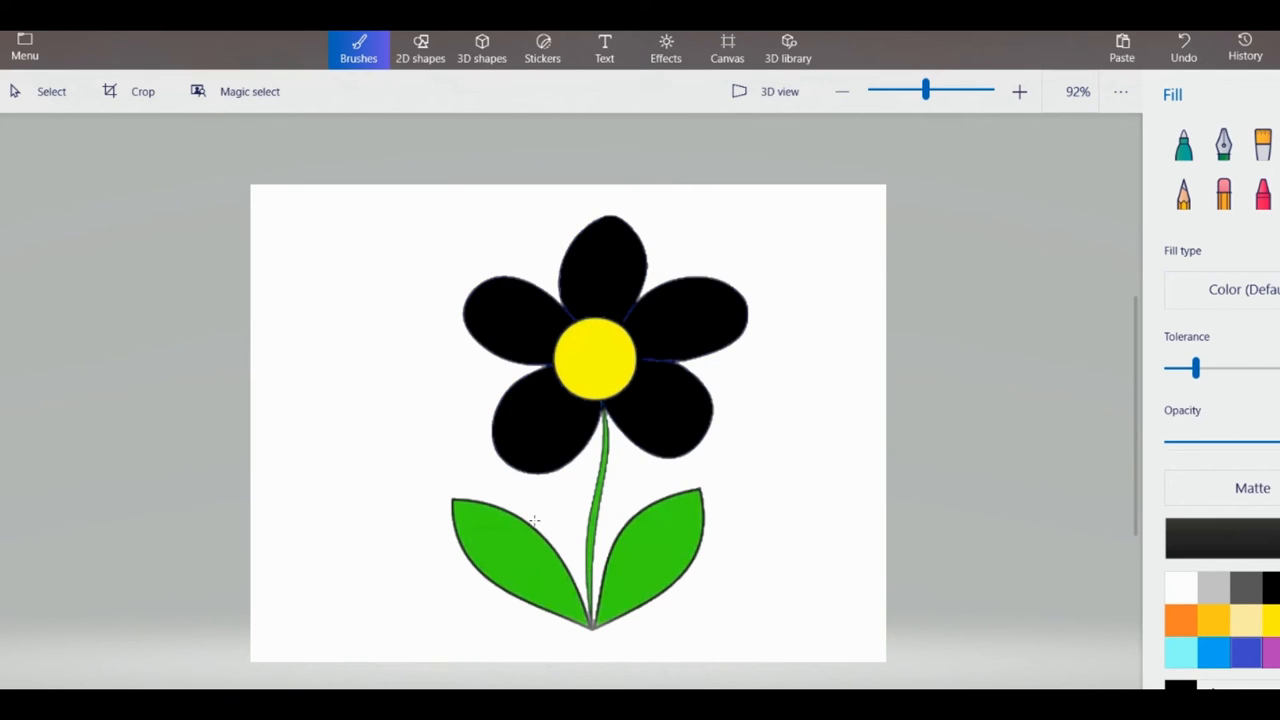
left_click(530, 524)
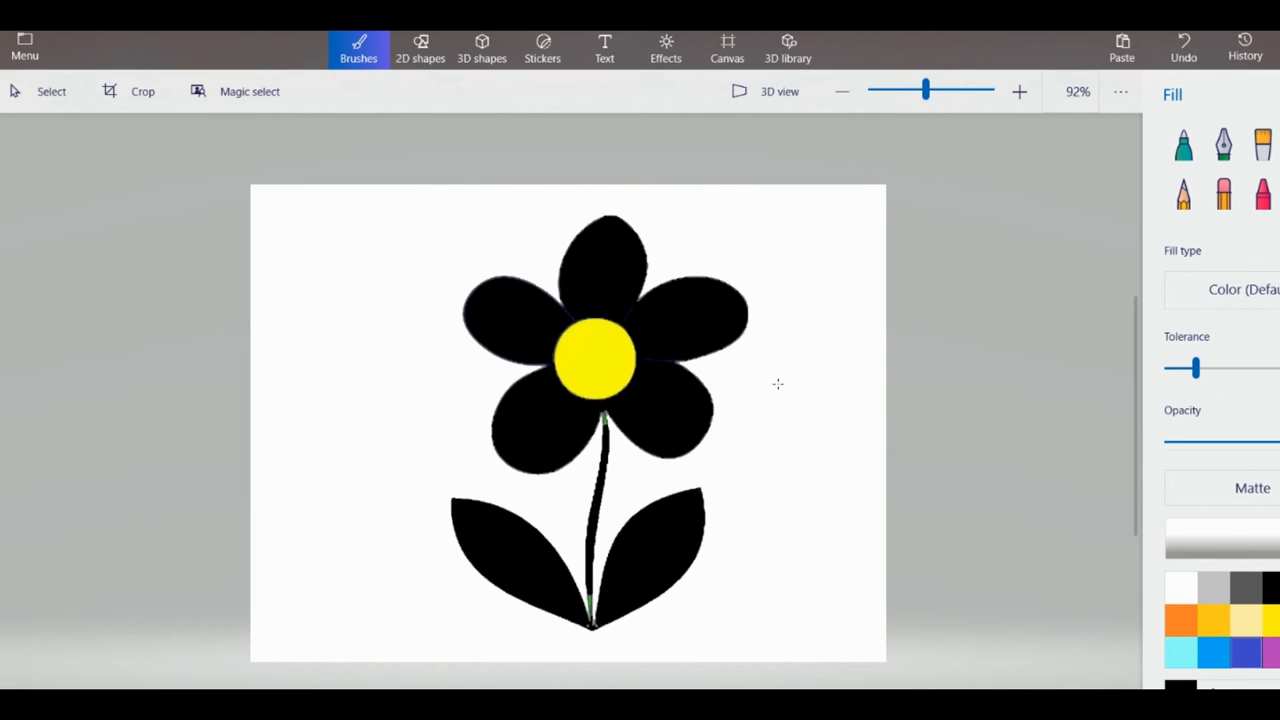
left_click(604, 356)
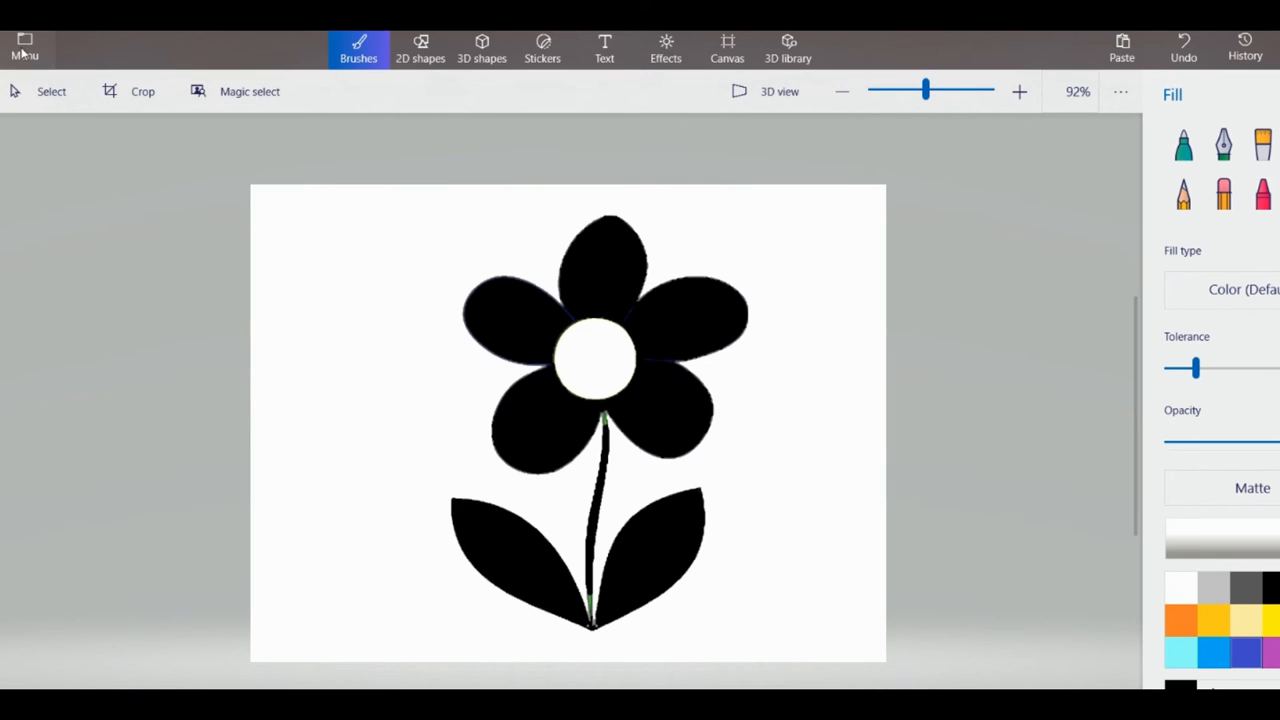
mouse_move(50, 232)
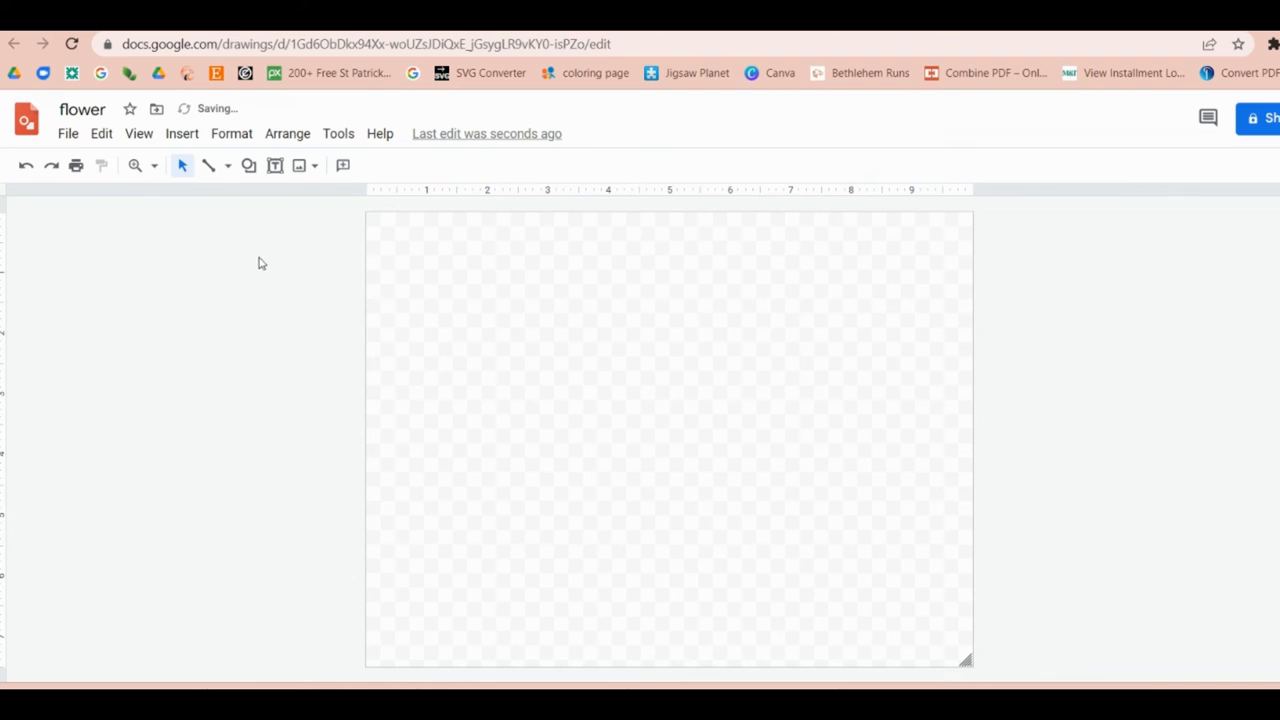
Upload the black flower image into the drawing and set the canvas background colour.
left_click(180, 132)
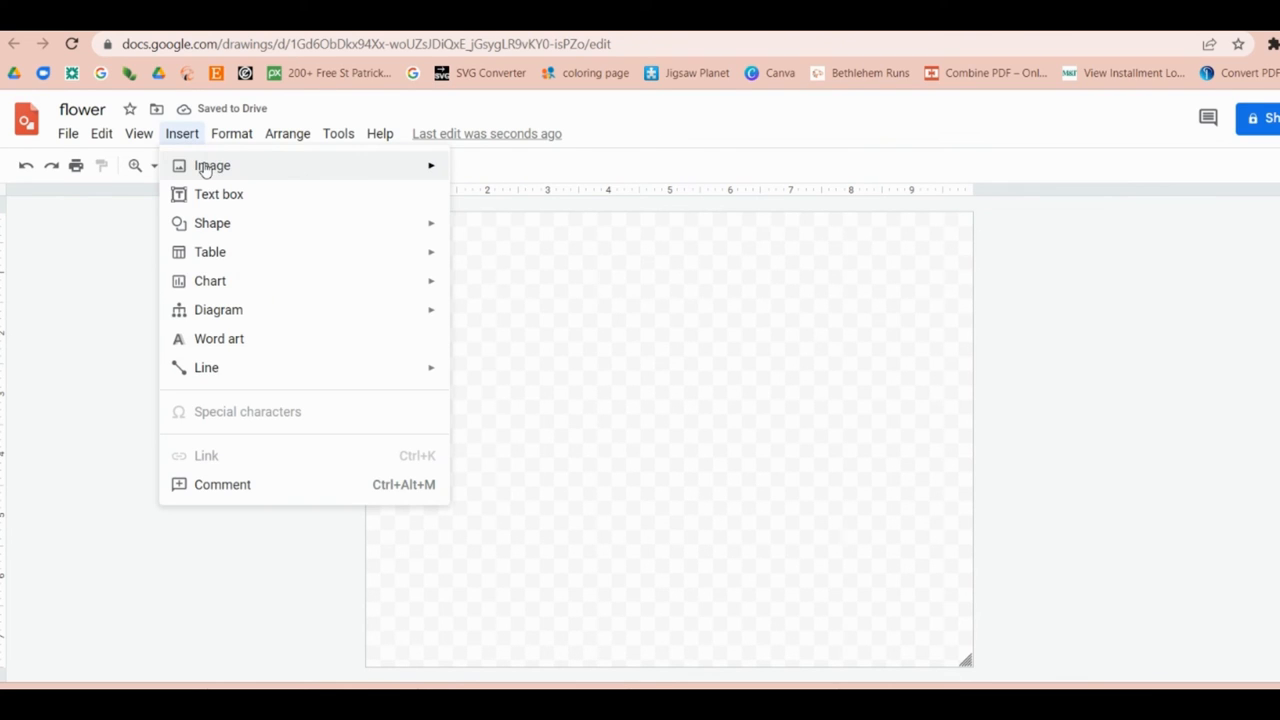
mouse_move(212, 164)
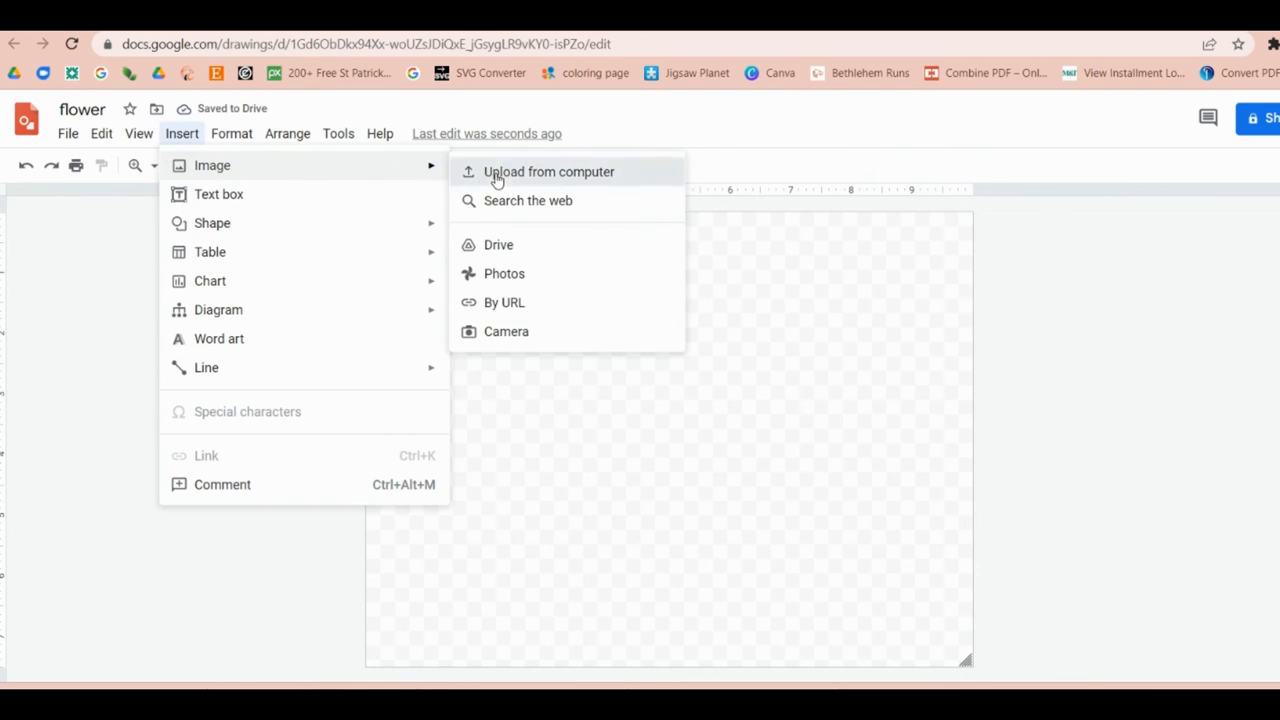
left_click(548, 172)
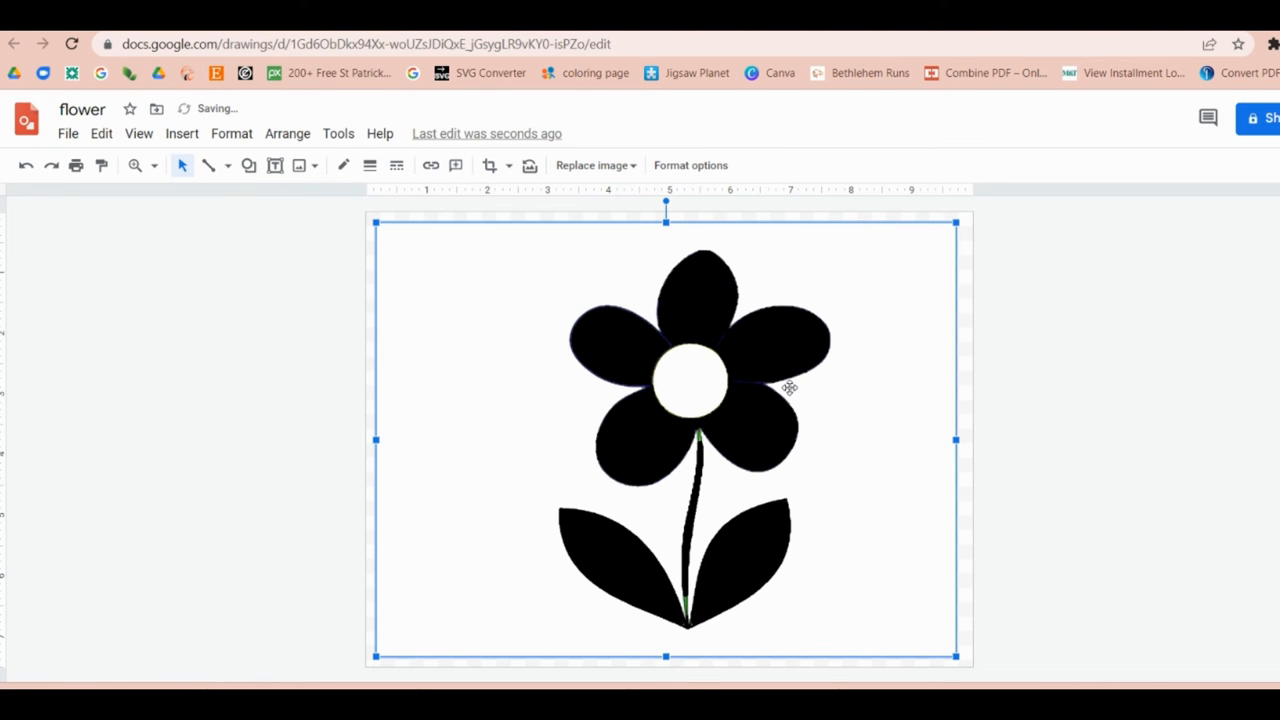
left_click(970, 392)
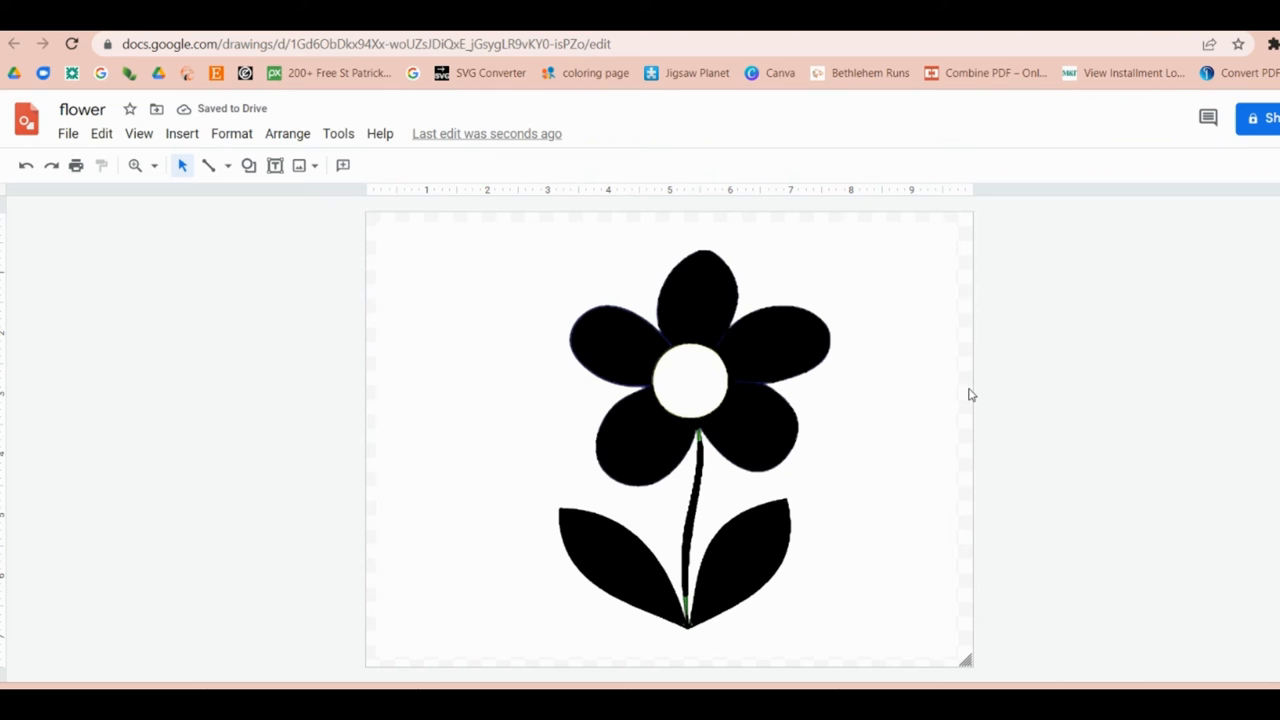
right_click(964, 390)
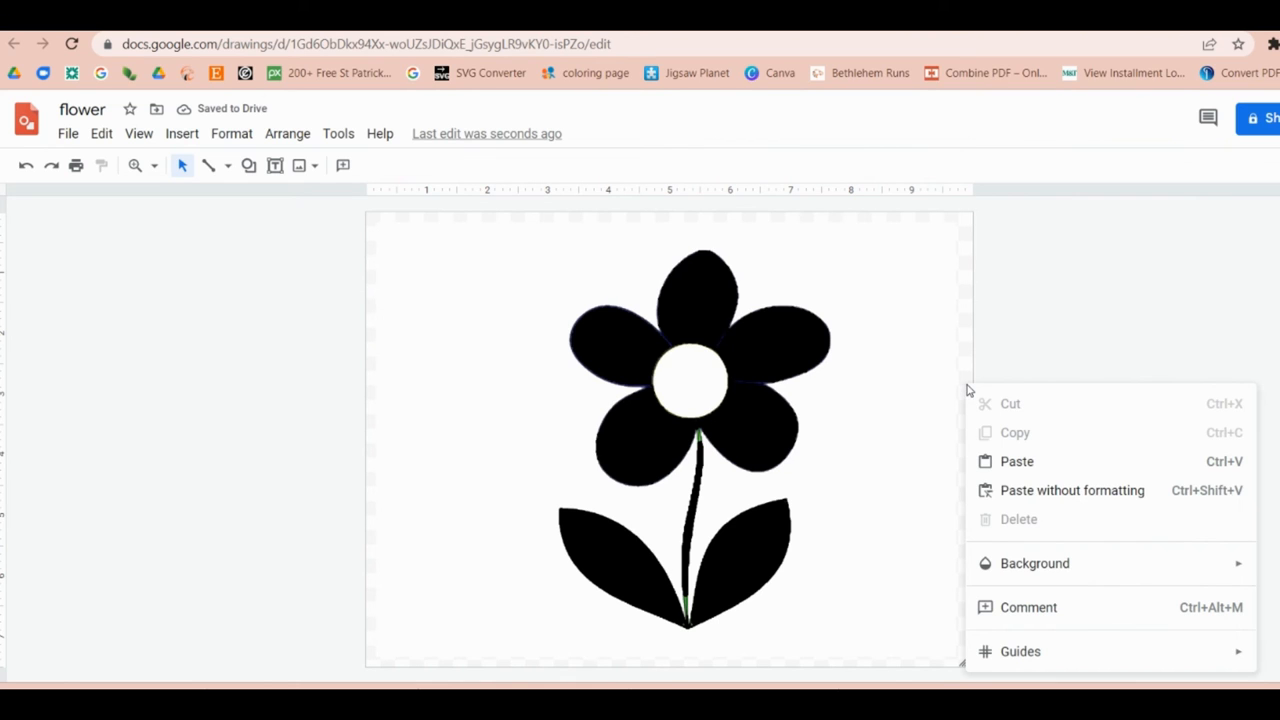
left_click(1034, 564)
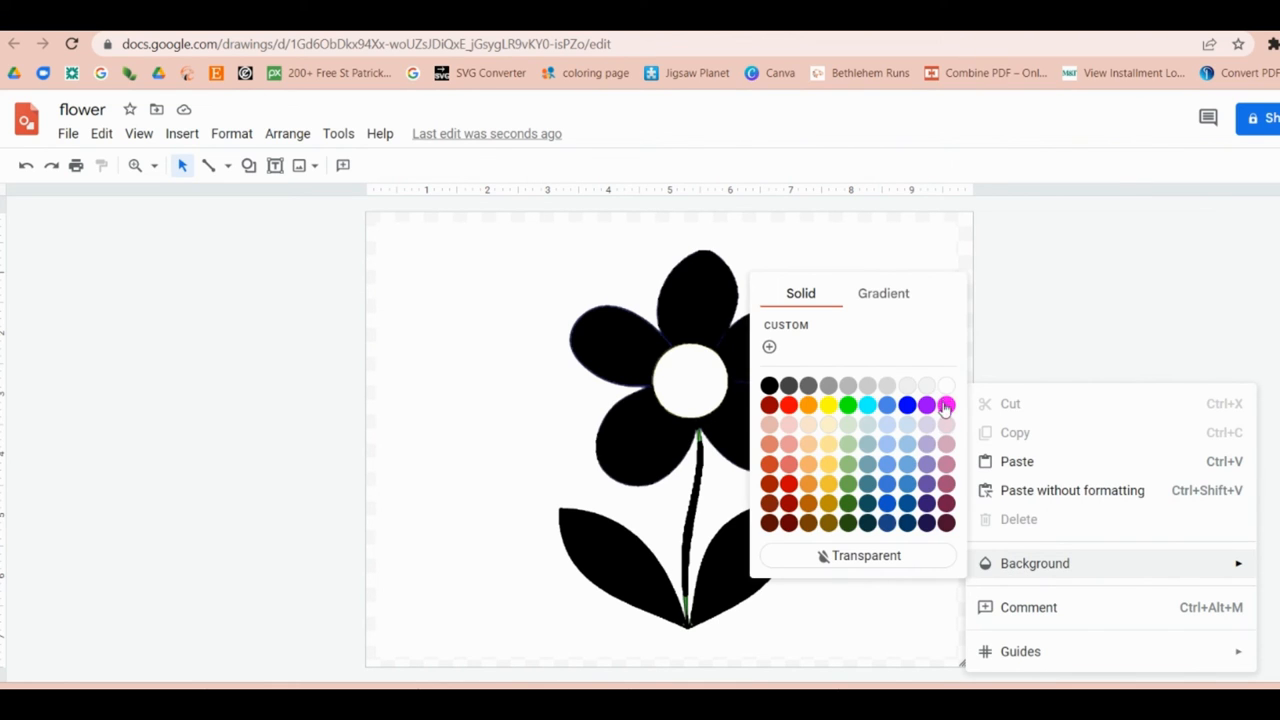
left_click(1070, 404)
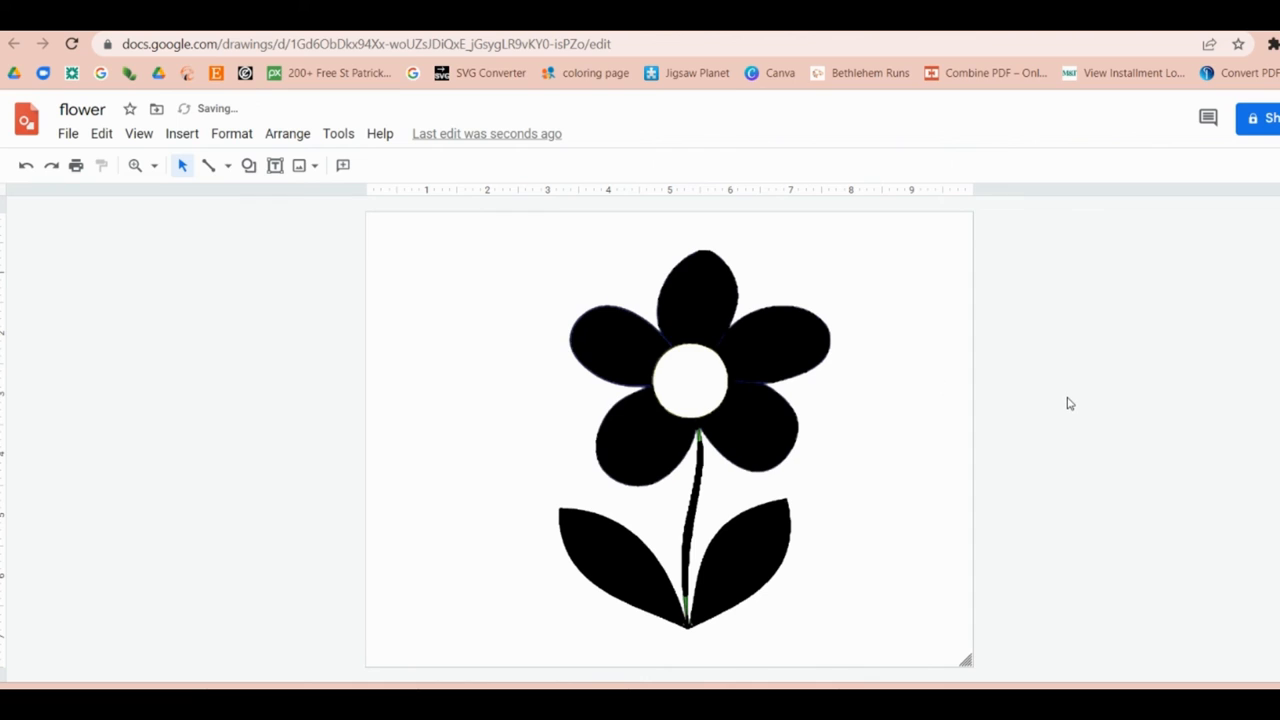
Download the flower drawing as a JPEG image.
left_click(68, 132)
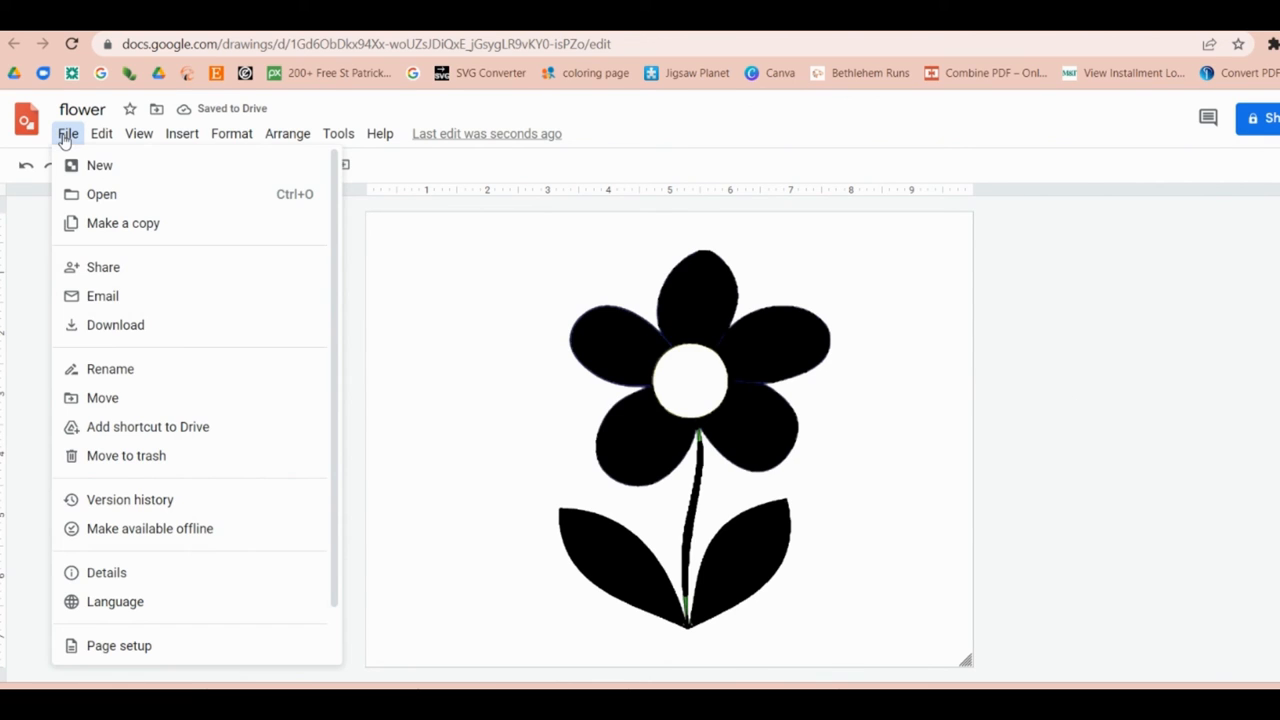
left_click(116, 324)
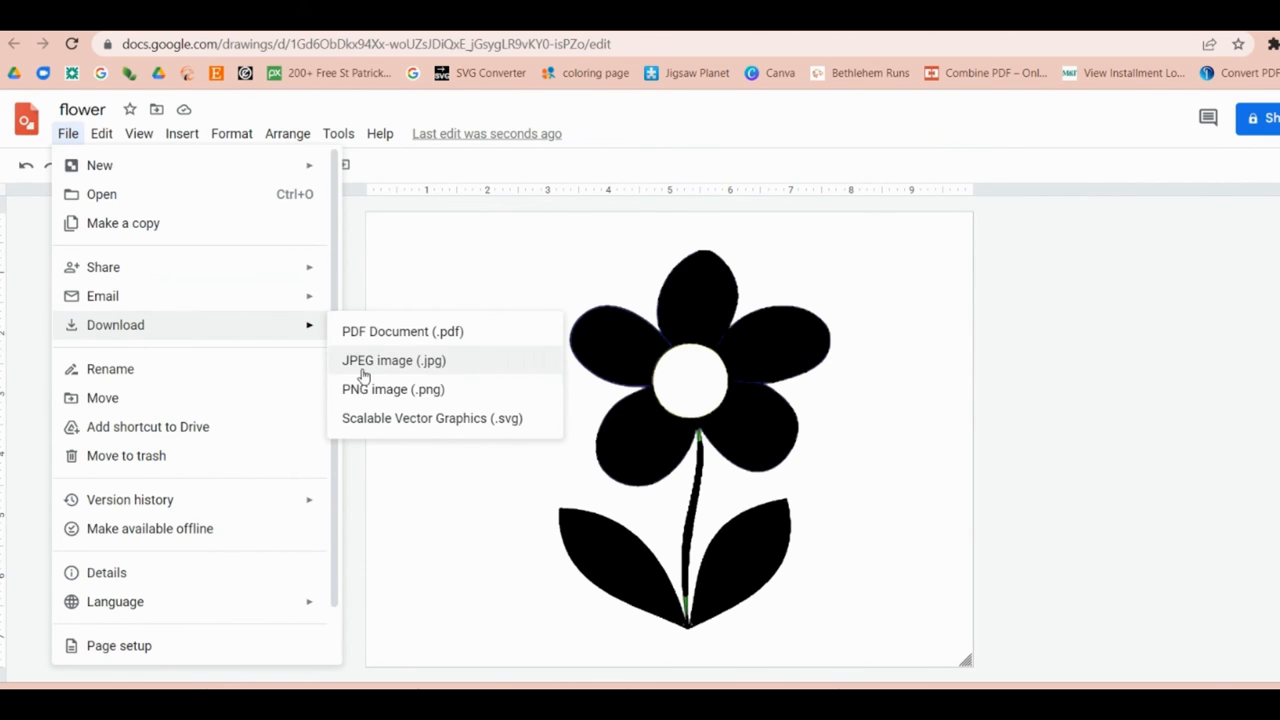
left_click(392, 360)
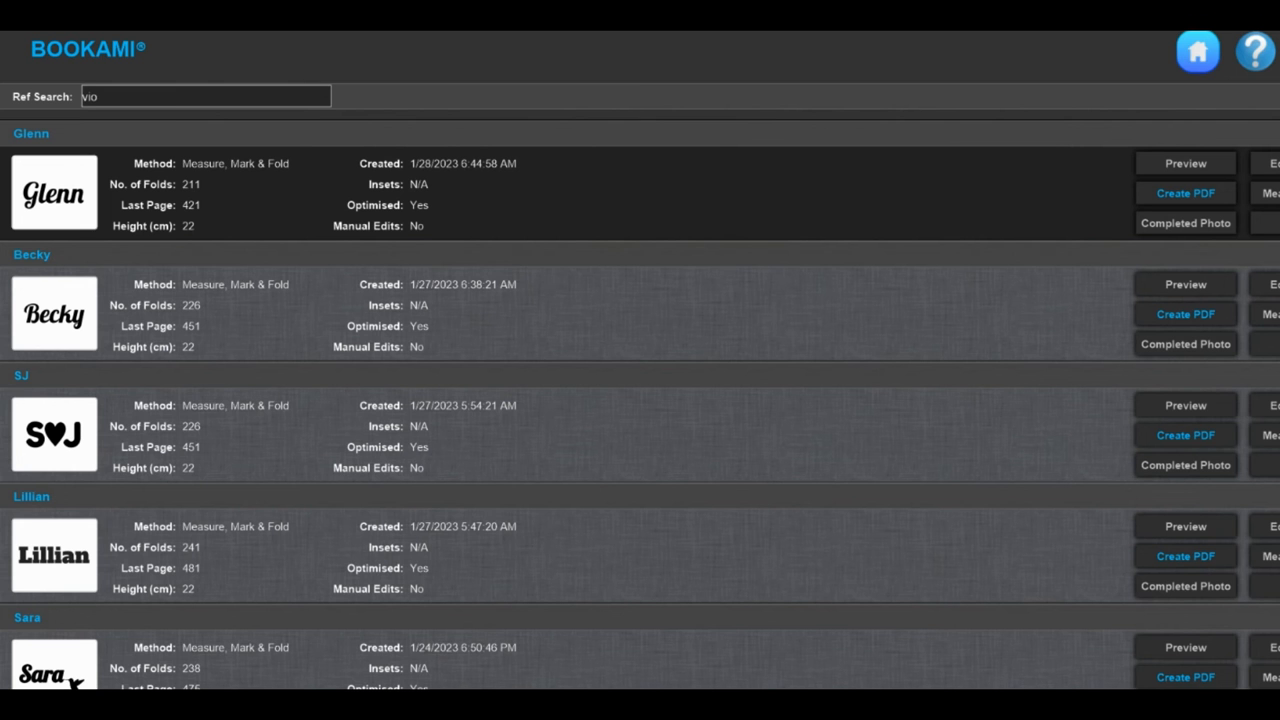
Add the downloaded flower image to the silhouette library as a new silhouette named 'Flower'.
left_click(1196, 52)
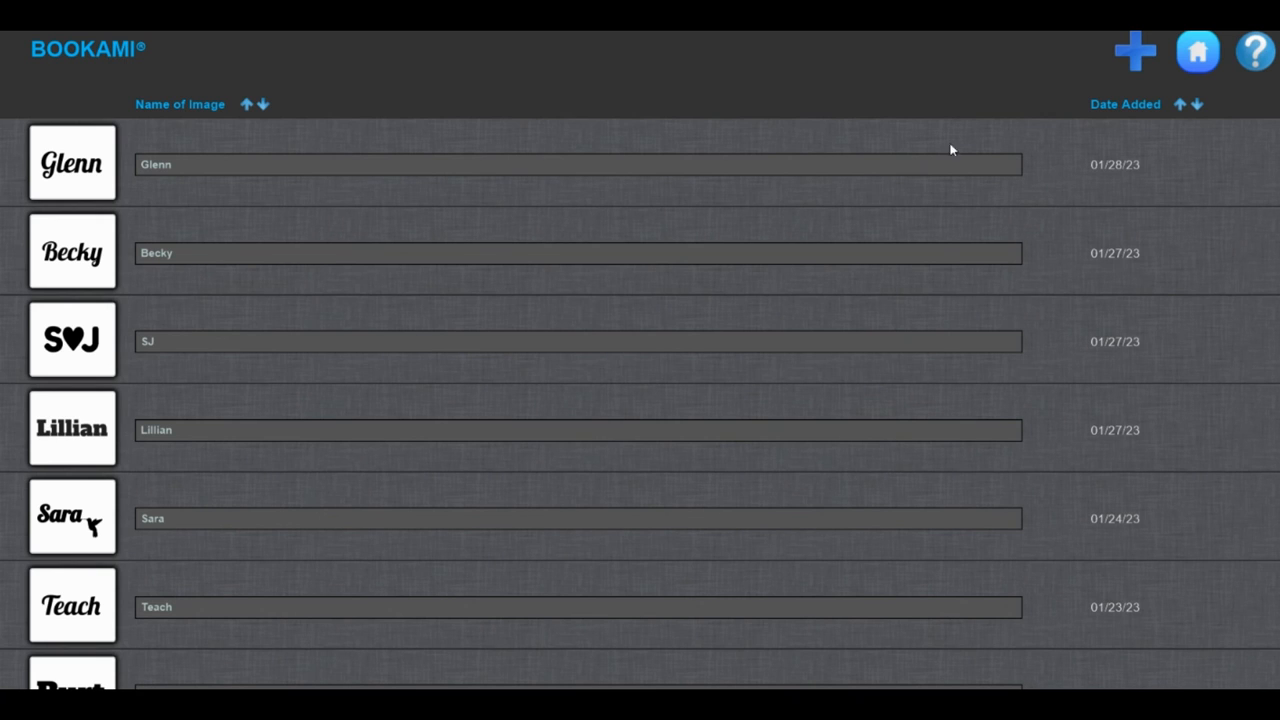
left_click(1134, 50)
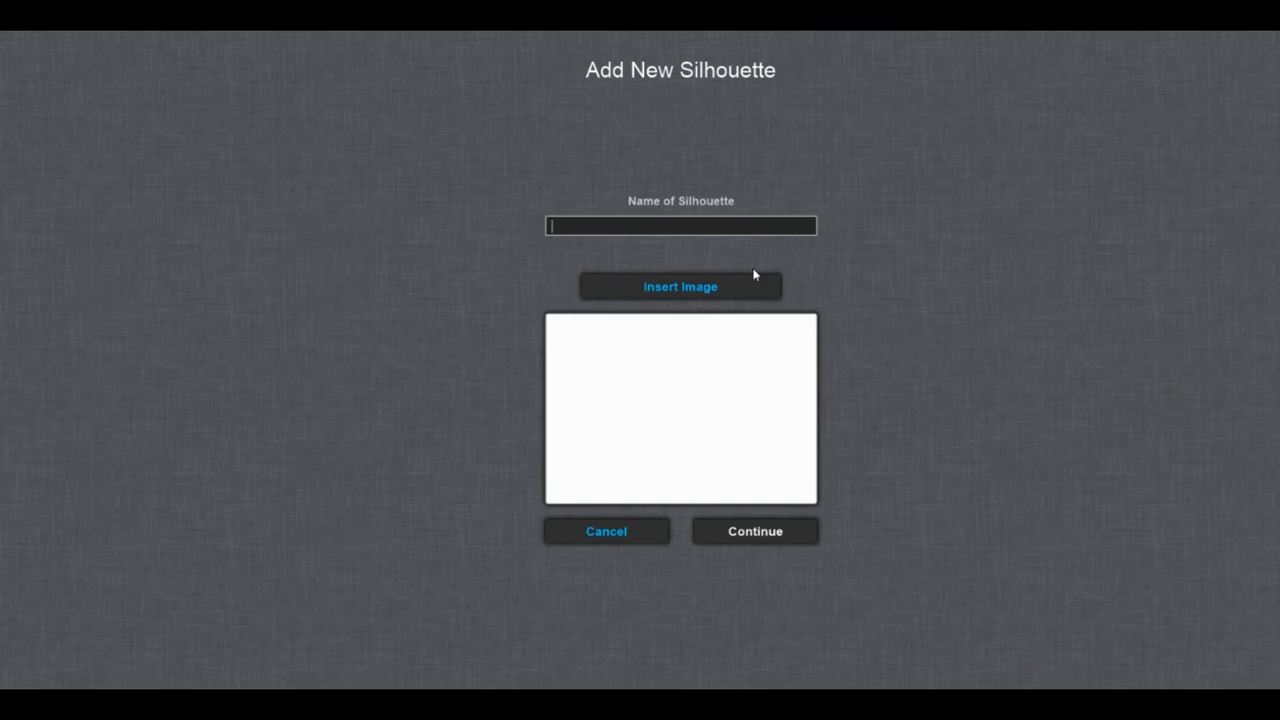
left_click(680, 288)
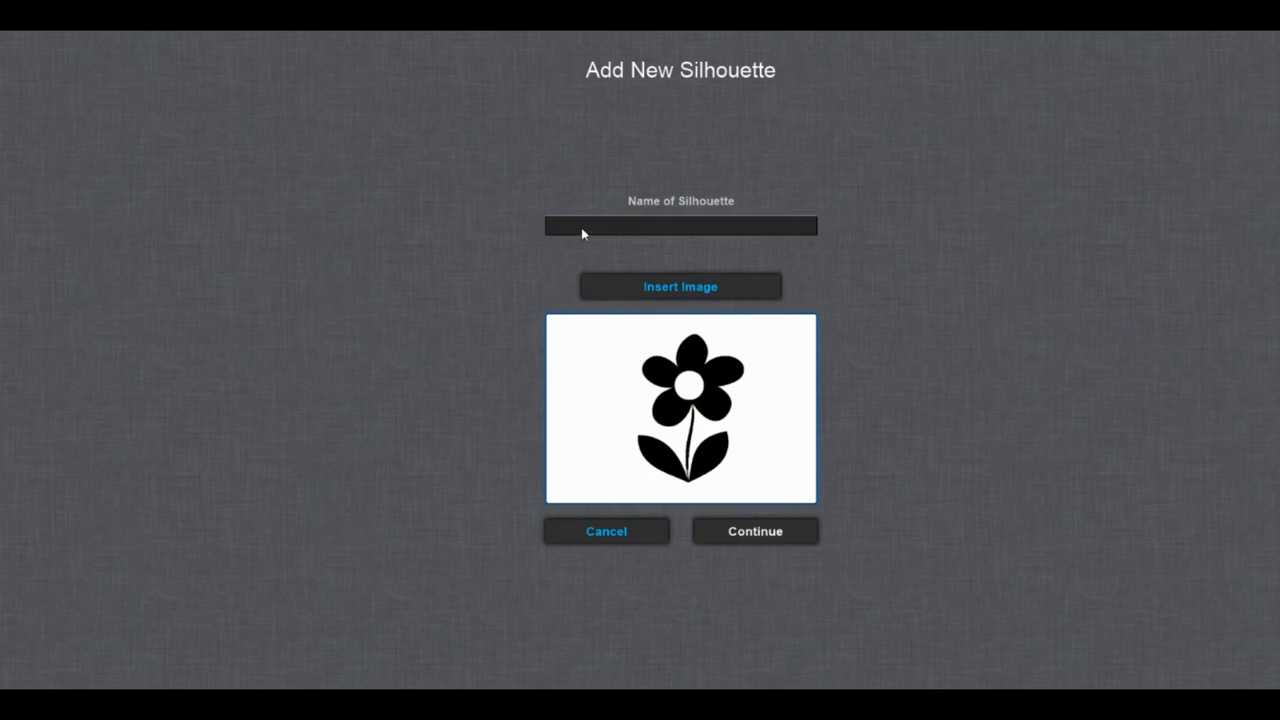
type("Flower")
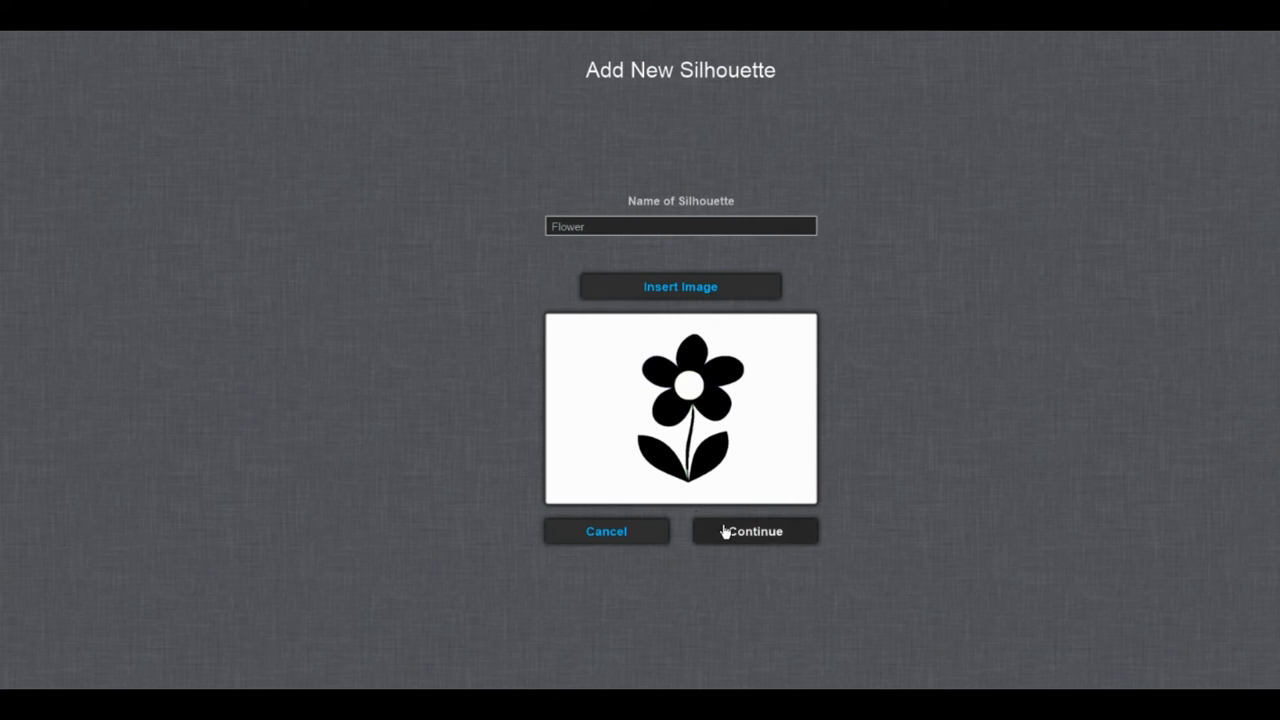
left_click(754, 532)
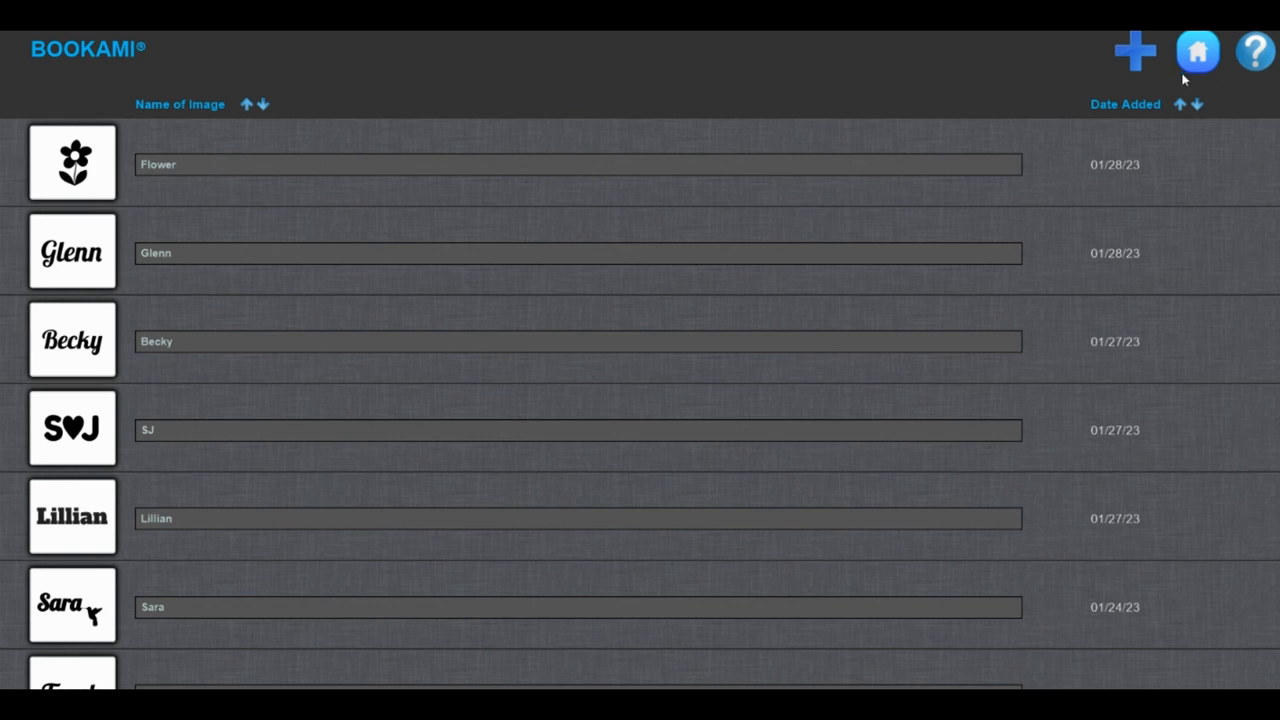
left_click(1196, 50)
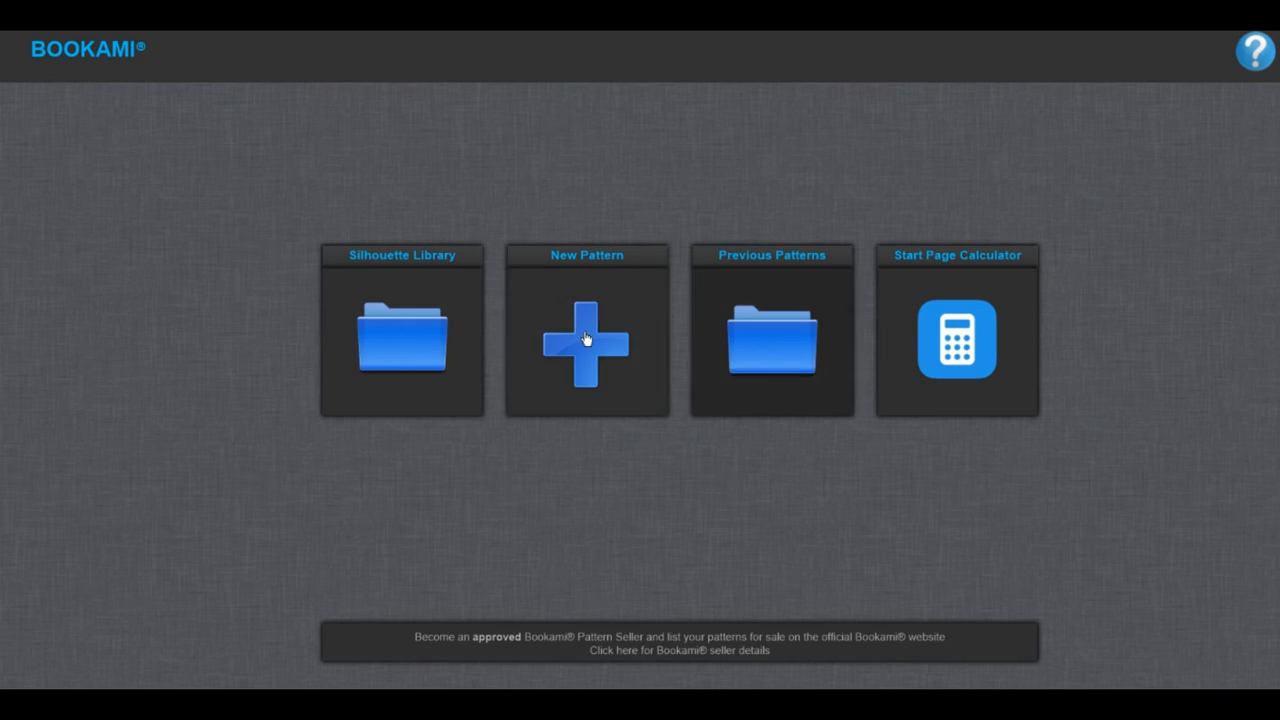
Start a new Cut & Fold pattern and filter the silhouettes for 'flower'.
left_click(586, 340)
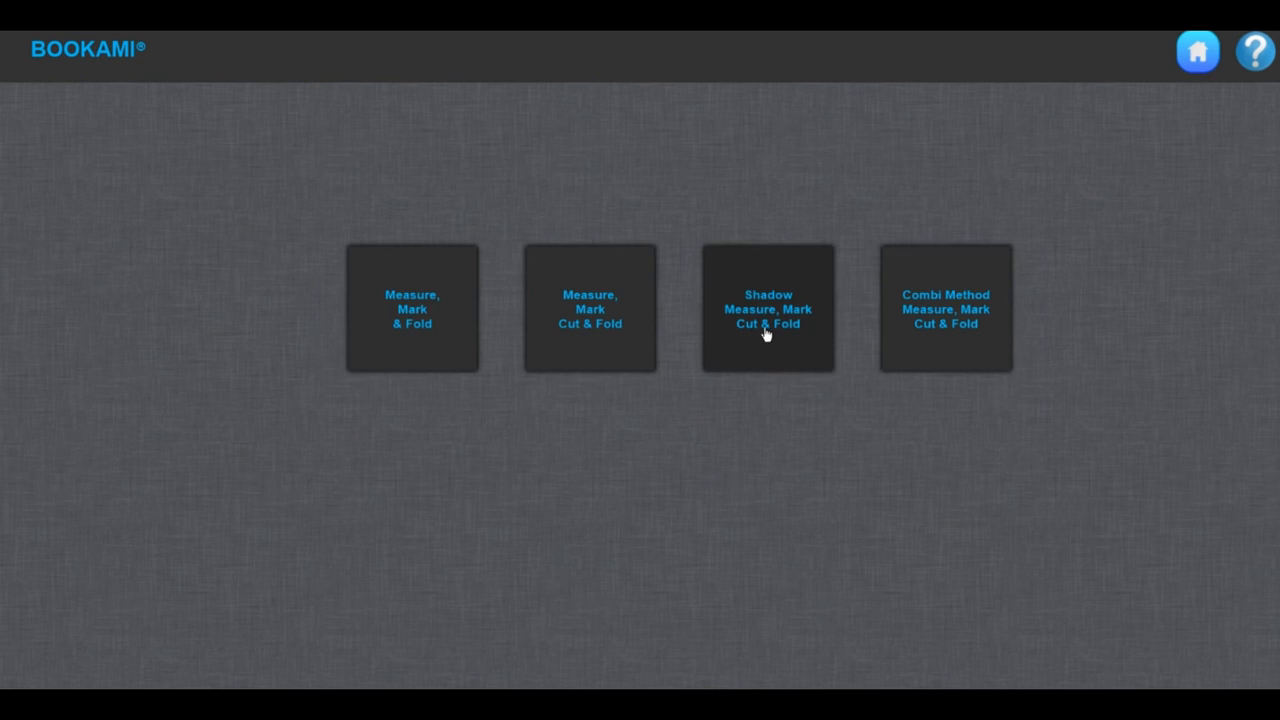
left_click(768, 308)
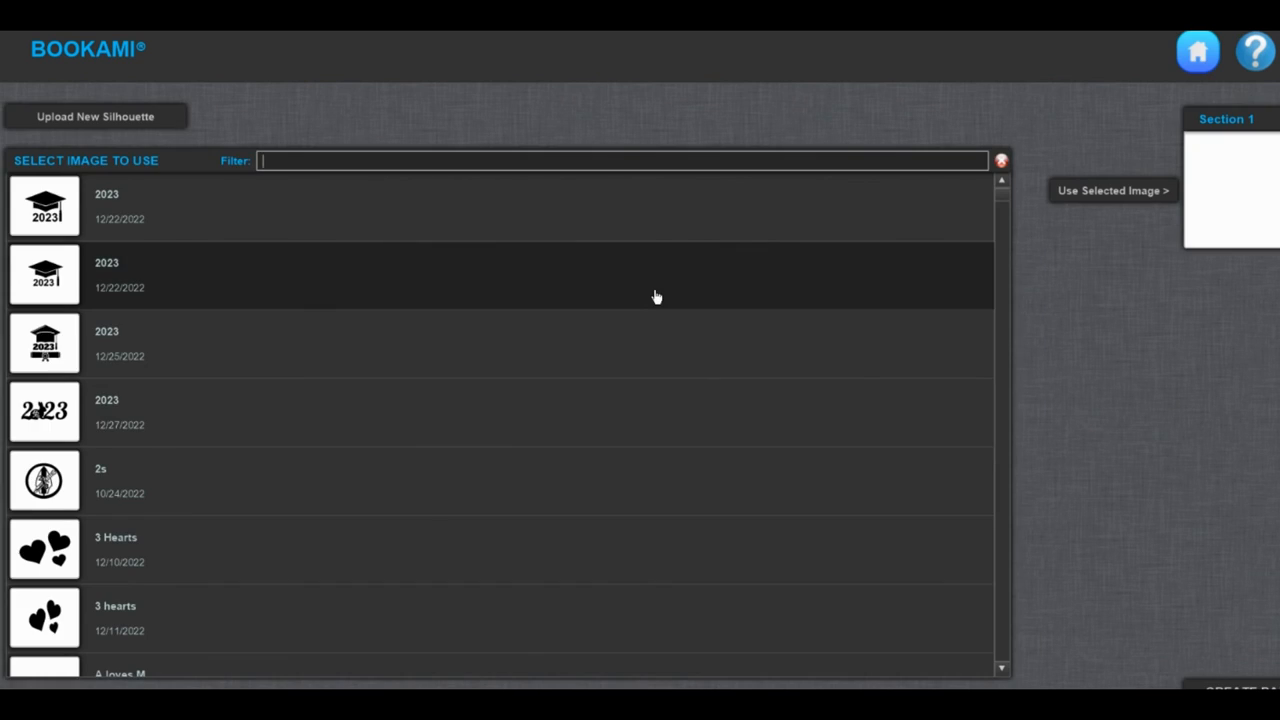
type("flower")
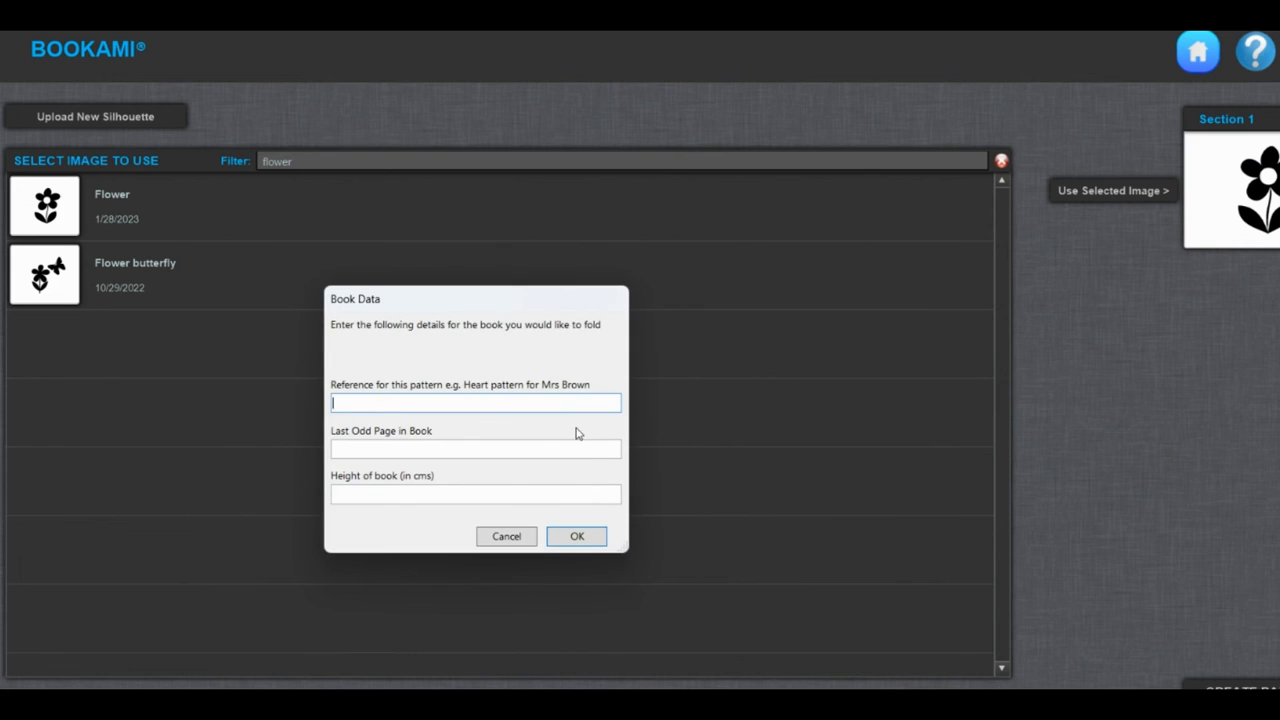
Enter book details: reference Flower, last odd page 301, height 22, and confirm.
type("F")
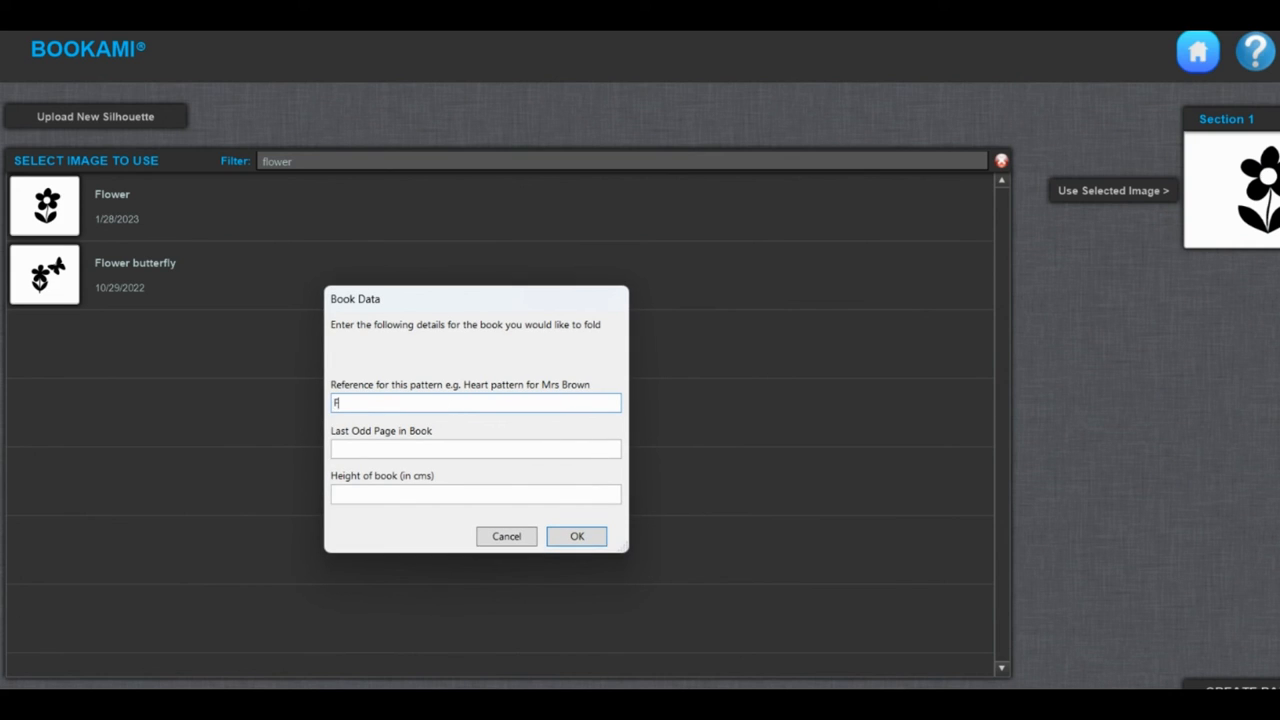
type("lower")
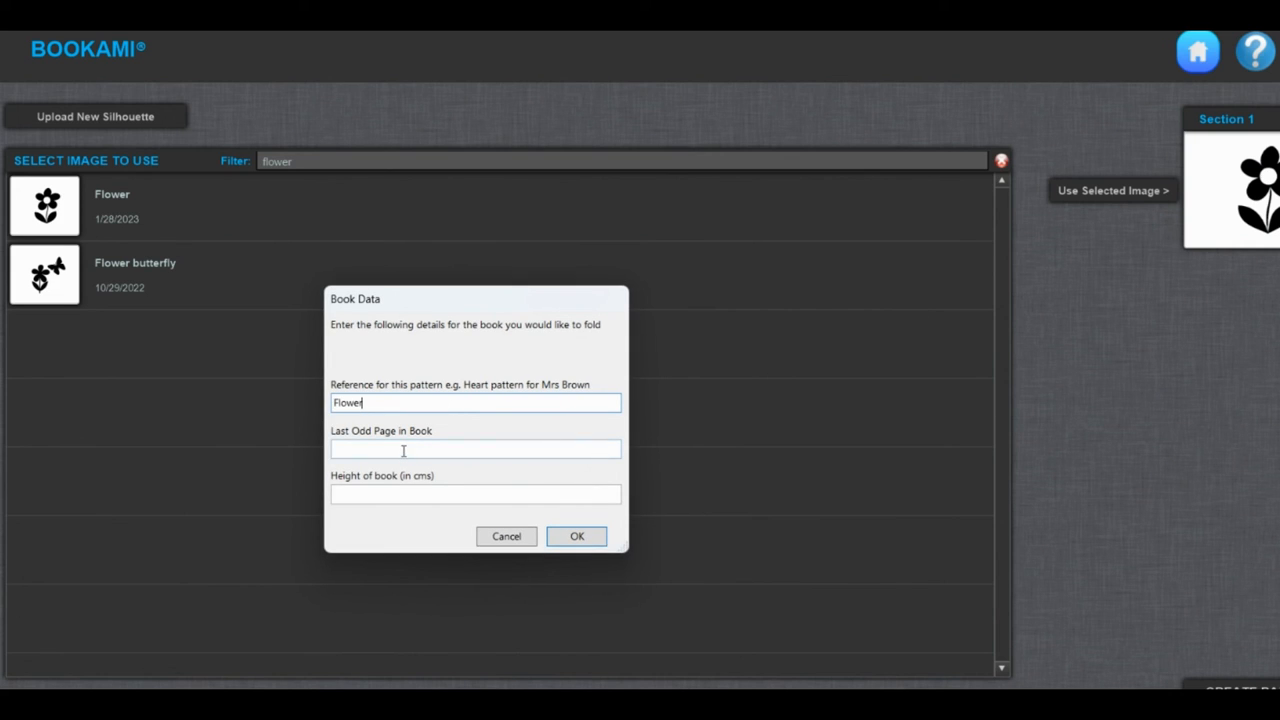
left_click(476, 448)
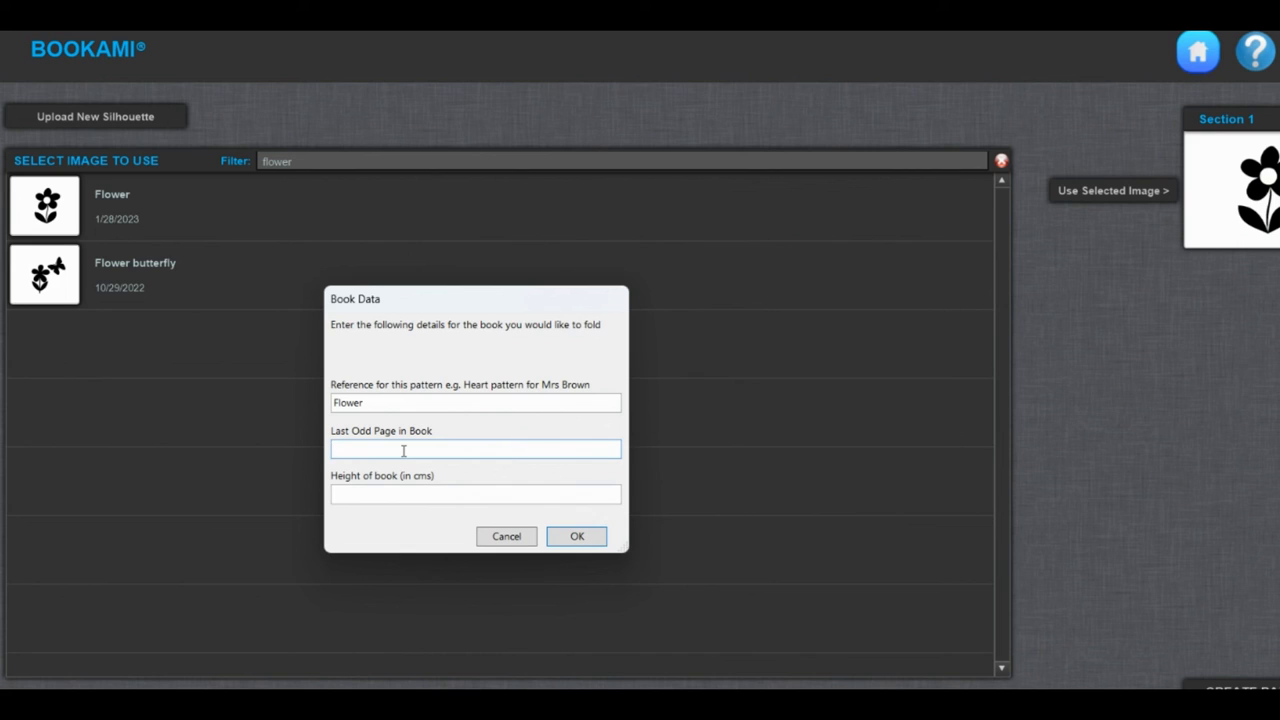
left_click(476, 448)
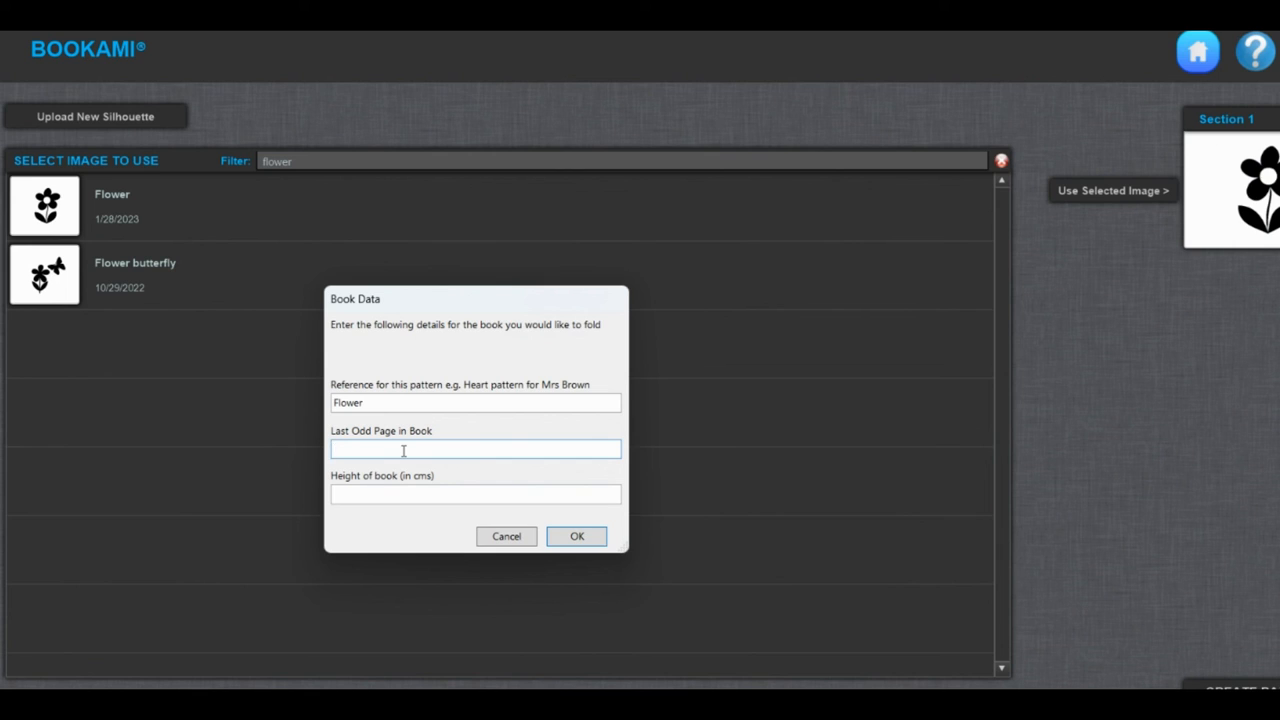
type("301")
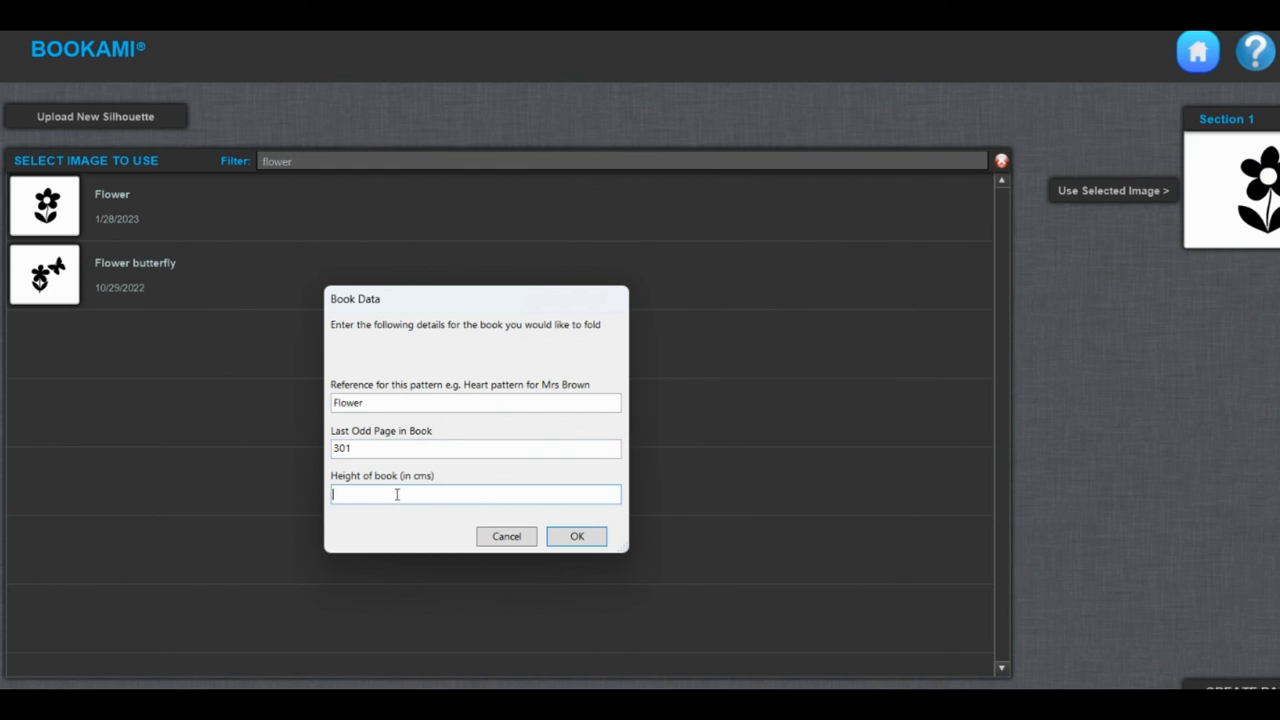
type("22")
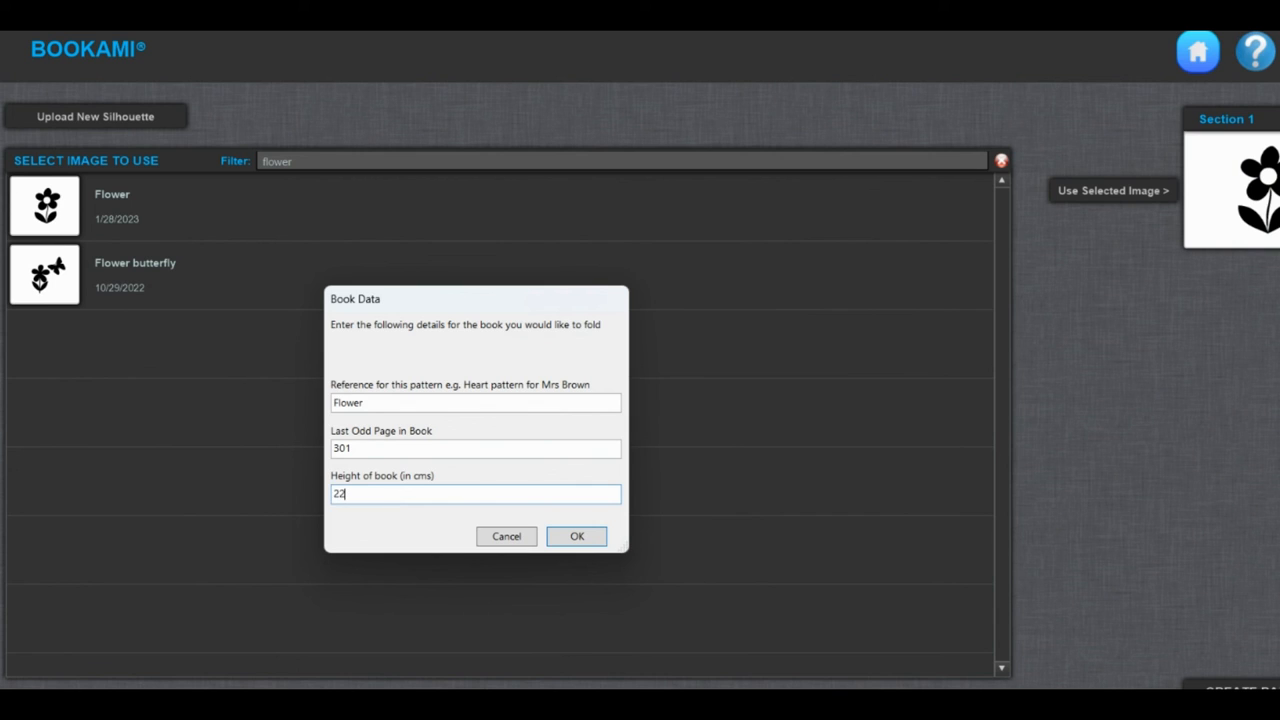
left_click(576, 536)
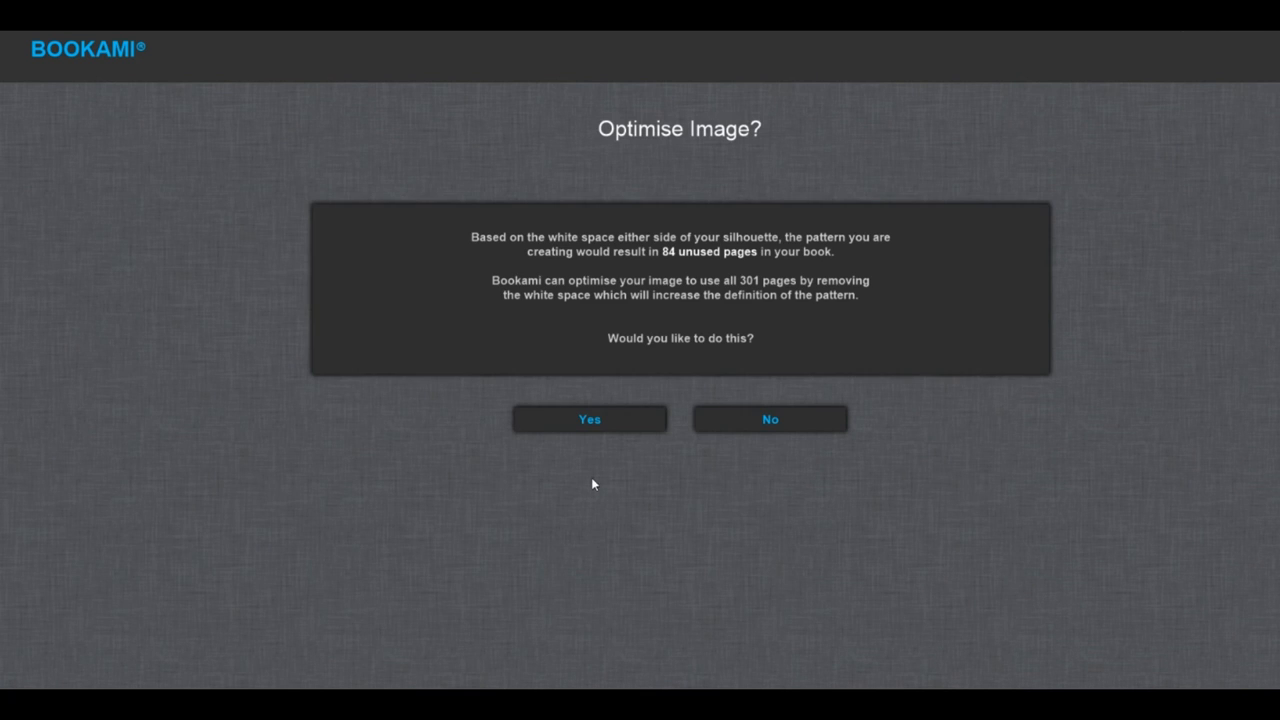
Accept optimising the image to all pages, generating the flower pattern preview.
left_click(588, 420)
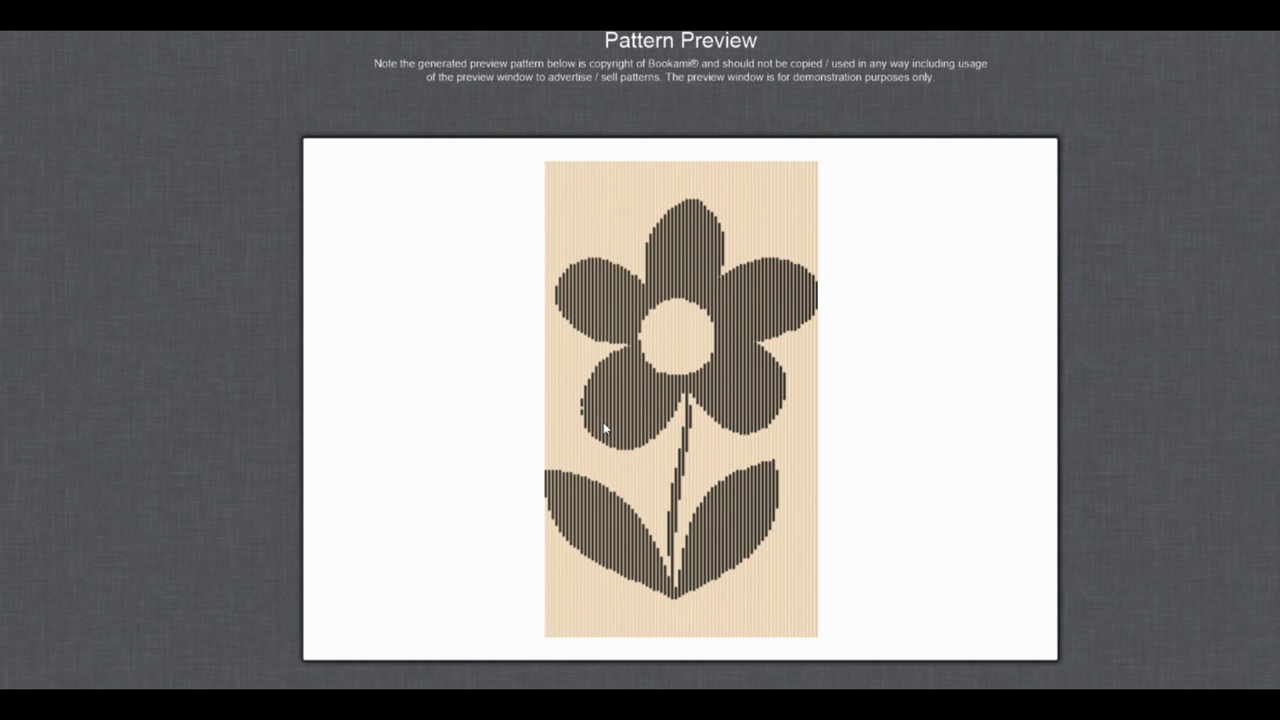
mouse_move(696, 382)
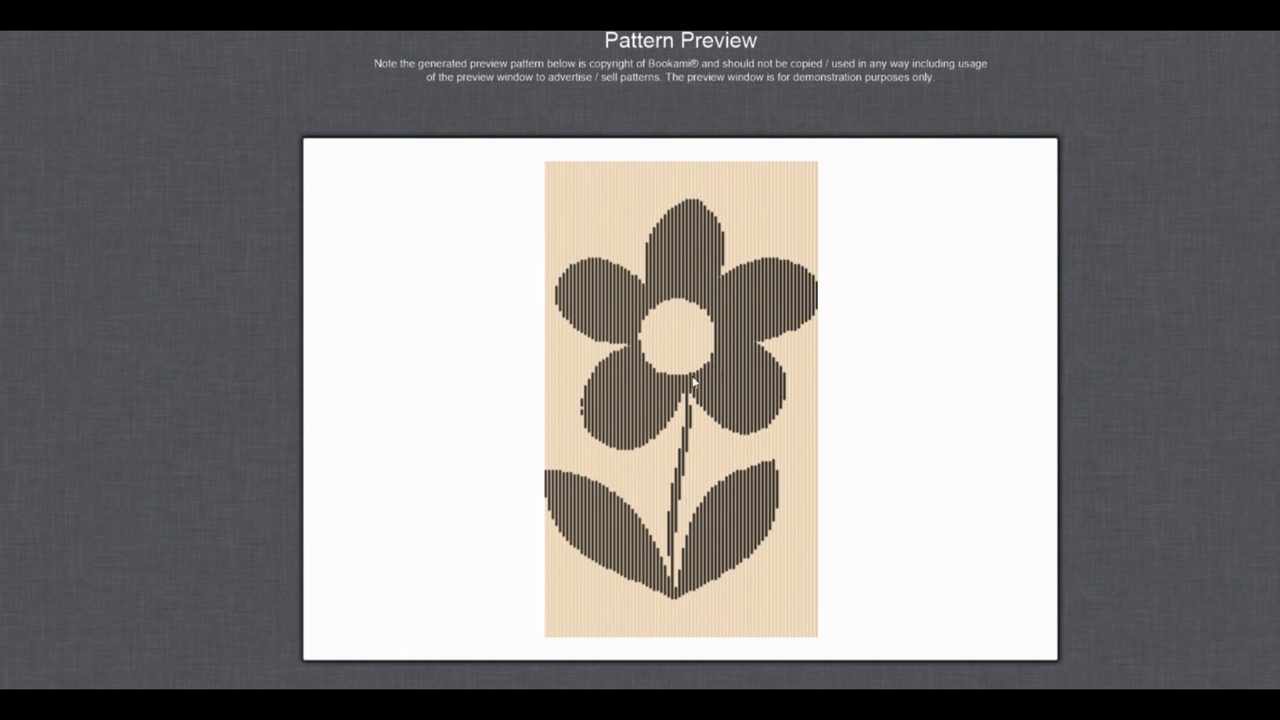